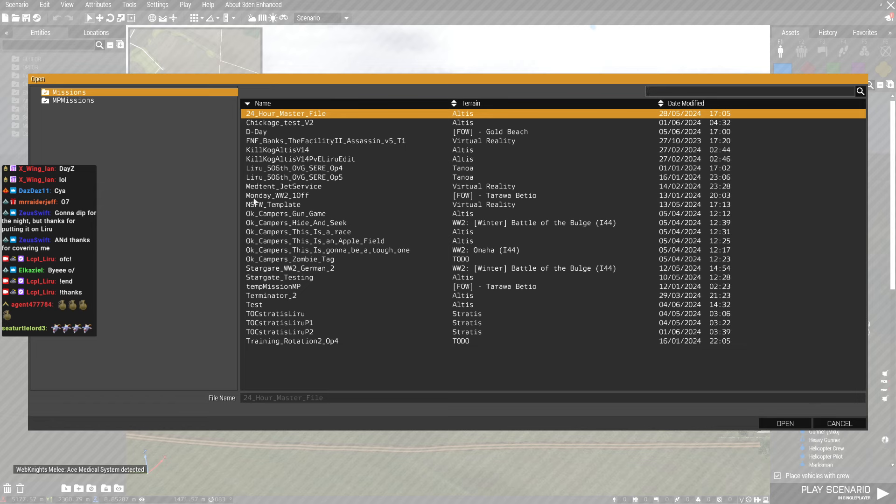
Step: Load the D-Day scenario from the most recently modified list, discarding unsaved changes
{"action": "left_click", "coordinate": [682, 104]}
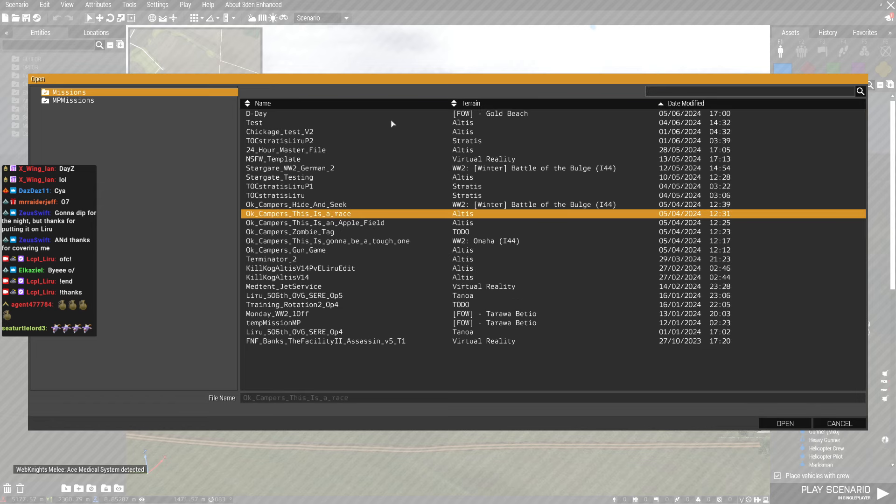
{"action": "left_click", "coordinate": [784, 424]}
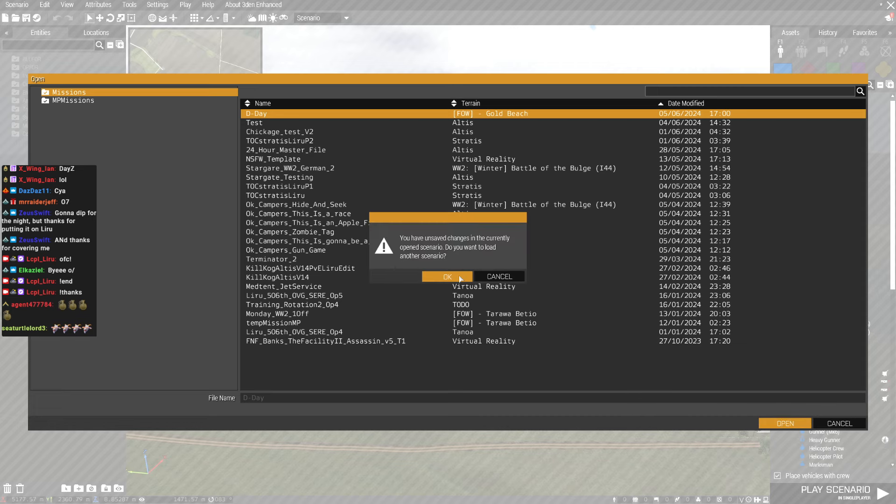
{"action": "left_click", "coordinate": [447, 278]}
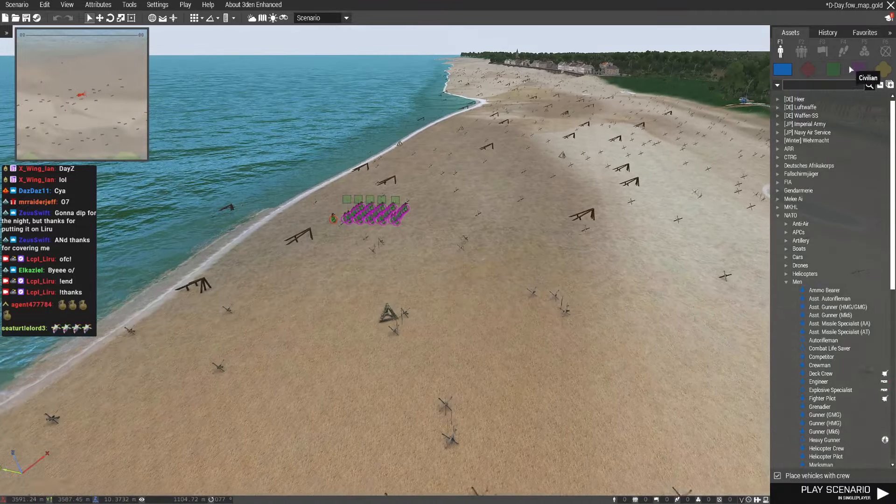
Step: Place a Cle Canister found via 'ammo' search and reach its Equipment Storage editor through ACE Arsenal settings
{"action": "type", "text": "ammo"}
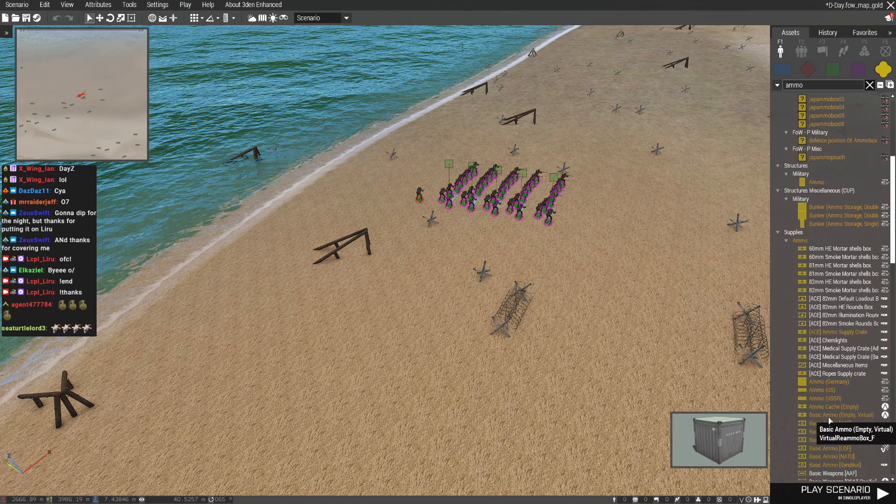
{"action": "scroll", "scroll_direction": "down", "scroll_amount": 3}
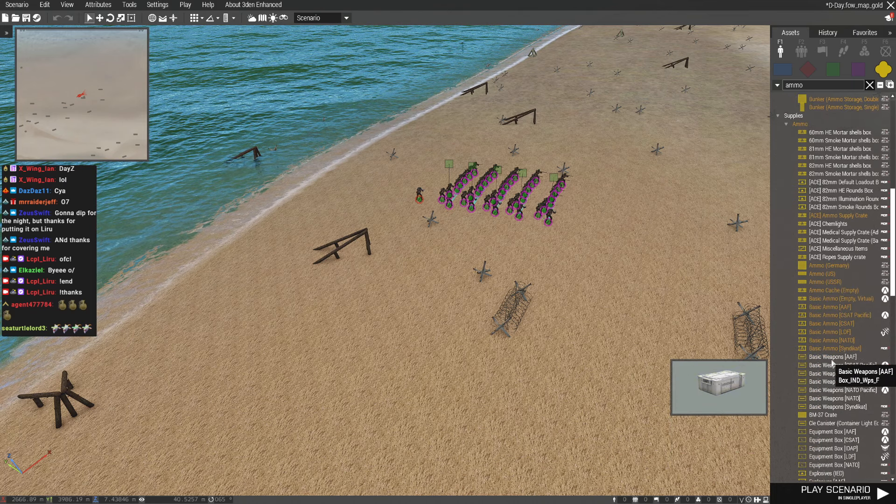
{"action": "scroll", "scroll_direction": "down", "scroll_amount": 3}
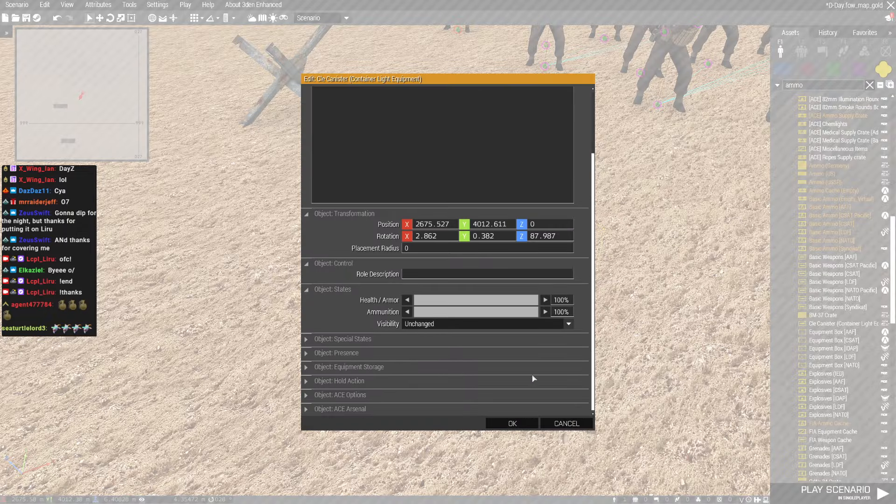
{"action": "left_click", "coordinate": [339, 409]}
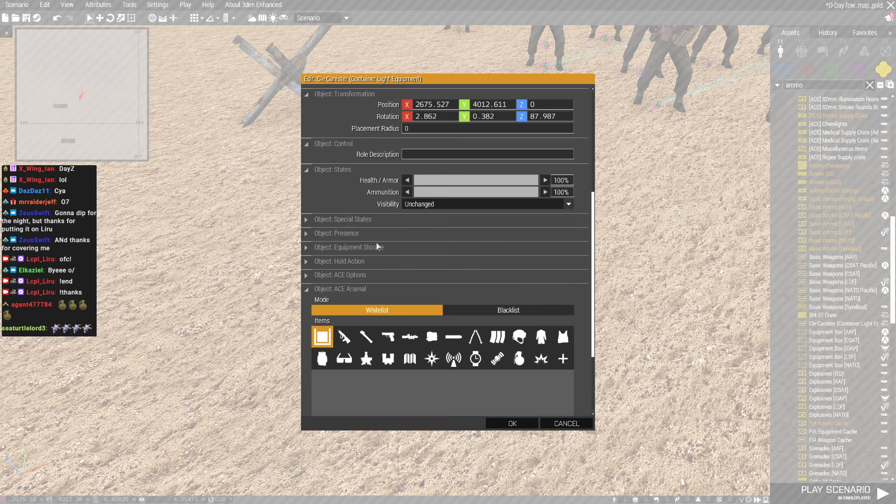
{"action": "left_click", "coordinate": [510, 424]}
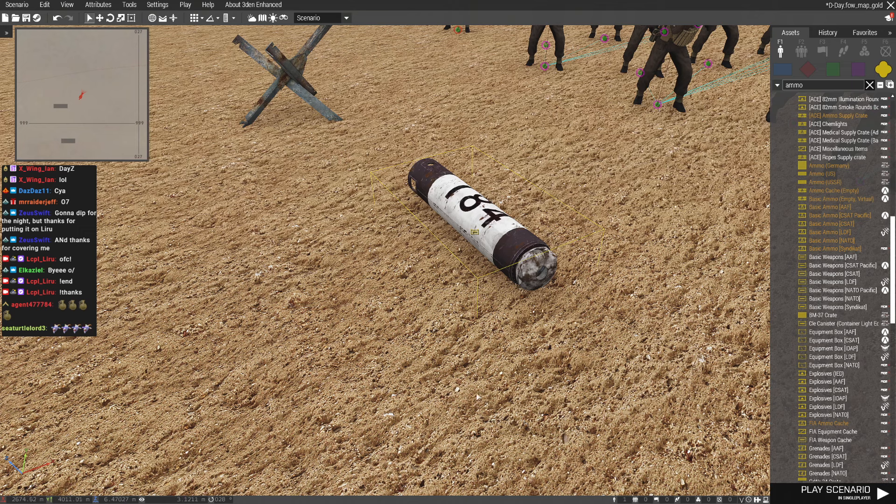
{"action": "mouse_move", "coordinate": [479, 240]}
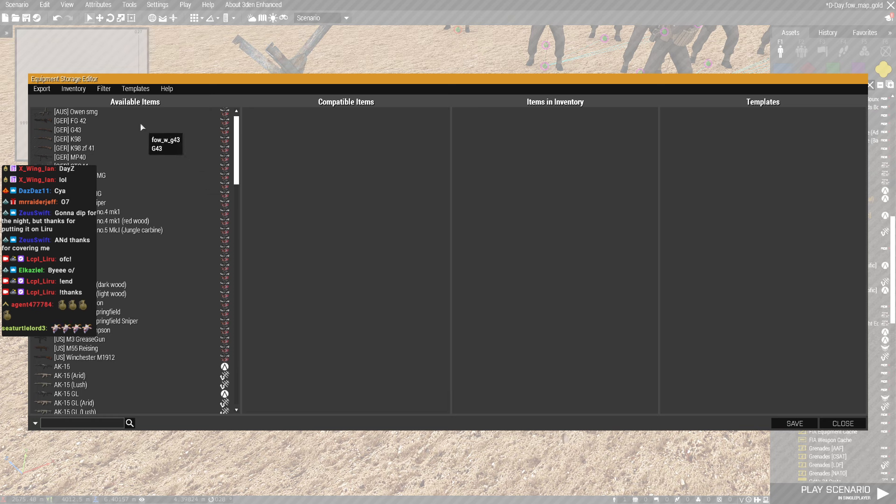
Step: Filter to Magazines, search '303' and add 75 Bren .303 magazines to the canister
{"action": "left_click", "coordinate": [103, 89]}
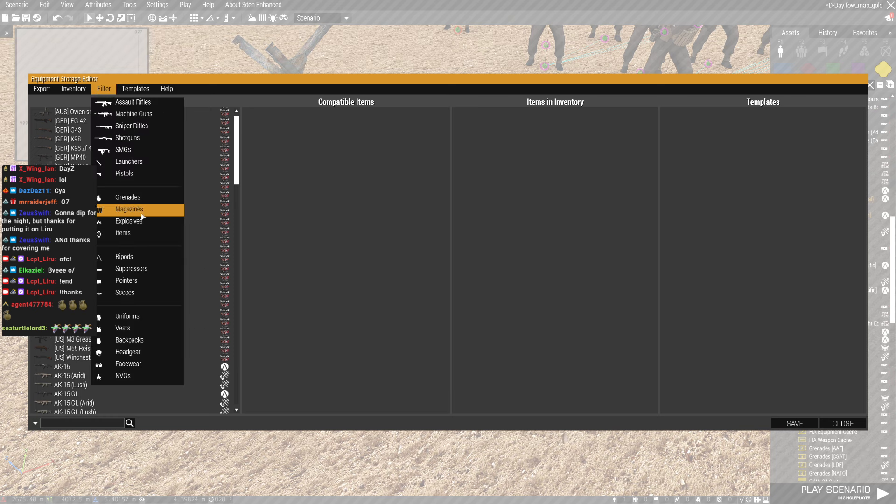
{"action": "left_click", "coordinate": [129, 209]}
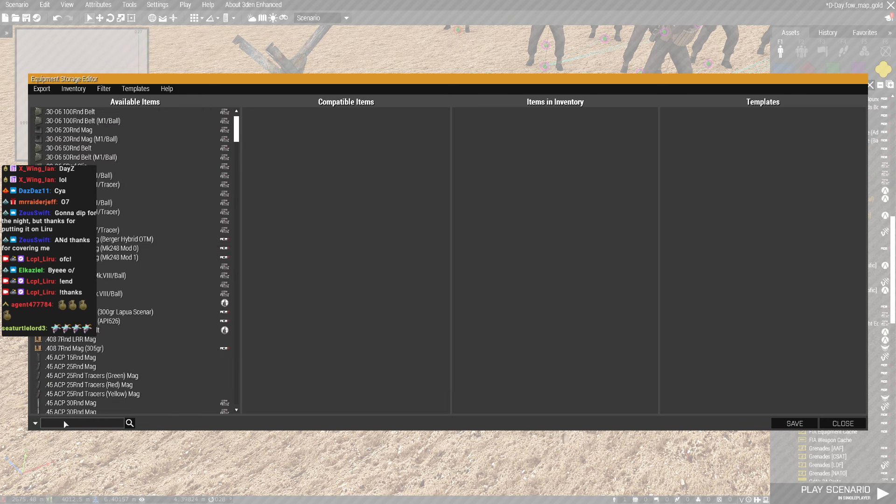
{"action": "type", "text": "303"}
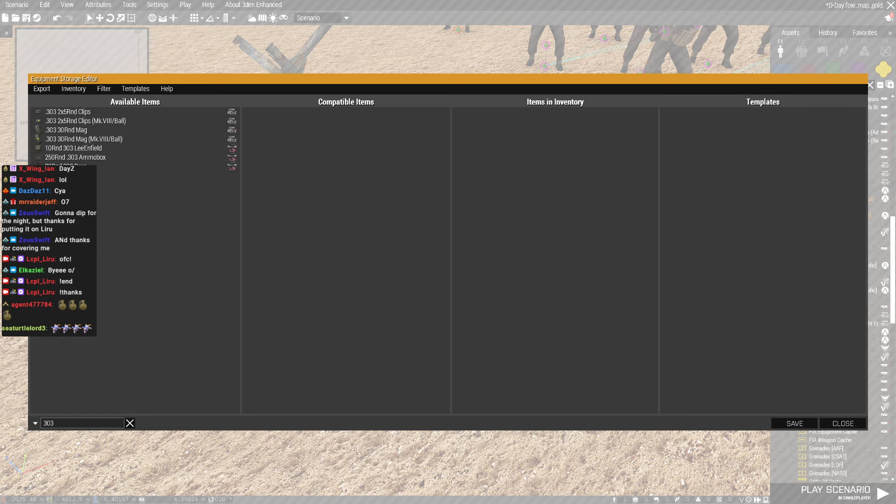
{"action": "left_click", "coordinate": [114, 166]}
{"action": "type", "text": "lee"}
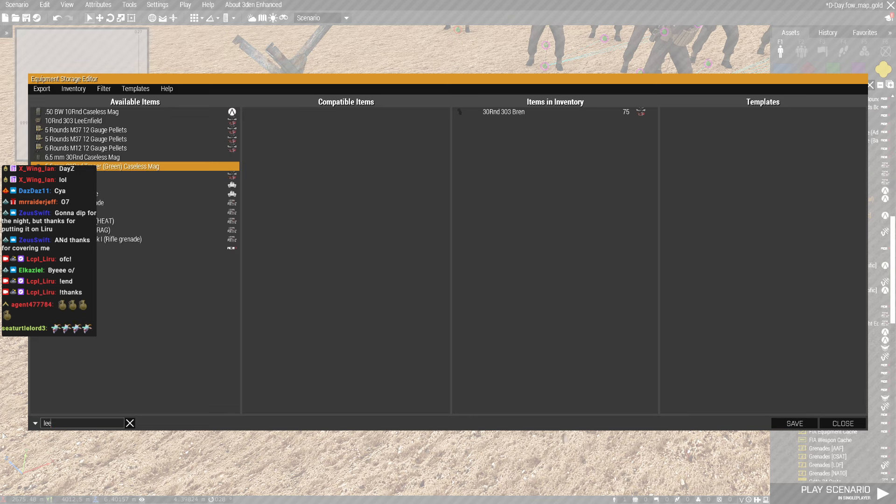
Step: Add 200 .303 2x5Rnd Clips via the Lee-Enfield 10-round magazine entry
{"action": "left_click", "coordinate": [73, 88]}
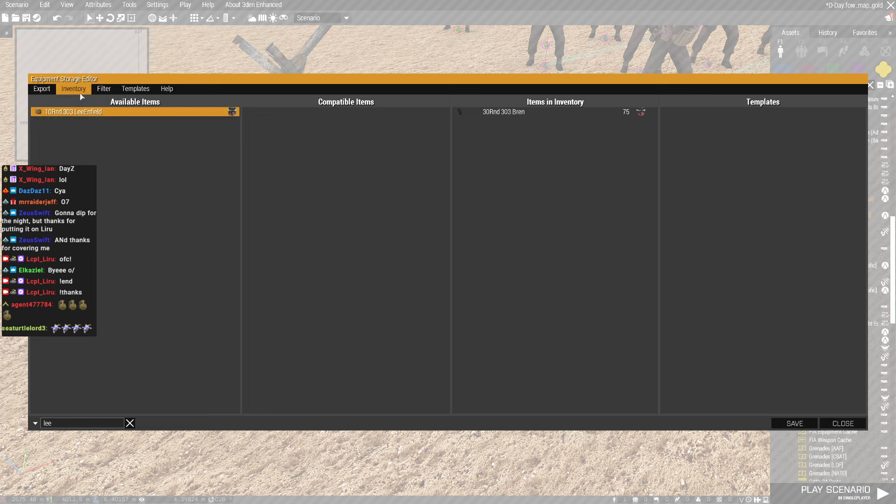
{"action": "left_click", "coordinate": [104, 89]}
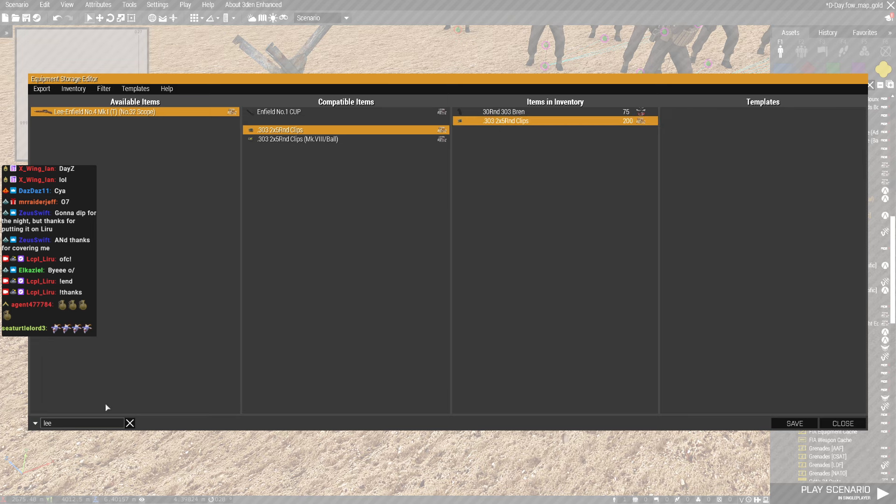
{"action": "type", "text": "m"}
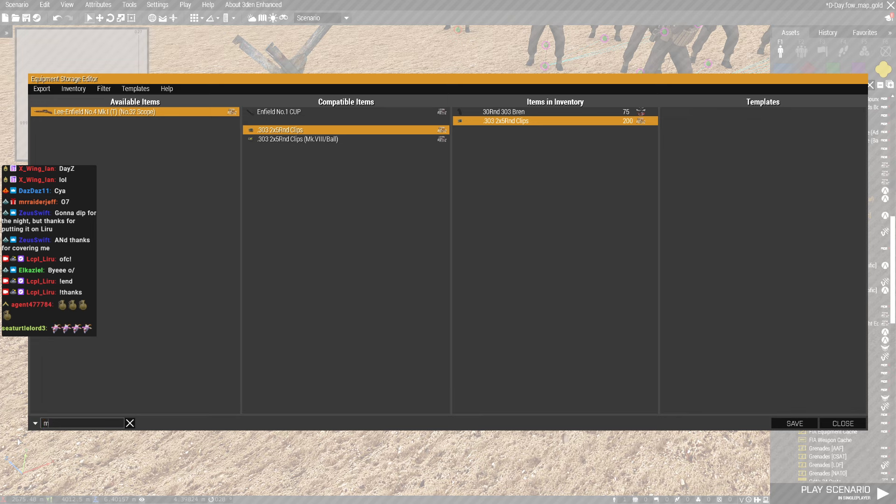
Step: Add Mills bomb rifle grenades, then No.82 and M83 white smoke grenades from the full grenade list
{"action": "left_click", "coordinate": [104, 88]}
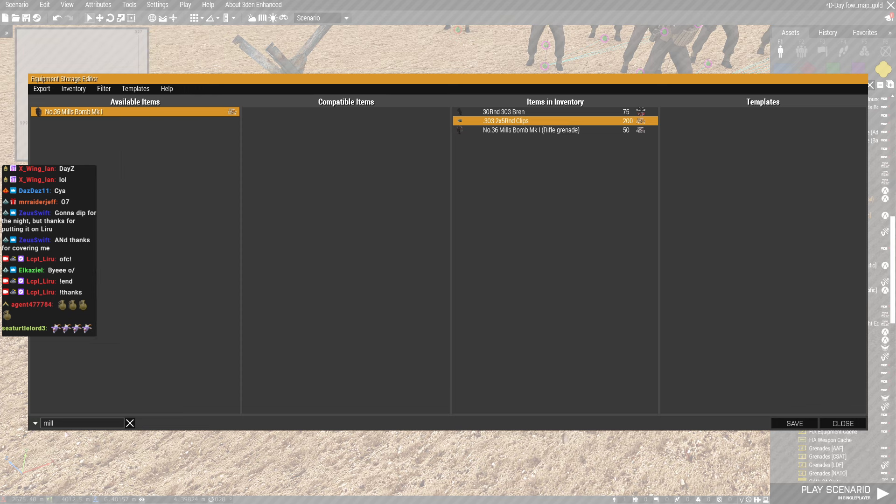
{"action": "left_click", "coordinate": [130, 423]}
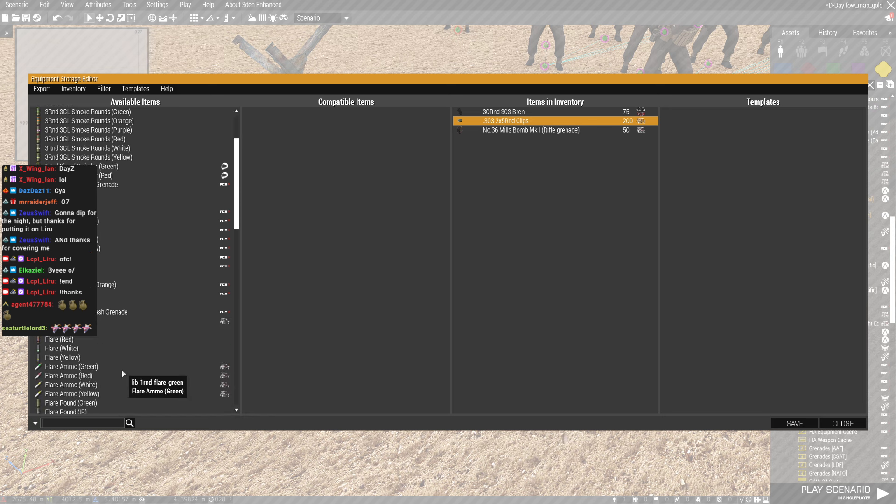
{"action": "scroll", "scroll_direction": "down", "scroll_amount": 3}
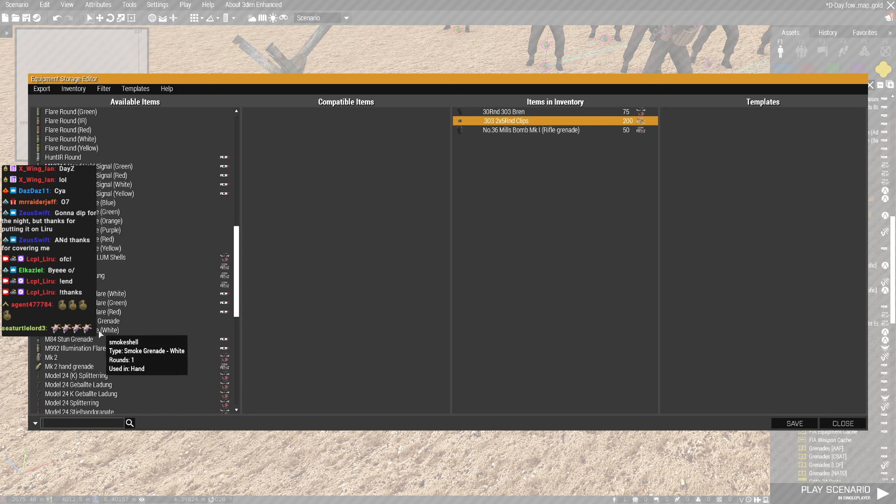
{"action": "double_click", "coordinate": [109, 329]}
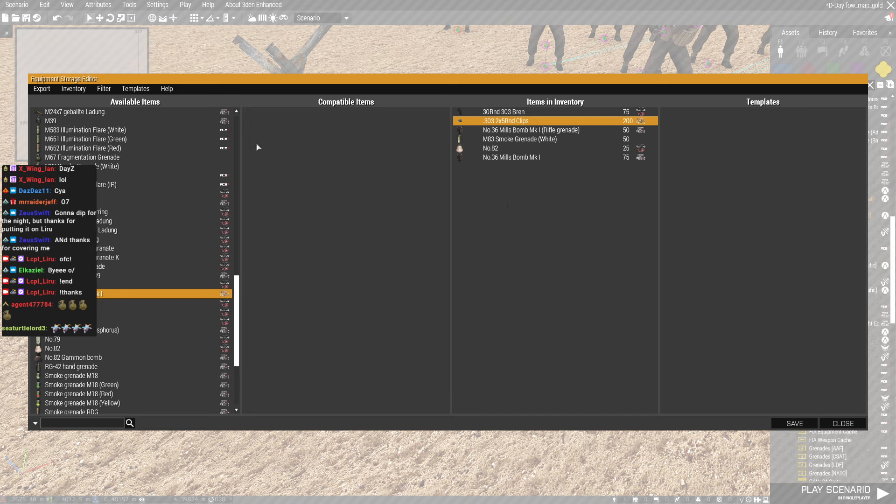
Step: Check the Sten mk5 magazines with an 'ste' search and save the canister inventory
{"action": "left_click", "coordinate": [104, 88]}
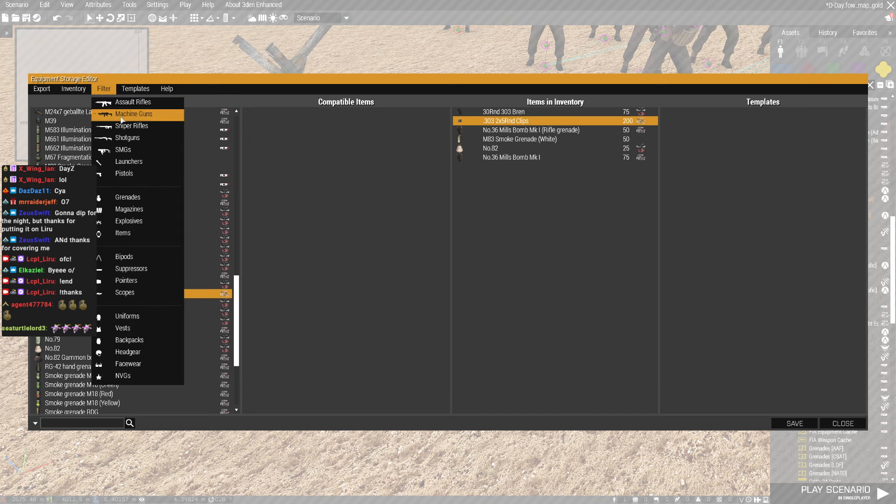
{"action": "type", "text": "ste"}
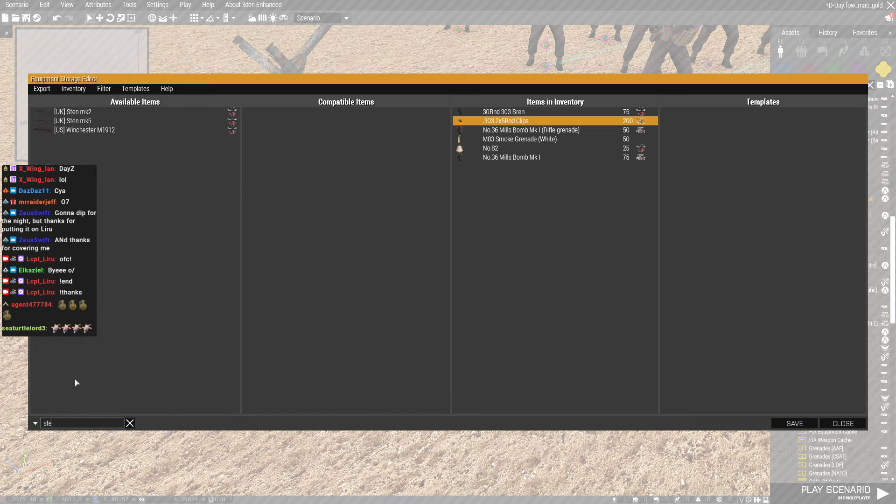
{"action": "left_click", "coordinate": [77, 120]}
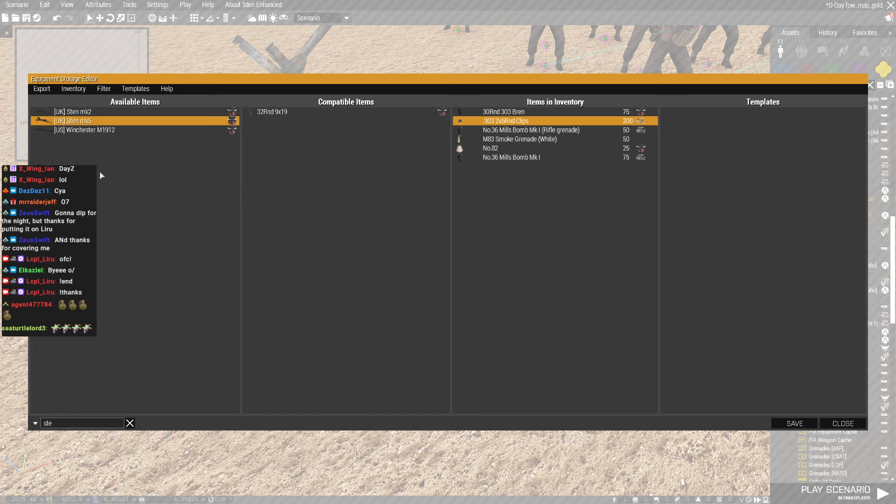
{"action": "mouse_move", "coordinate": [102, 99]}
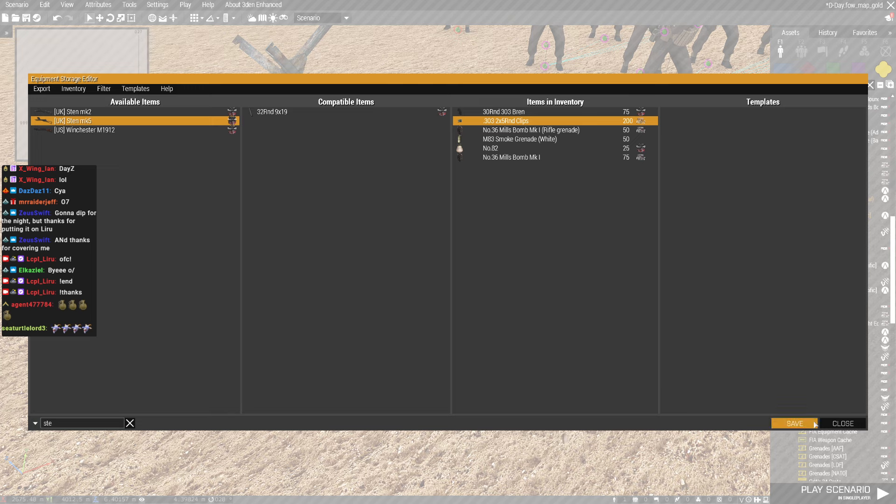
{"action": "left_click", "coordinate": [794, 423]}
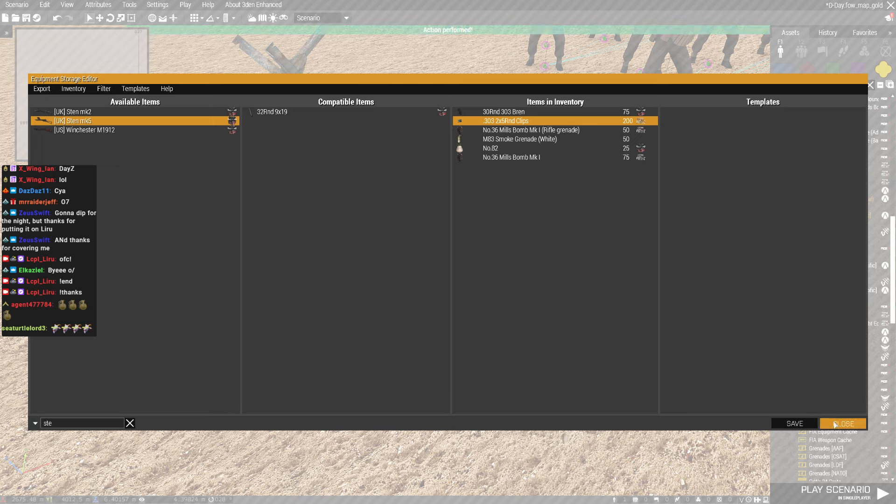
Step: Reopen storage, filter SMGs via 'ste', select the Sten and add 9x19 32Rnd Mags to 73
{"action": "left_click", "coordinate": [843, 423]}
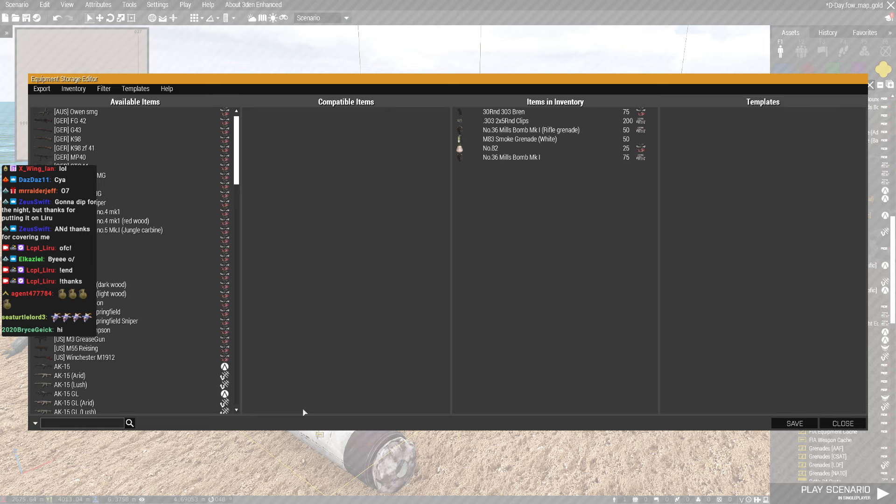
{"action": "mouse_move", "coordinate": [177, 408]}
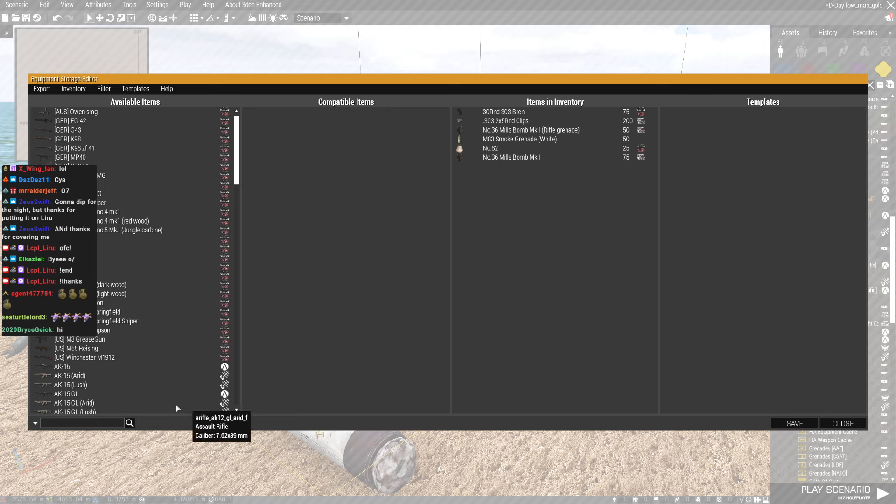
{"action": "type", "text": "ste"}
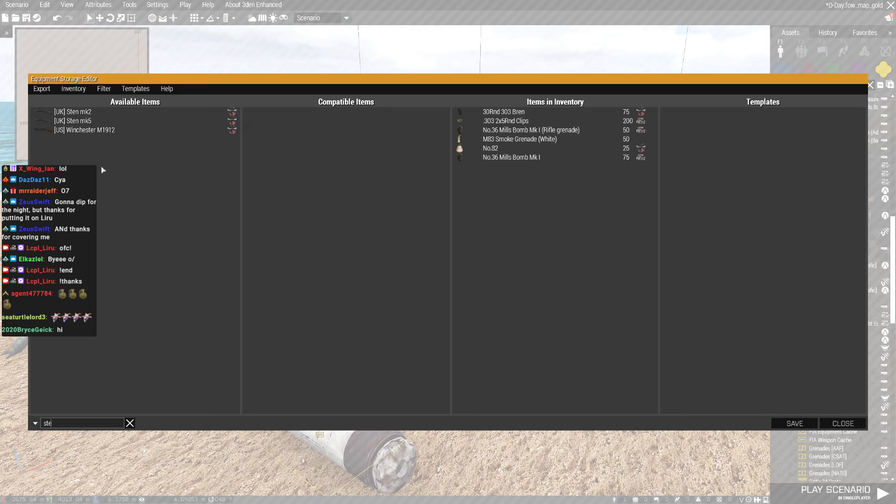
{"action": "left_click", "coordinate": [104, 88]}
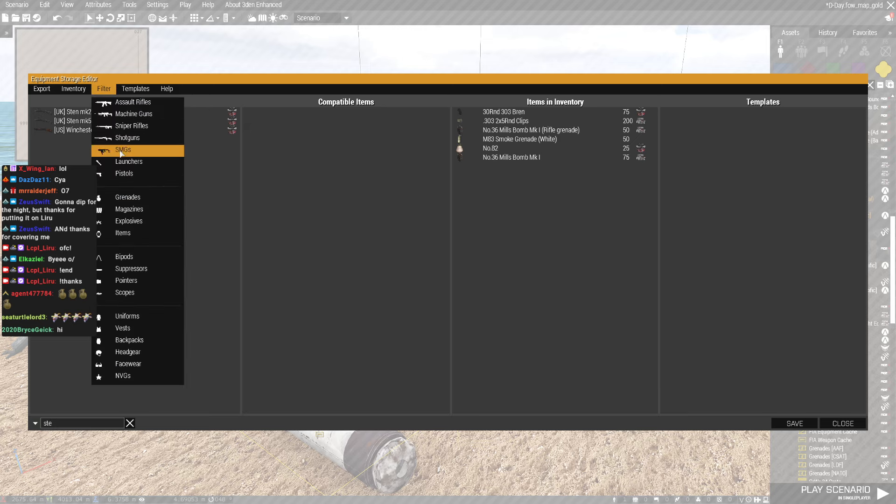
{"action": "left_click", "coordinate": [123, 149]}
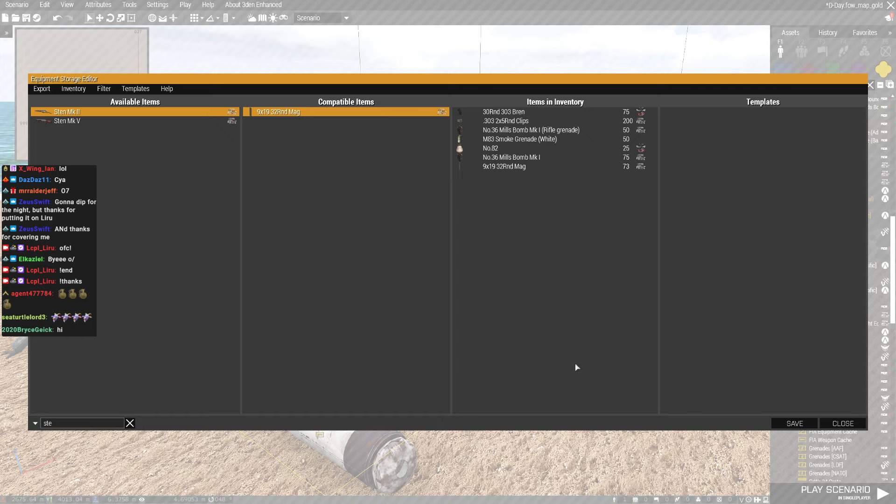
{"action": "left_click", "coordinate": [794, 424]}
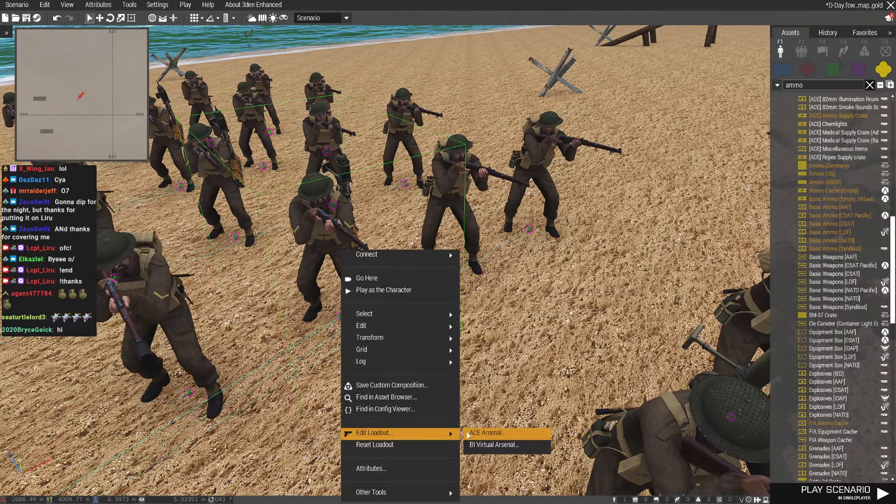
Step: Filter Launchers, select the PIAT and add HEAT Bomb (Launcher) rounds to the crate
{"action": "left_click", "coordinate": [487, 432]}
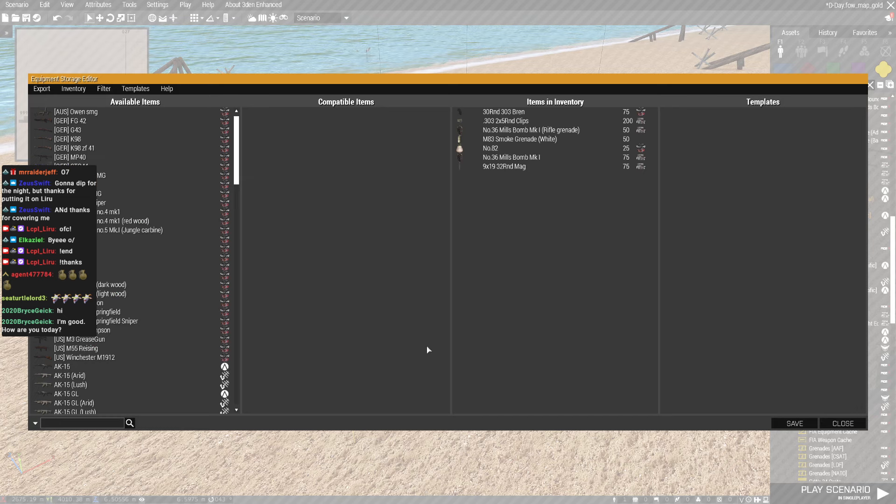
{"action": "left_click", "coordinate": [103, 89]}
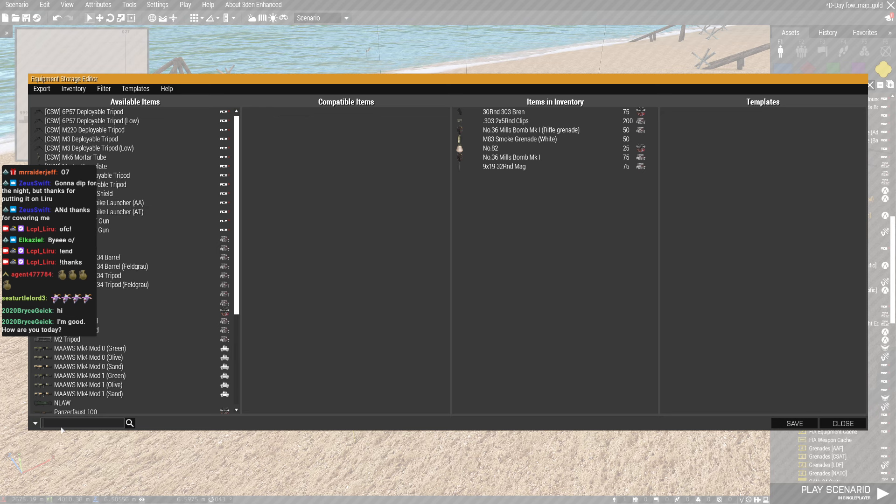
{"action": "type", "text": "pl"}
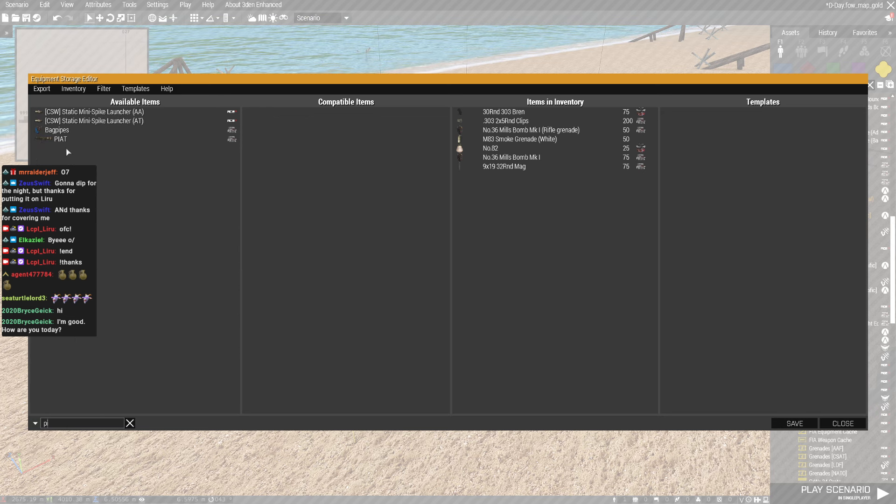
{"action": "left_click", "coordinate": [59, 139]}
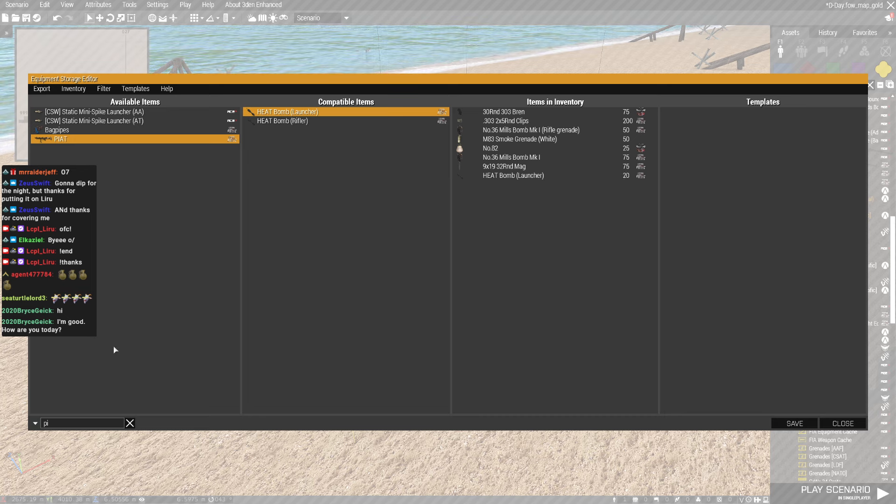
Step: Add bandages, morphine and epinephrine autoinjectors, tourniquets and blood IVs from Items, then save
{"action": "left_click", "coordinate": [104, 89]}
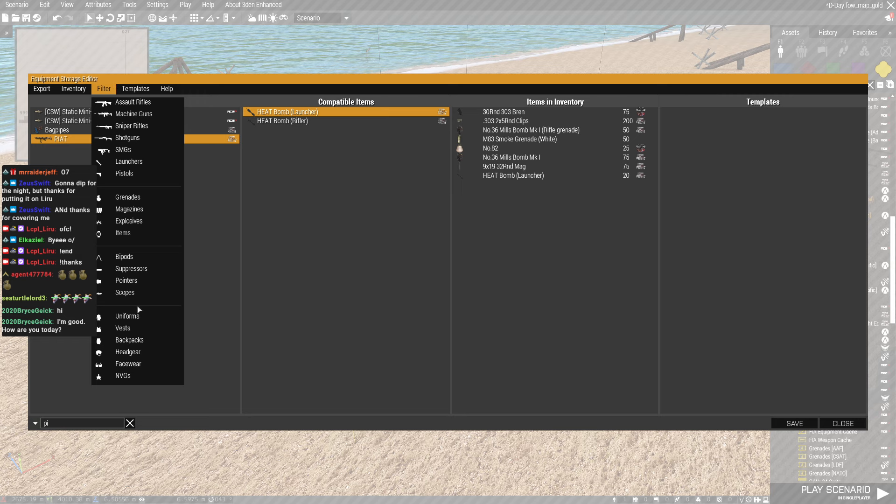
{"action": "left_click", "coordinate": [122, 233]}
{"action": "type", "text": "ela"}
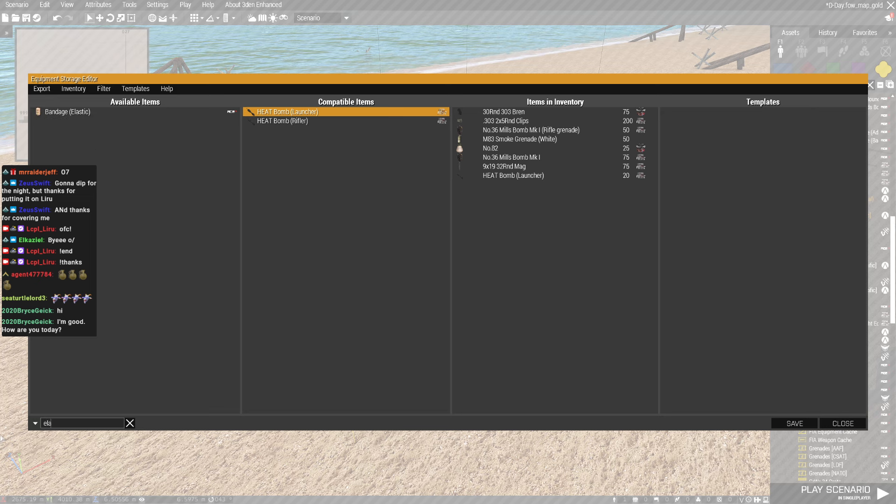
{"action": "left_click", "coordinate": [68, 111]}
{"action": "type", "text": "tou"}
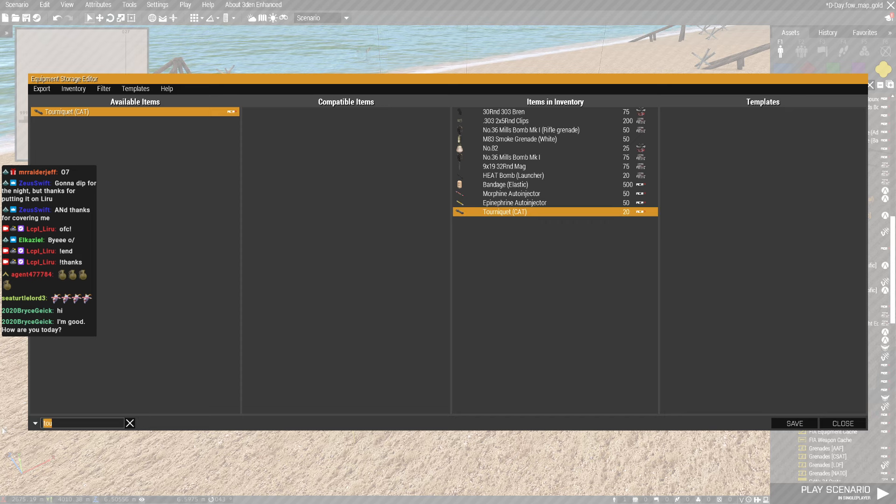
{"action": "type", "text": "blood"}
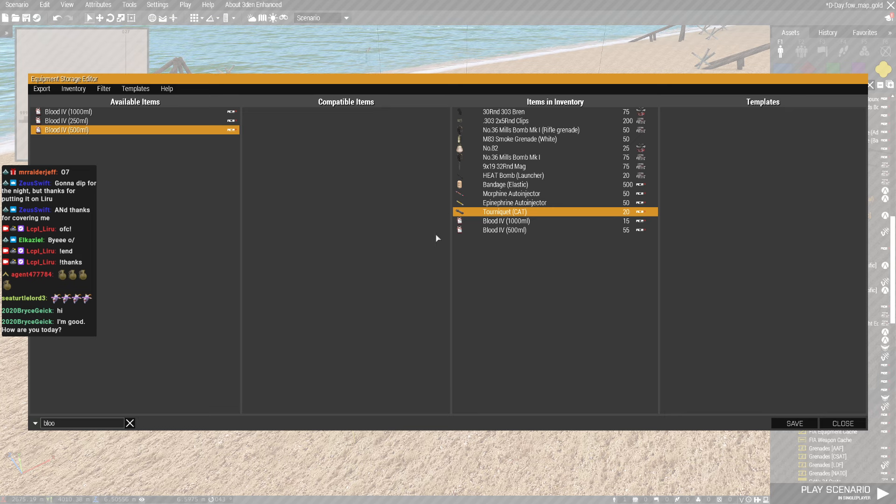
{"action": "mouse_move", "coordinate": [518, 393]}
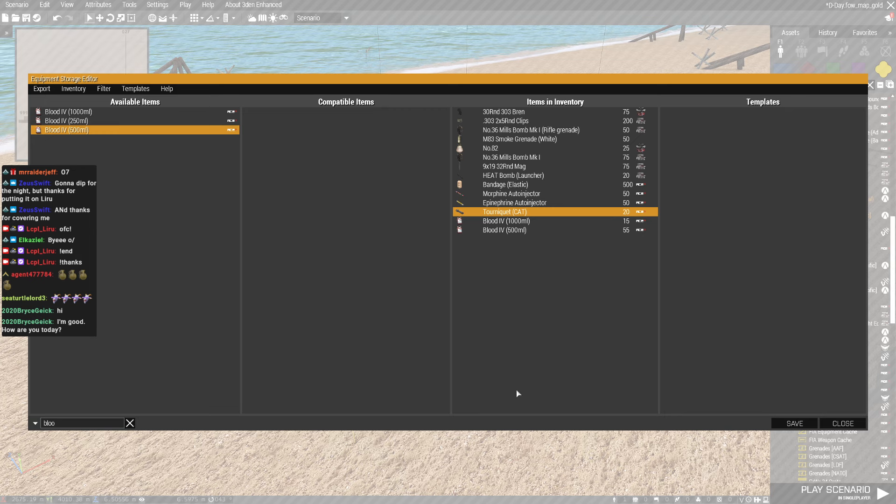
{"action": "left_click", "coordinate": [793, 424]}
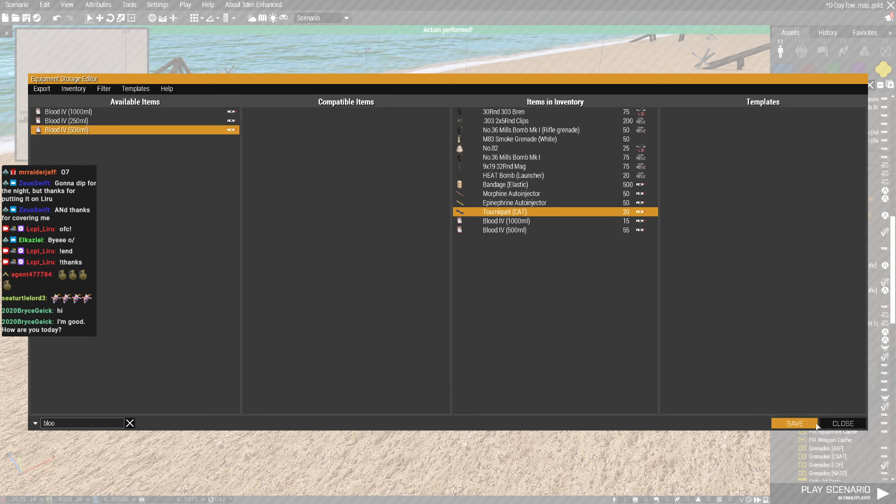
{"action": "mouse_move", "coordinate": [535, 236]}
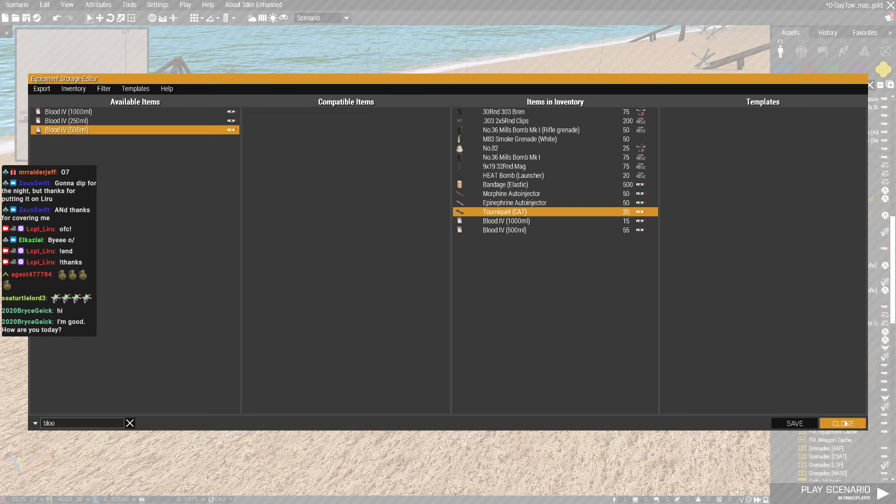
Step: Close the crate inventory and confirm a Hide Terrain Objects module covering two wall objects inland
{"action": "left_click", "coordinate": [842, 424]}
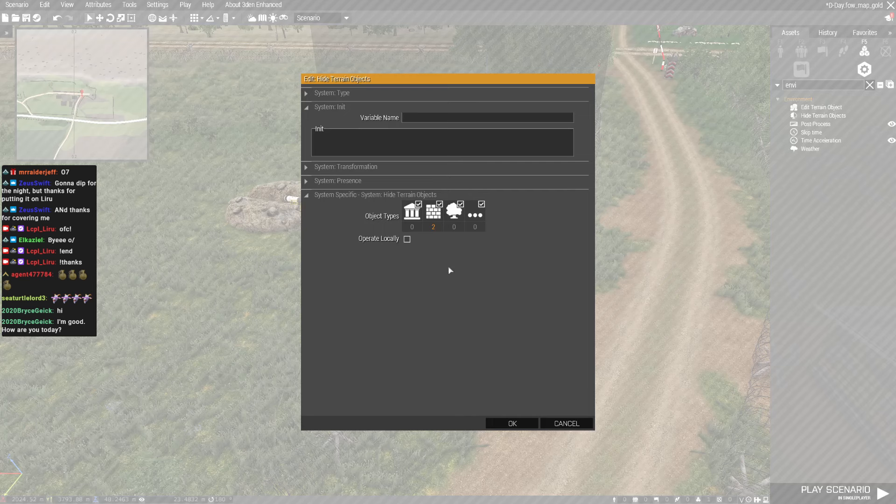
{"action": "left_click", "coordinate": [511, 424]}
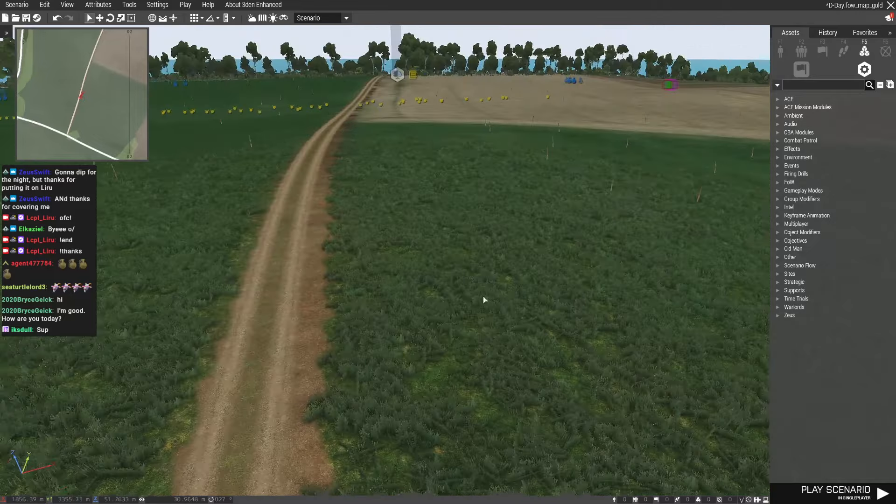
Step: Place a Wehrmacht turret gun by the dirt track and ring it with Sandbag Wall props from a 'sandba' search
{"action": "left_click", "coordinate": [780, 52]}
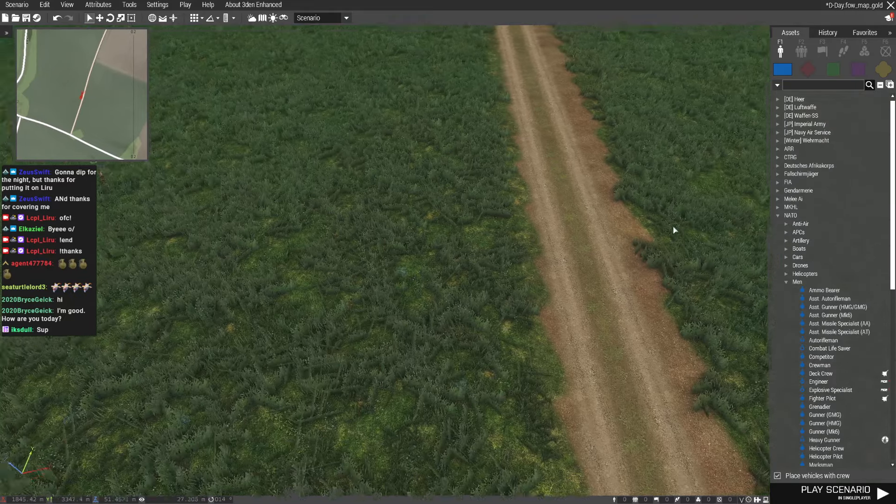
{"action": "left_click", "coordinate": [790, 215]}
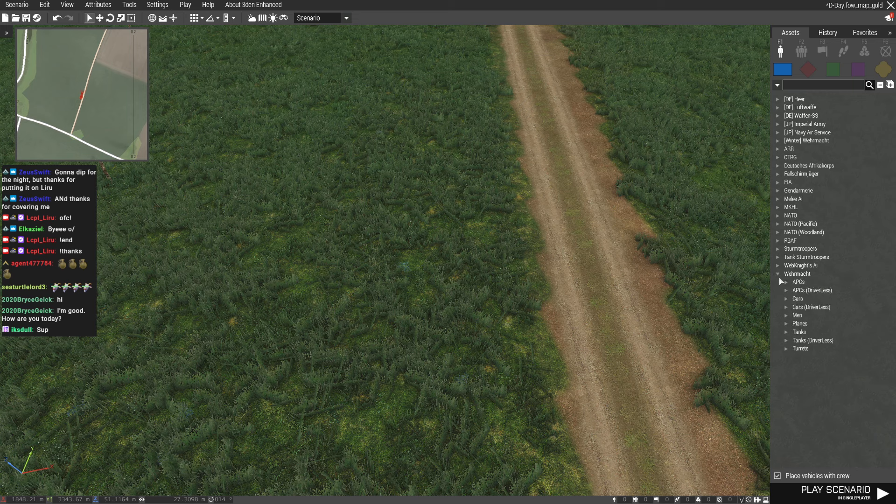
{"action": "left_click", "coordinate": [801, 348]}
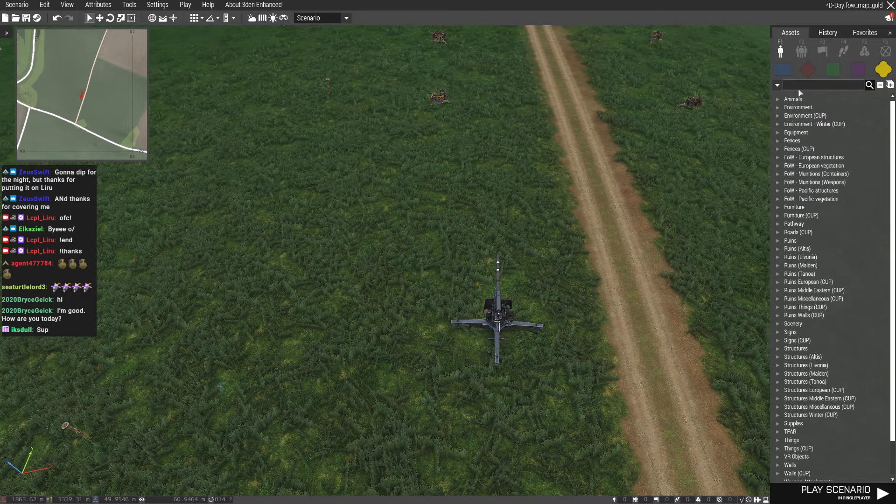
{"action": "type", "text": "sandba"}
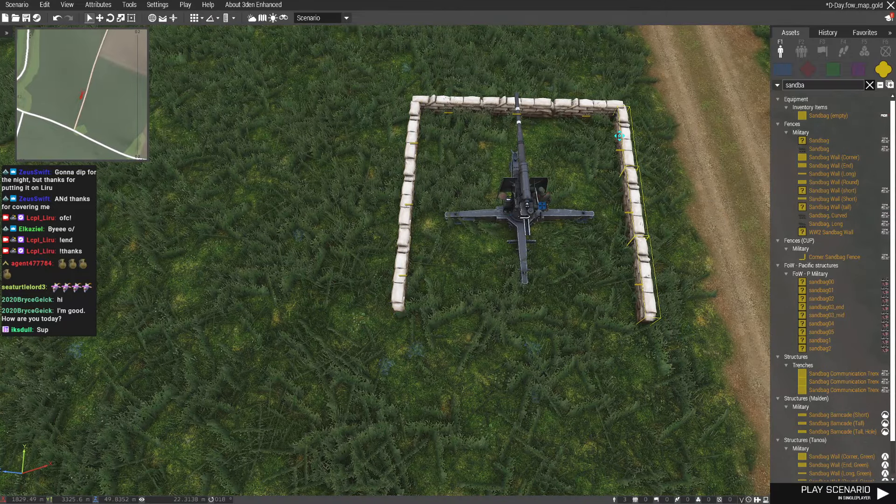
Step: Place more Wehrmacht guns along both sides of the road, each ringed with curved sandbag walls
{"action": "scroll", "scroll_direction": "down", "scroll_amount": 3}
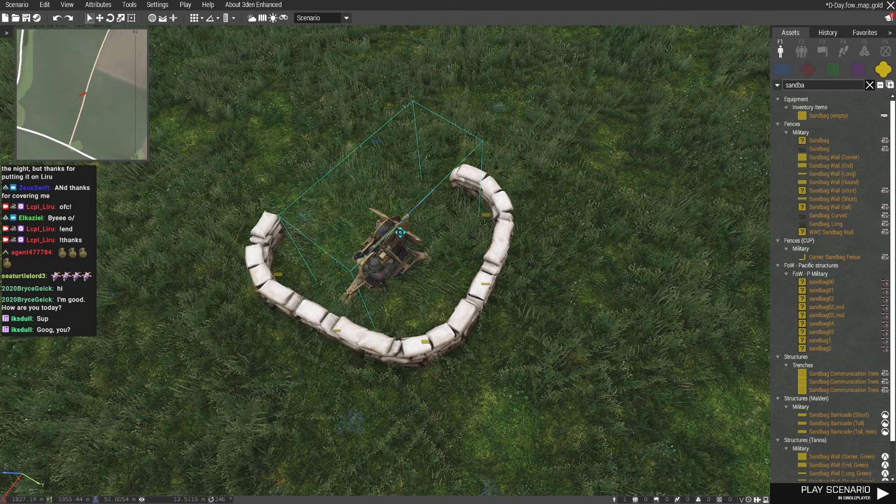
{"action": "scroll", "scroll_direction": "down", "scroll_amount": 3}
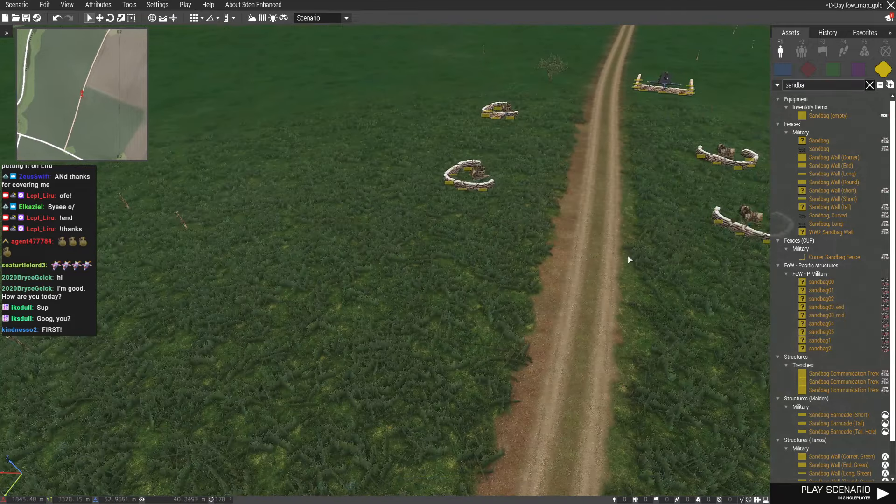
Step: Place an Sd Kfz 7/1 ammo halftrack beside the sandbag pit and a FlaK 30 gun inside it
{"action": "left_click", "coordinate": [869, 85]}
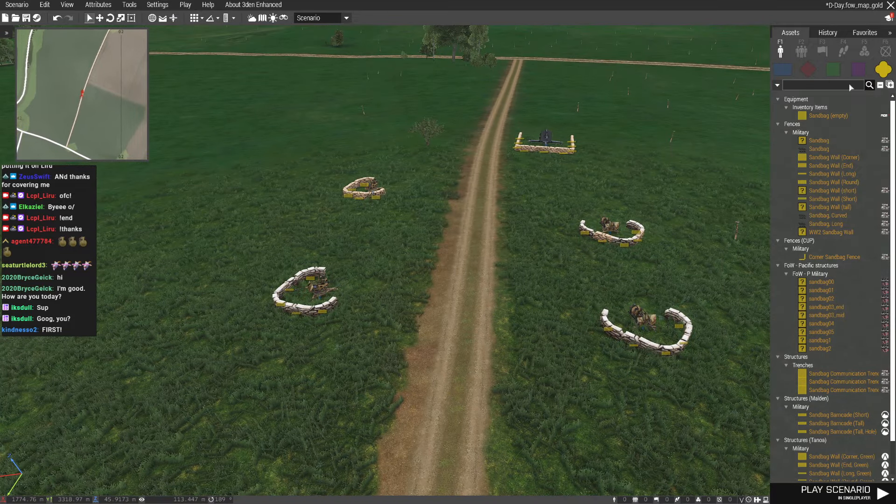
{"action": "left_click", "coordinate": [782, 69]}
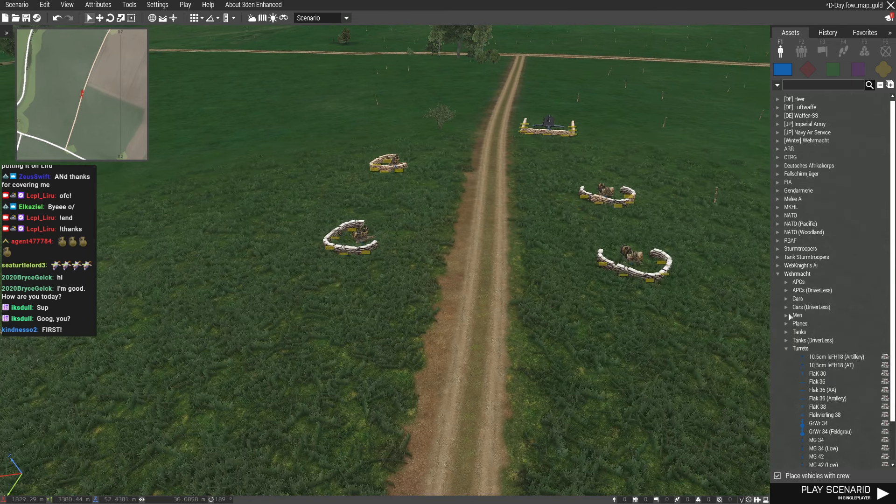
{"action": "left_click", "coordinate": [798, 298]}
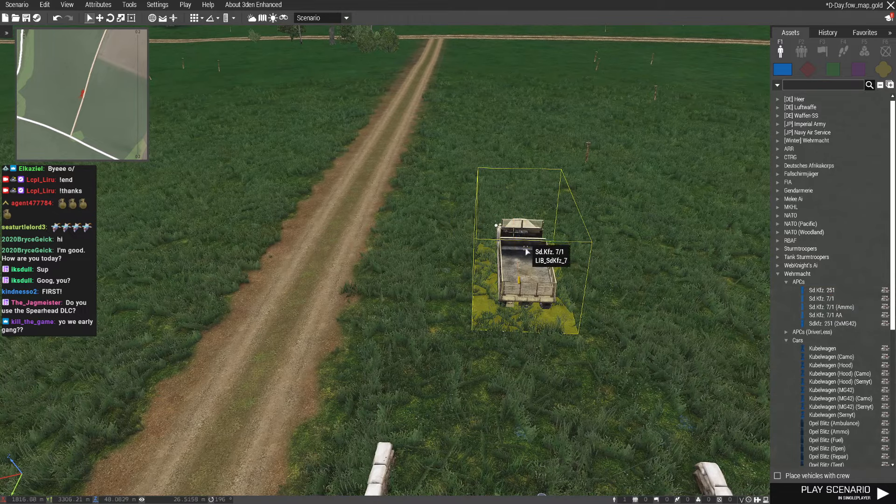
{"action": "left_click", "coordinate": [830, 307]}
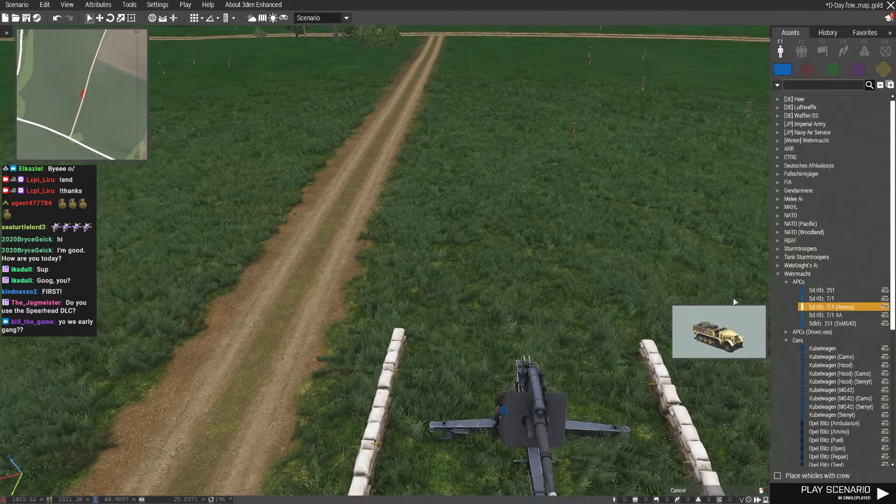
{"action": "left_click", "coordinate": [506, 312]}
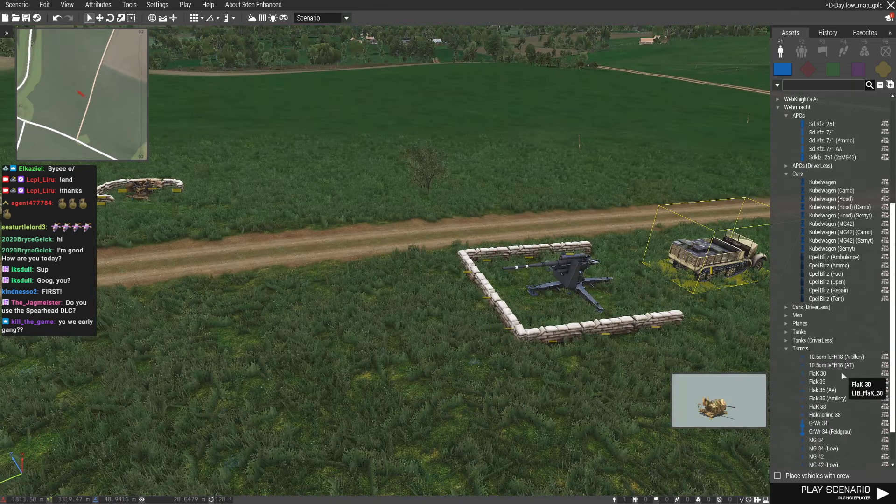
{"action": "left_click", "coordinate": [787, 315]}
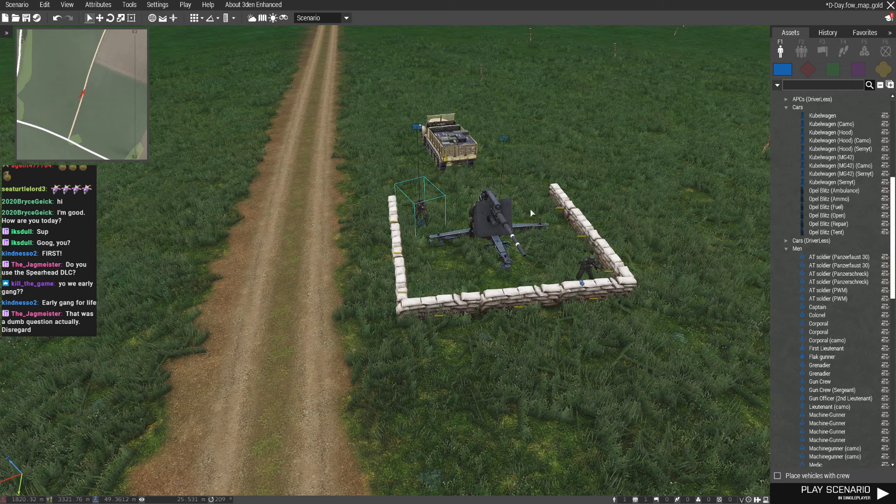
Step: Scroll through the AI skill settings in the Edit: 47 Objects attributes dialog
{"action": "scroll", "scroll_direction": "down", "scroll_amount": 3}
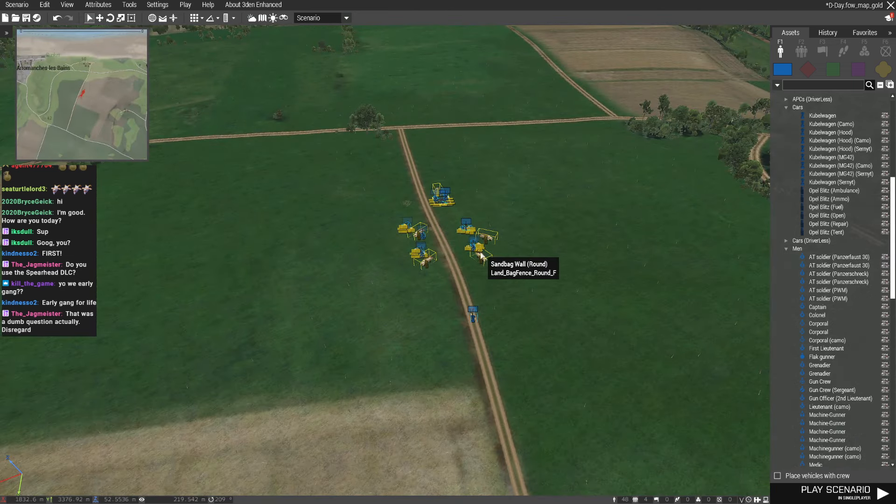
{"action": "mouse_move", "coordinate": [476, 252]}
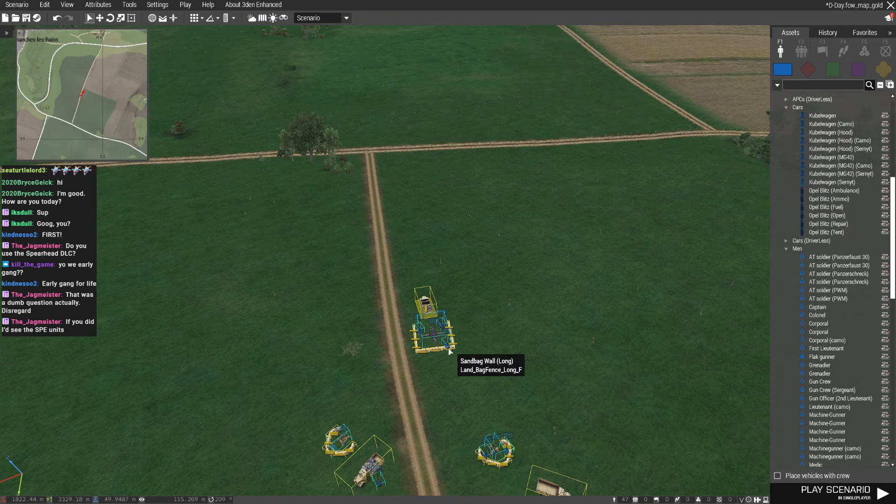
{"action": "mouse_move", "coordinate": [443, 329]}
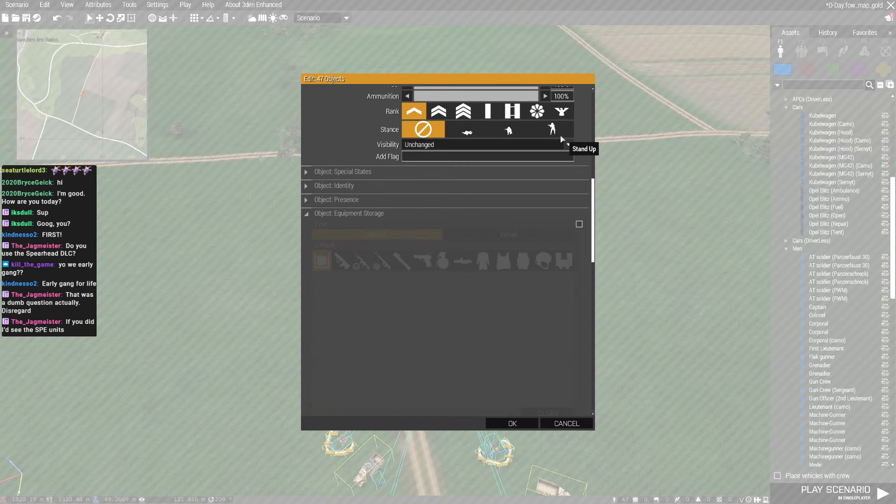
{"action": "scroll", "scroll_direction": "down", "scroll_amount": 3}
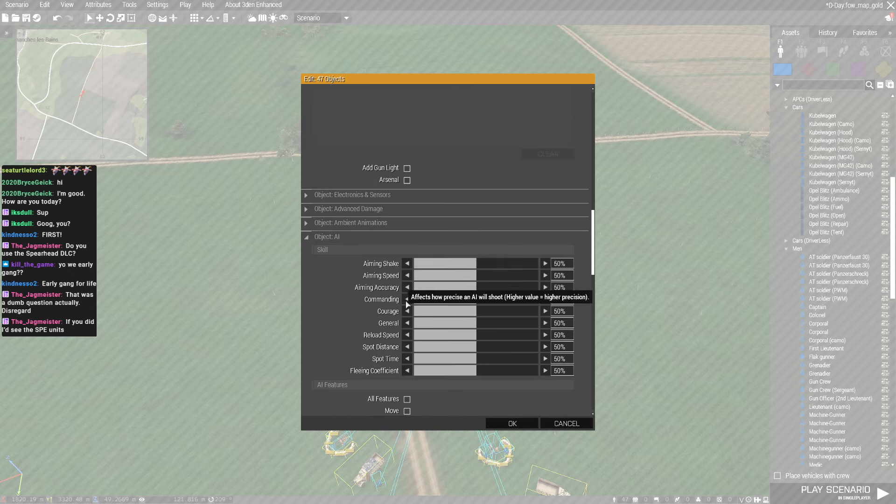
{"action": "scroll", "scroll_direction": "down", "scroll_amount": 3}
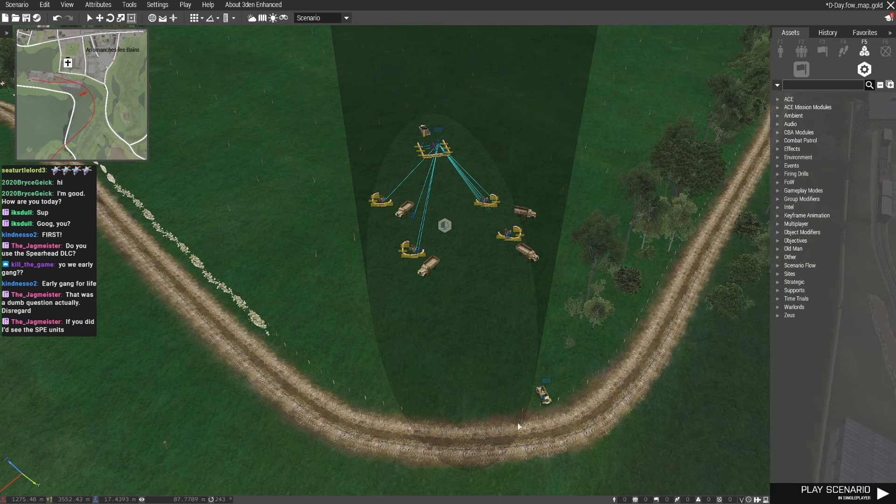
{"action": "mouse_move", "coordinate": [463, 394]}
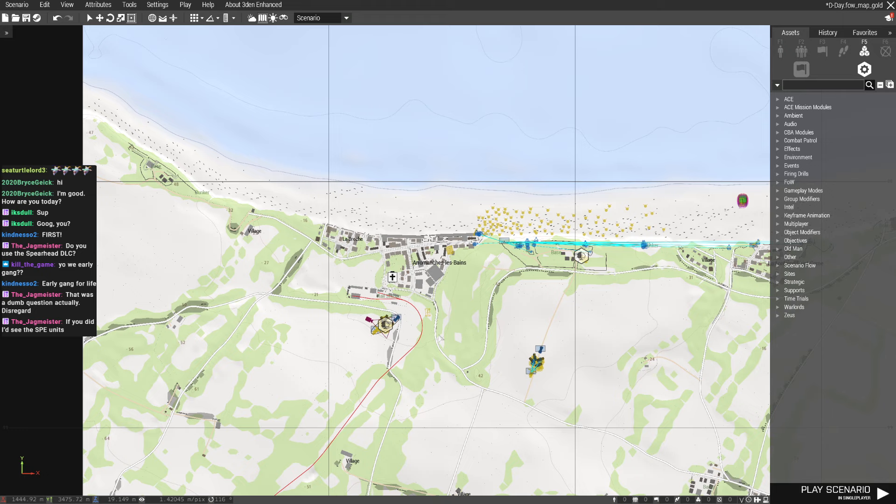
{"action": "mouse_move", "coordinate": [471, 345]}
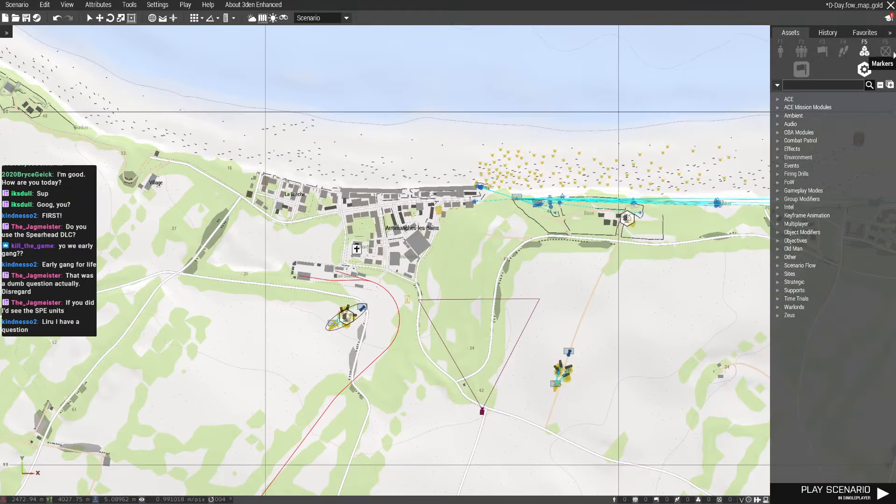
Step: Show the marker placement mode and browse the NATO - BLUFOR symbol list
{"action": "left_click", "coordinate": [886, 50]}
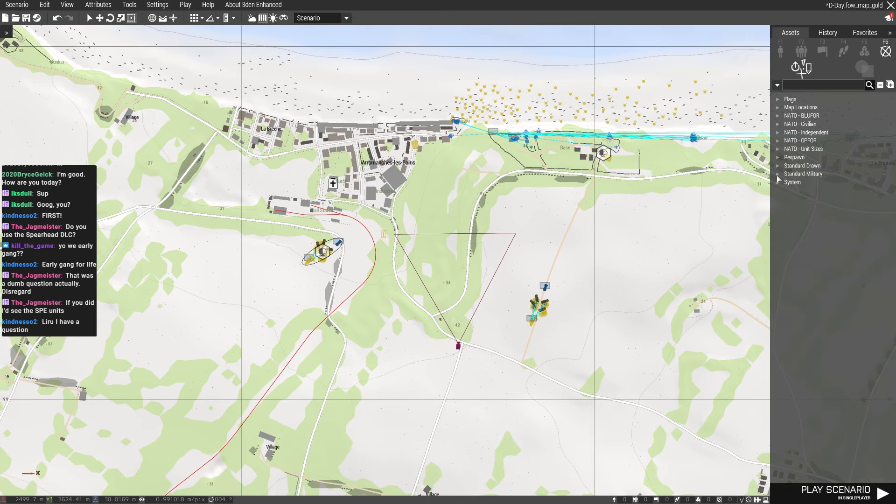
{"action": "left_click", "coordinate": [778, 115]}
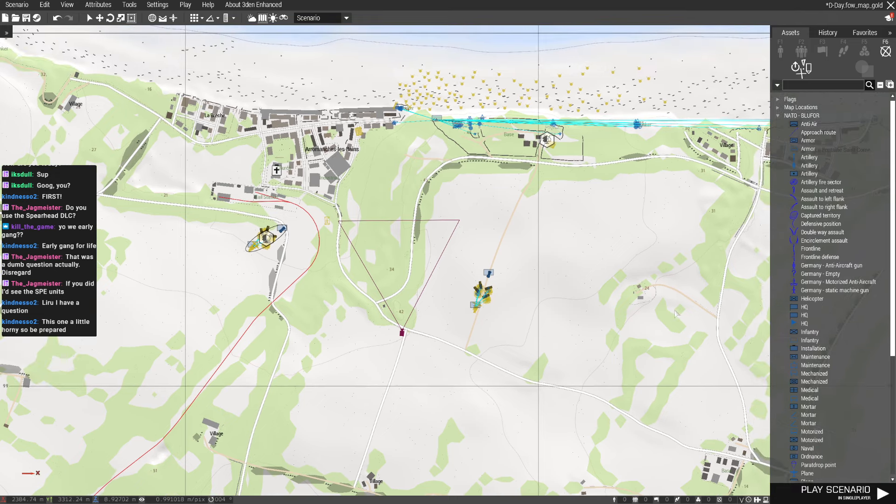
{"action": "scroll", "scroll_direction": "up", "scroll_amount": 3}
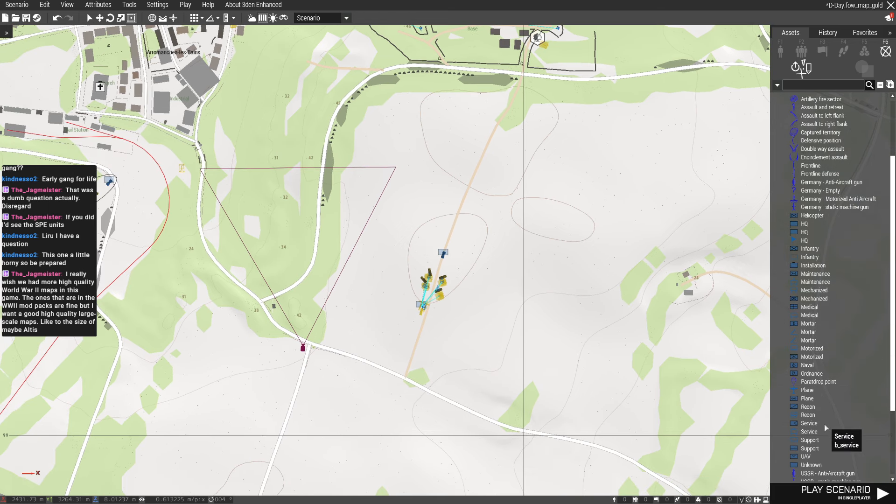
{"action": "scroll", "scroll_direction": "down", "scroll_amount": 3}
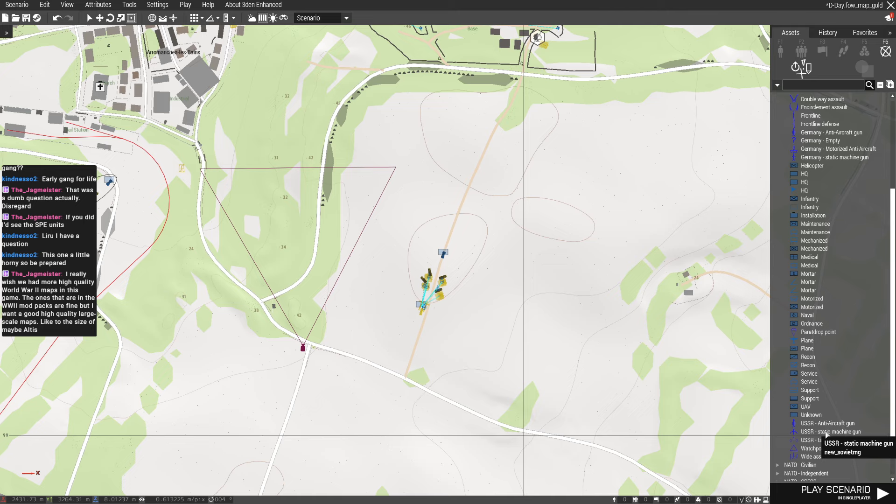
{"action": "scroll", "scroll_direction": "up", "scroll_amount": 3}
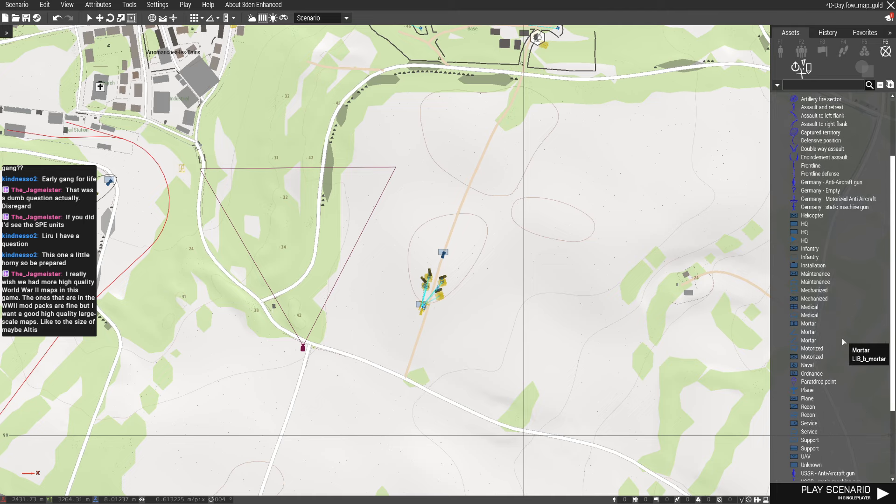
{"action": "scroll", "scroll_direction": "up", "scroll_amount": 3}
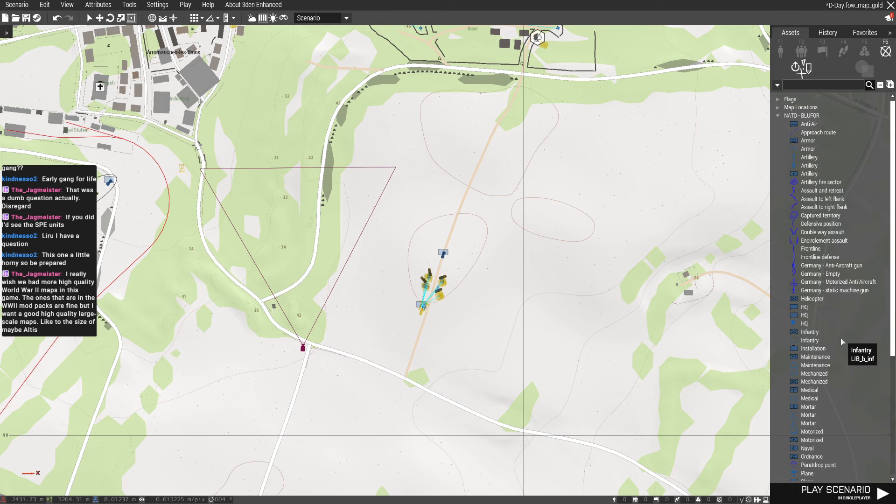
{"action": "mouse_move", "coordinate": [839, 337]}
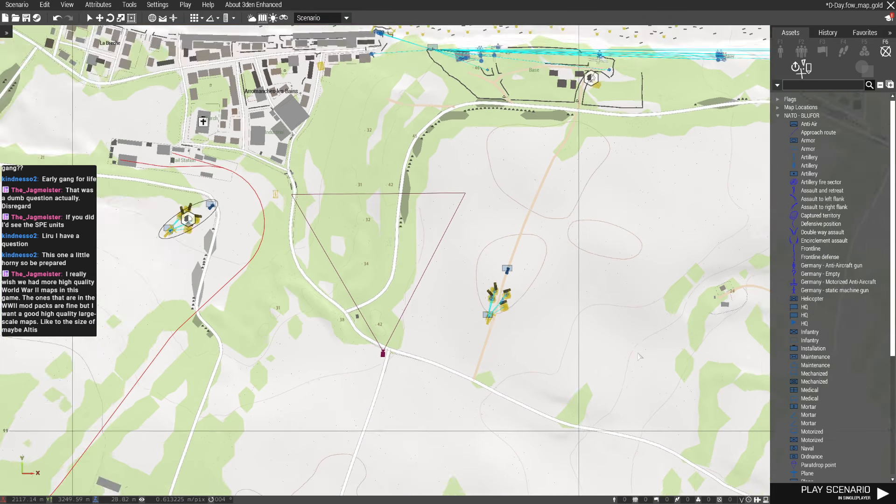
Step: Pan the map south of the town to where the red triangular marker is moved
{"action": "scroll", "scroll_direction": "down", "scroll_amount": 3}
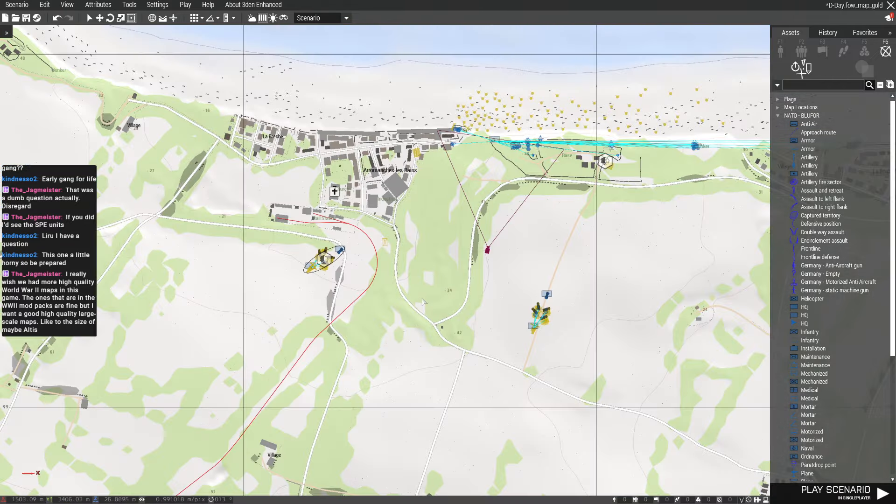
{"action": "scroll", "scroll_direction": "down", "scroll_amount": 3}
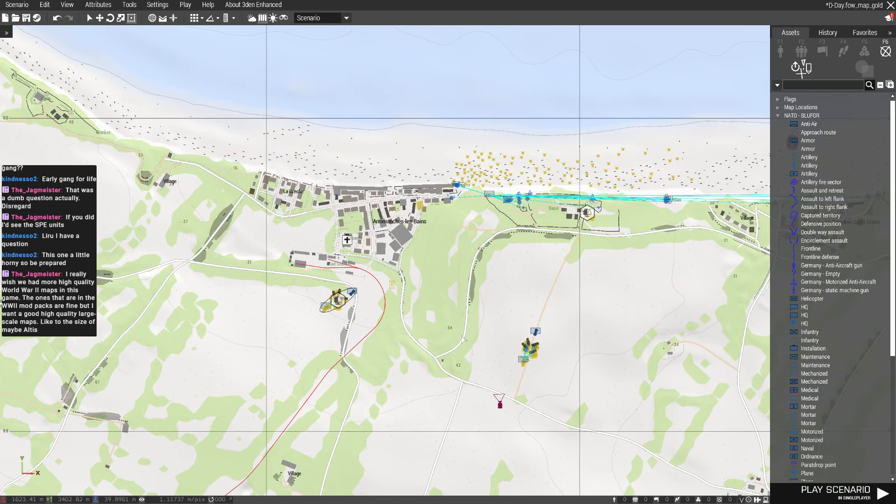
{"action": "scroll", "scroll_direction": "down", "scroll_amount": 3}
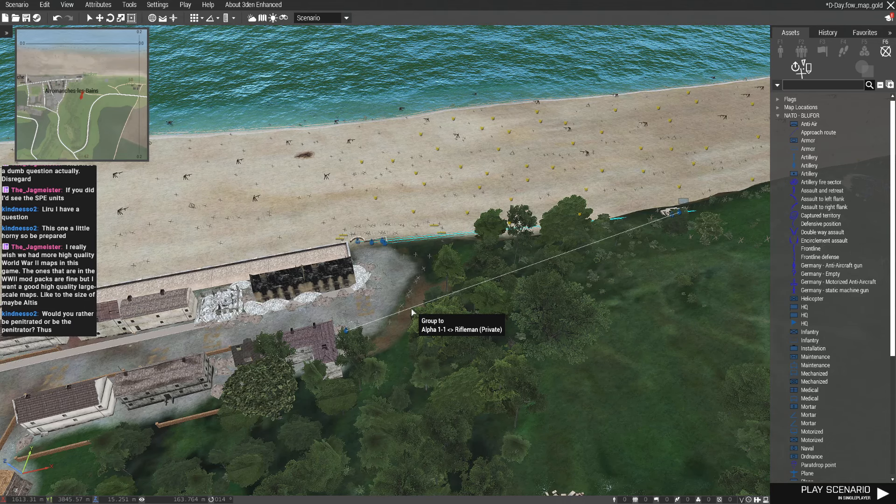
{"action": "mouse_move", "coordinate": [767, 232]}
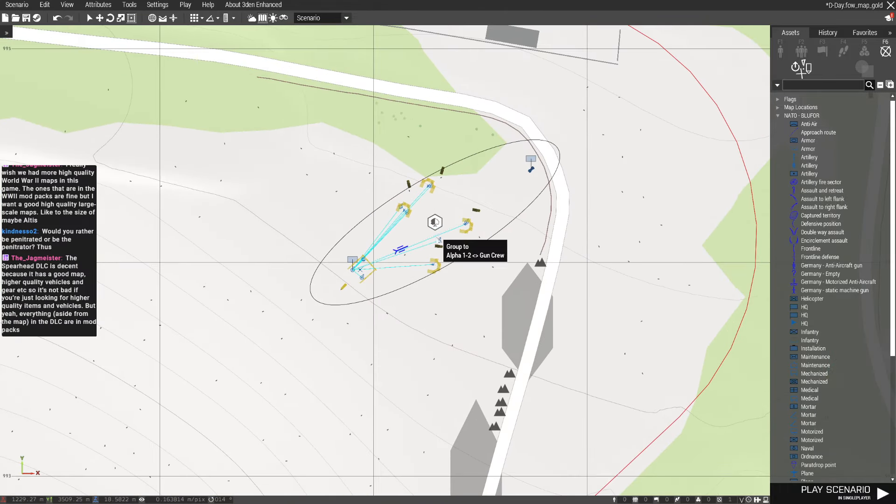
{"action": "scroll", "scroll_direction": "down", "scroll_amount": 3}
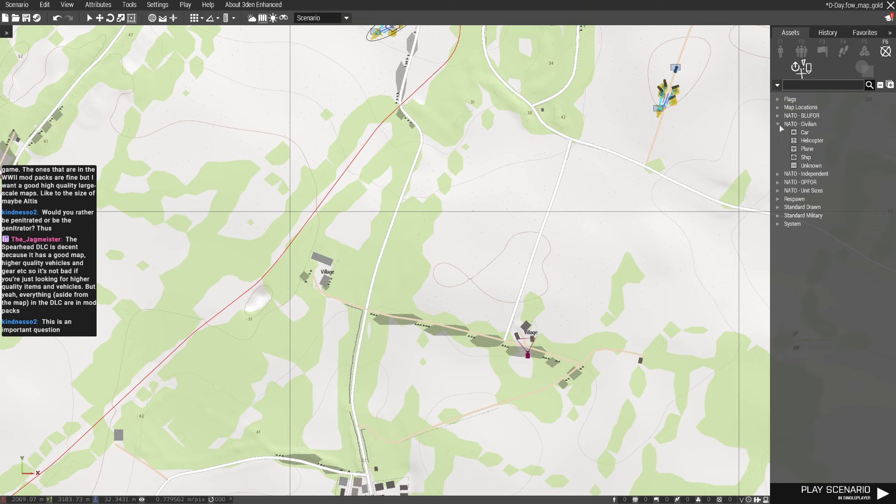
Step: Collapse the NATO - BLUFOR marker category and zoom out over the Arromanches beach before saving
{"action": "left_click", "coordinate": [778, 116]}
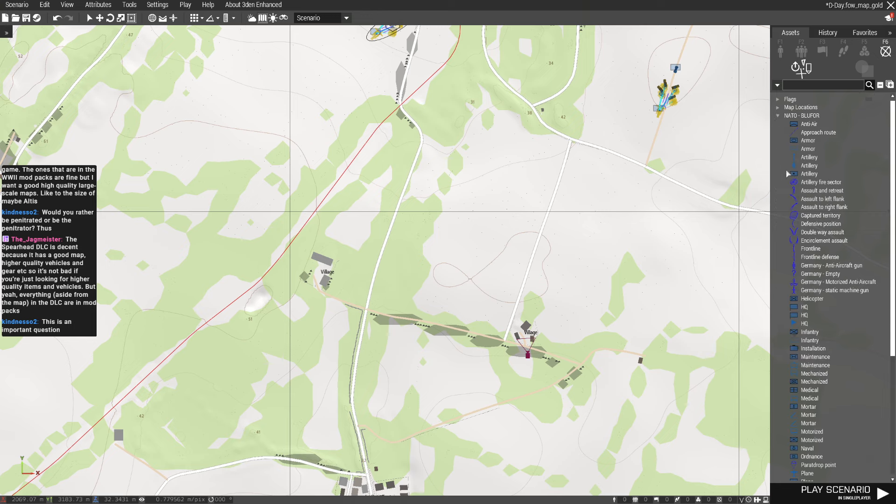
{"action": "mouse_move", "coordinate": [773, 118]}
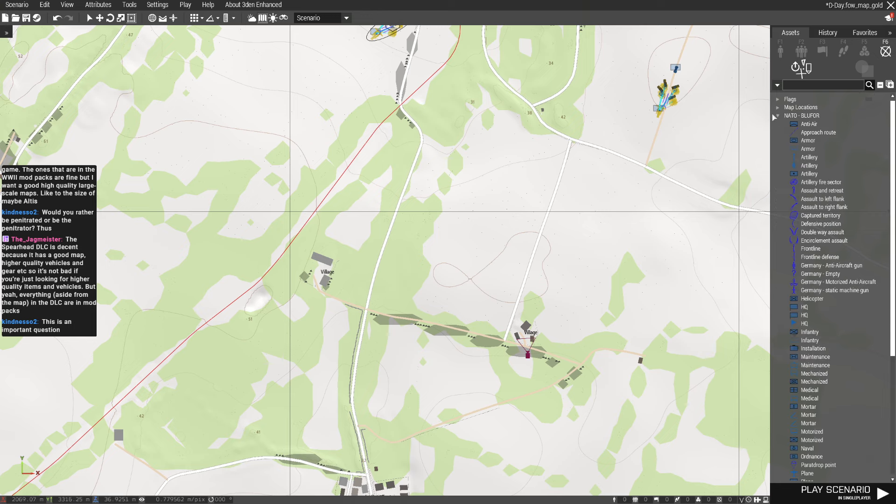
{"action": "left_click", "coordinate": [777, 116]}
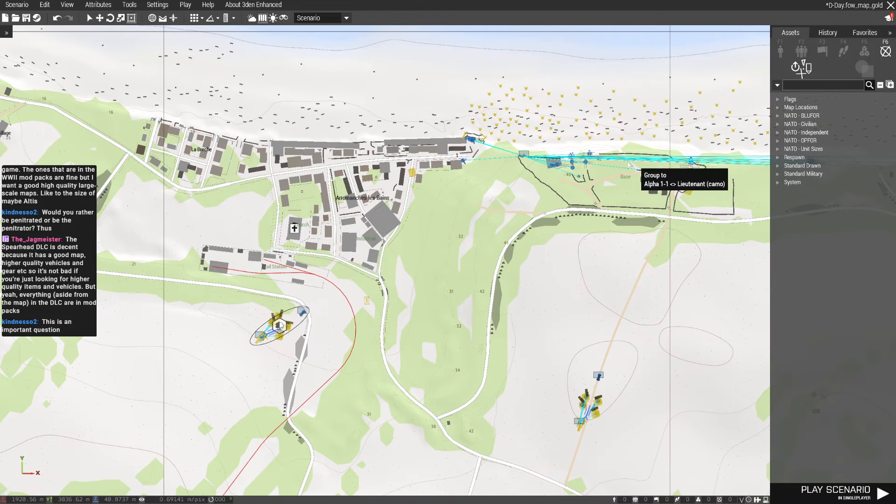
{"action": "scroll", "scroll_direction": "down", "scroll_amount": 3}
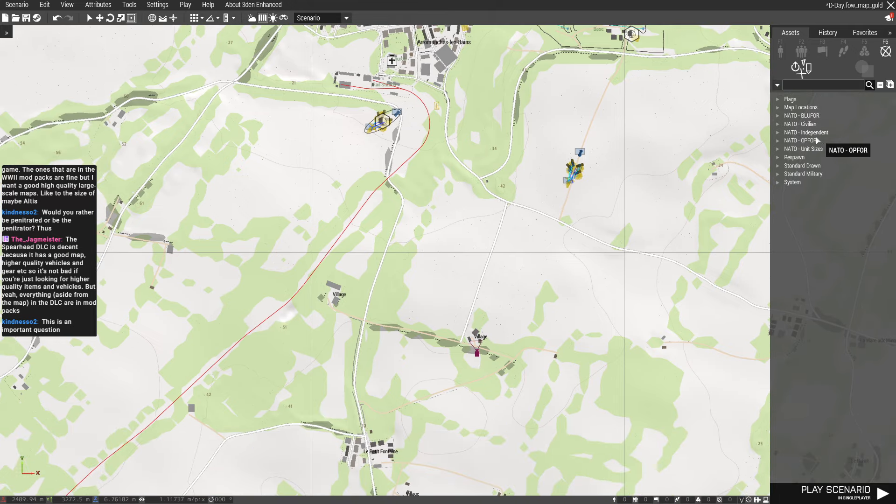
{"action": "scroll", "scroll_direction": "down", "scroll_amount": 3}
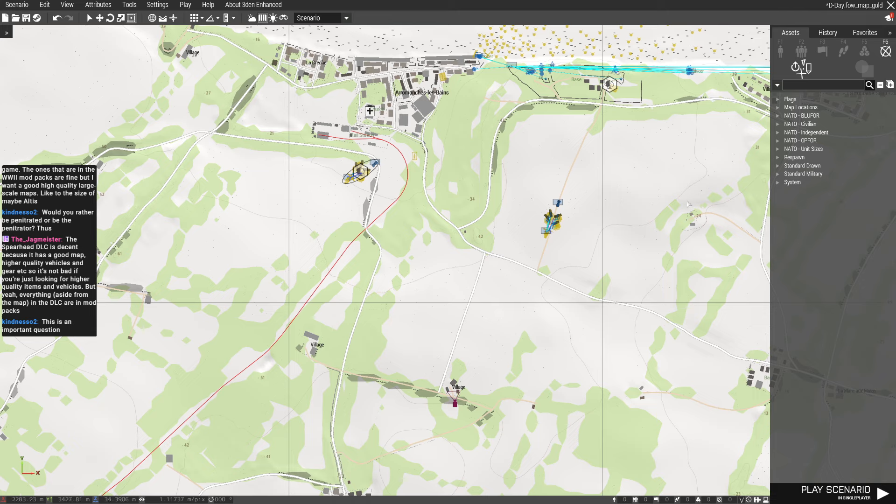
{"action": "mouse_move", "coordinate": [493, 275]}
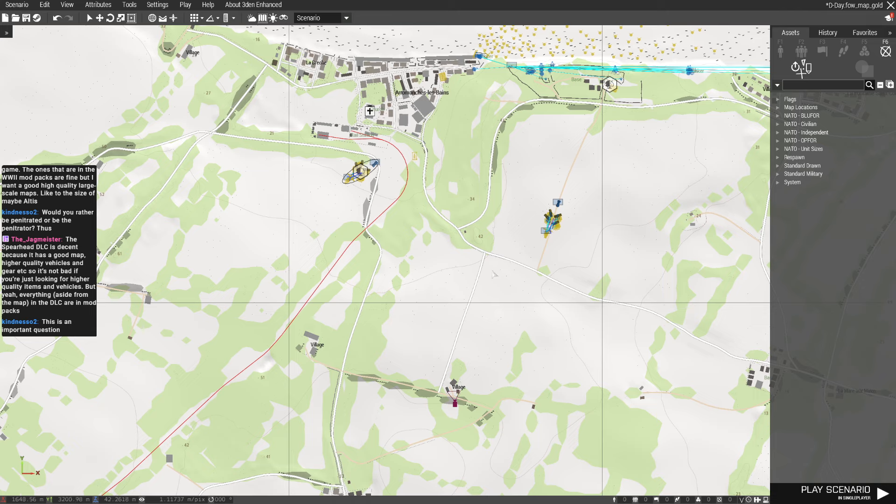
{"action": "mouse_move", "coordinate": [417, 369]}
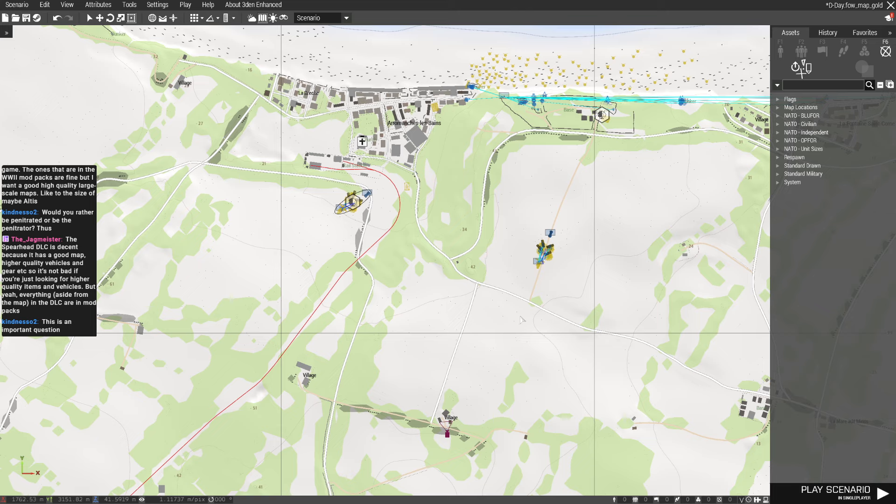
{"action": "mouse_move", "coordinate": [502, 320]}
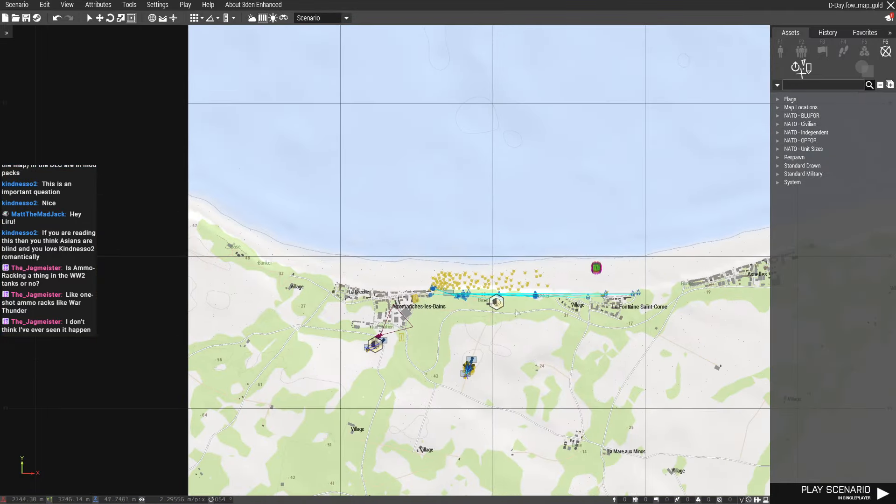
Step: Place a Standard Drawn flag marker inland, coloured Independent green and labelled 'Rally Po'
{"action": "scroll", "scroll_direction": "down", "scroll_amount": 3}
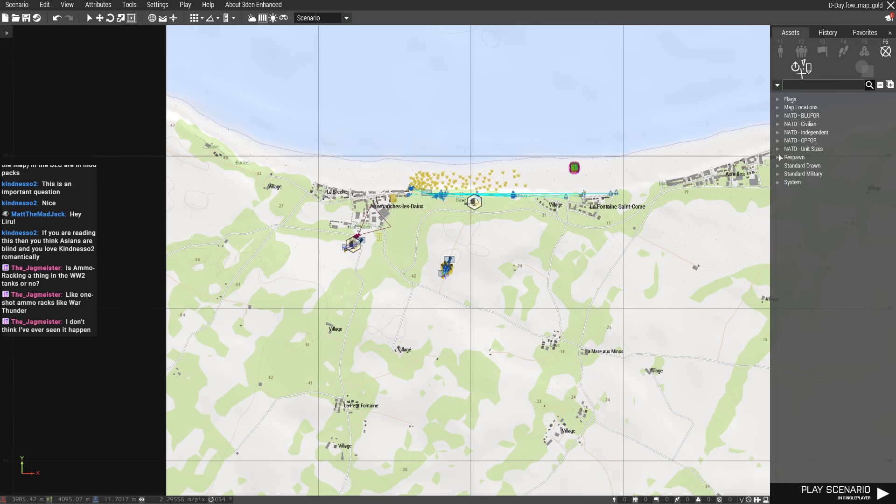
{"action": "left_click", "coordinate": [778, 166]}
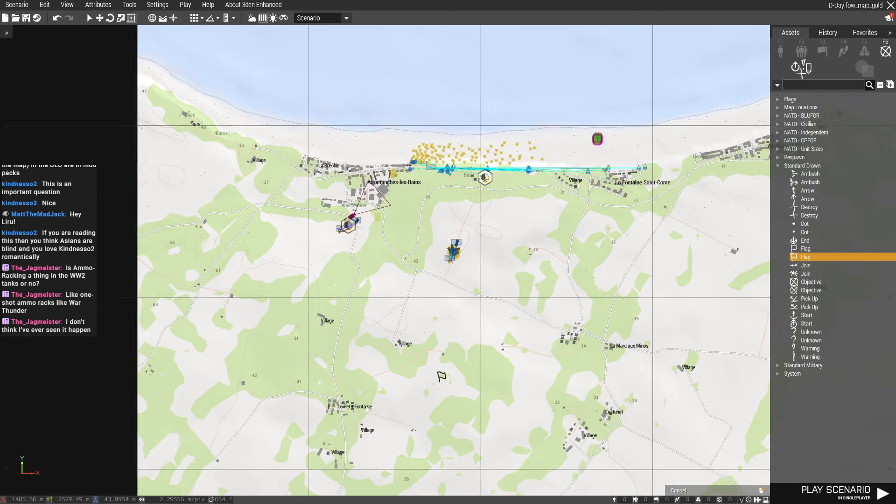
{"action": "double_click", "coordinate": [441, 376]}
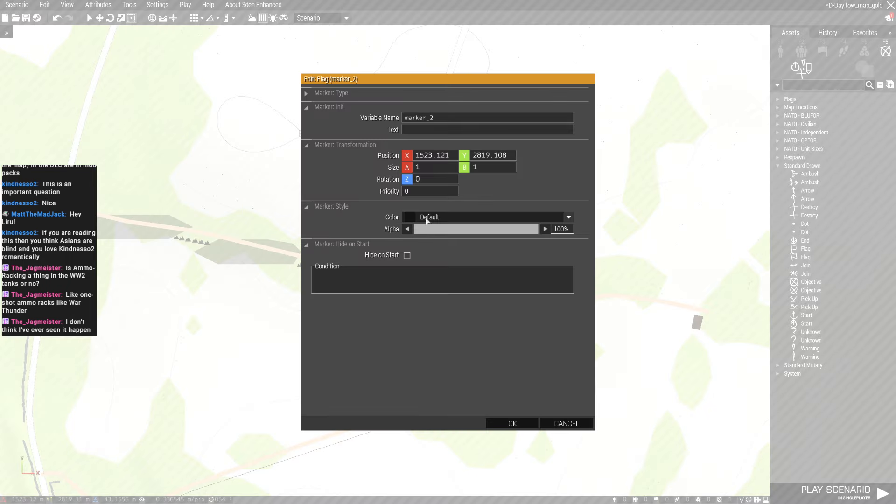
{"action": "left_click", "coordinate": [487, 216]}
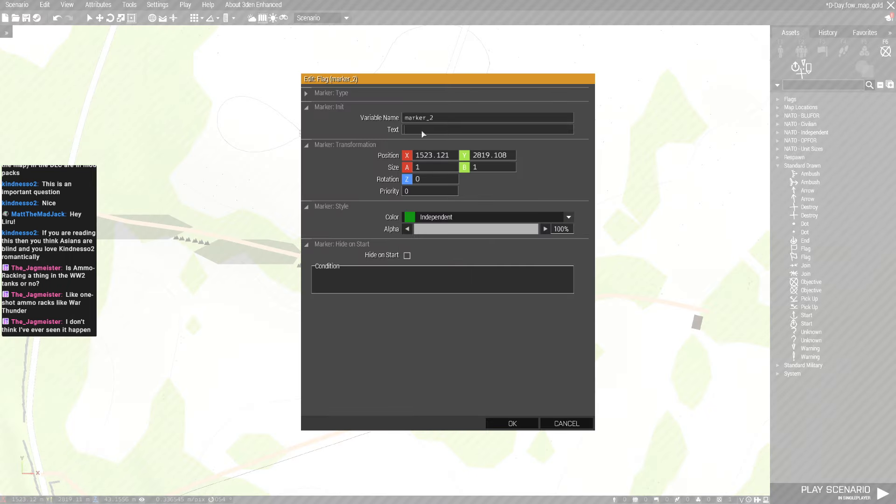
{"action": "type", "text": "Rally Po"}
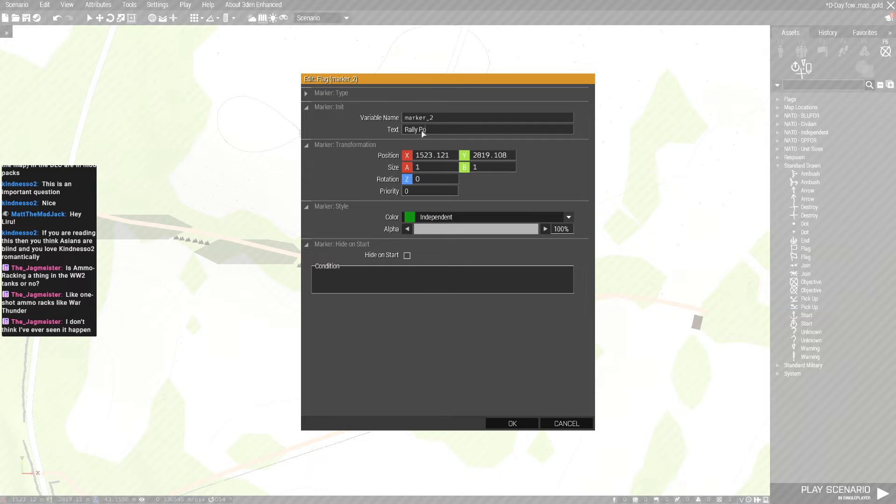
{"action": "left_click", "coordinate": [510, 424]}
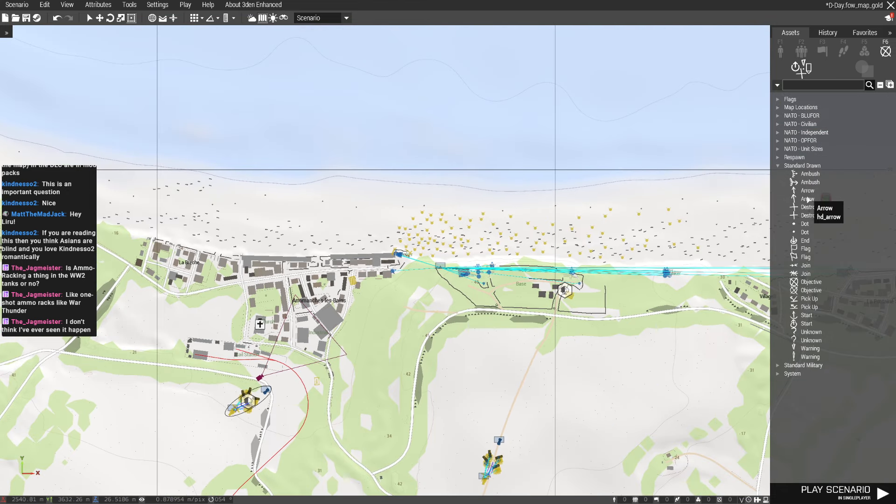
Step: Place a green Standard Military arrow offshore pointing at the beach and copy it along the shoreline
{"action": "left_click", "coordinate": [808, 198]}
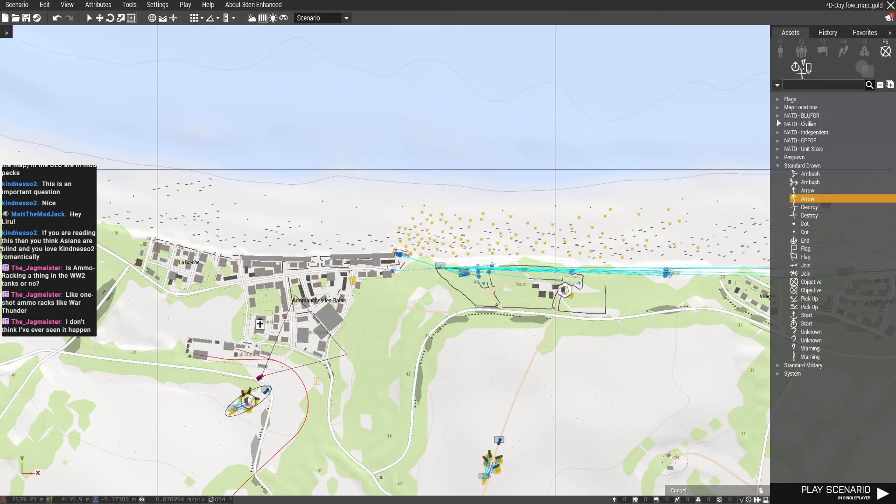
{"action": "mouse_move", "coordinate": [776, 368]}
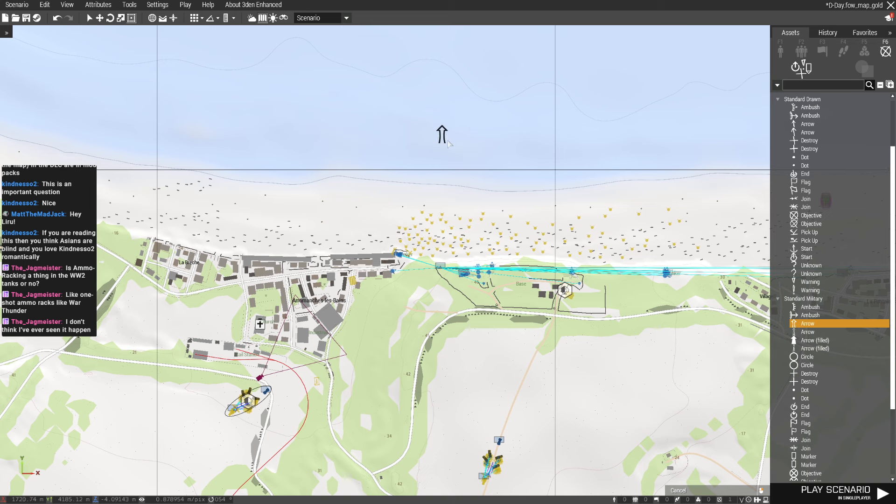
{"action": "double_click", "coordinate": [441, 134]}
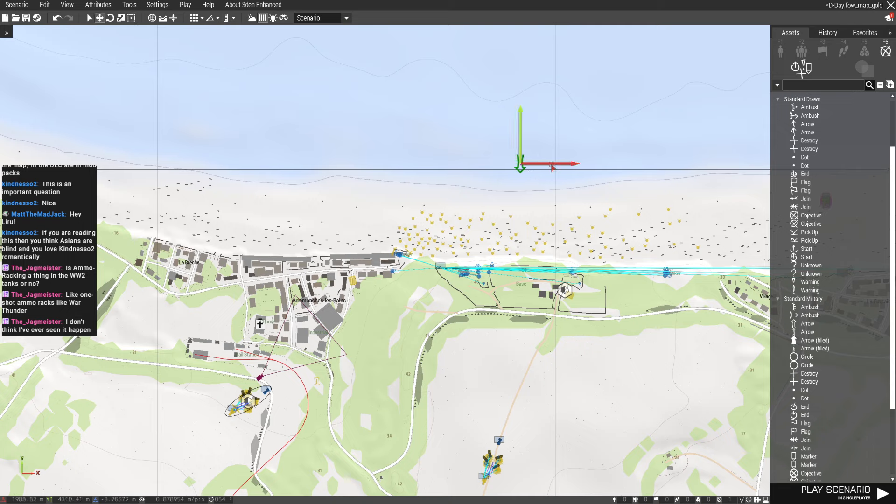
{"action": "left_click_drag", "start_coordinate": [520, 166], "coordinate": [463, 166]}
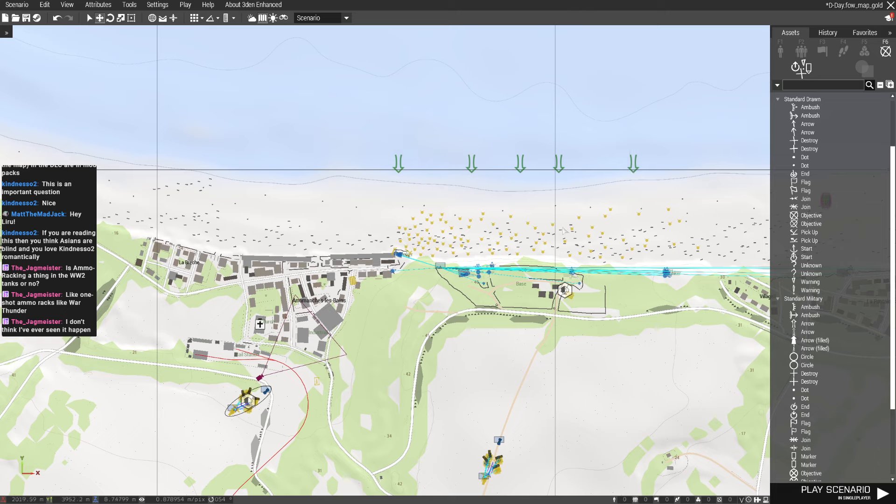
{"action": "mouse_move", "coordinate": [770, 217]}
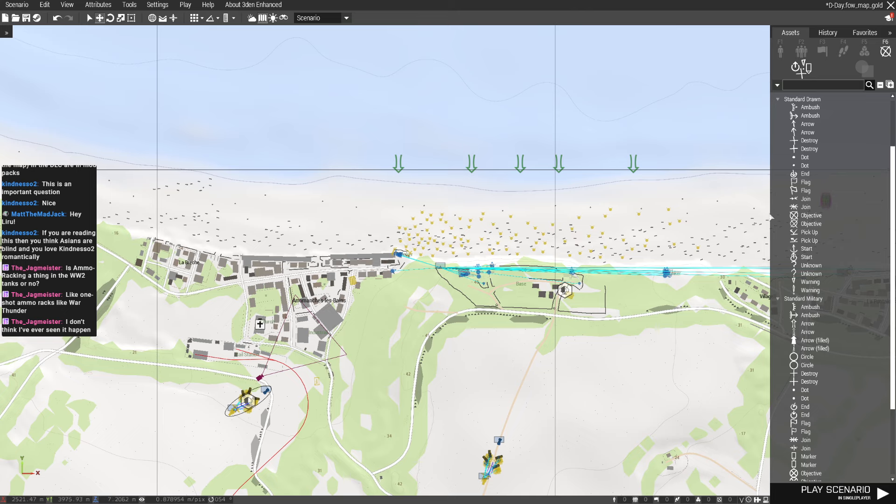
{"action": "scroll", "scroll_direction": "down", "scroll_amount": 3}
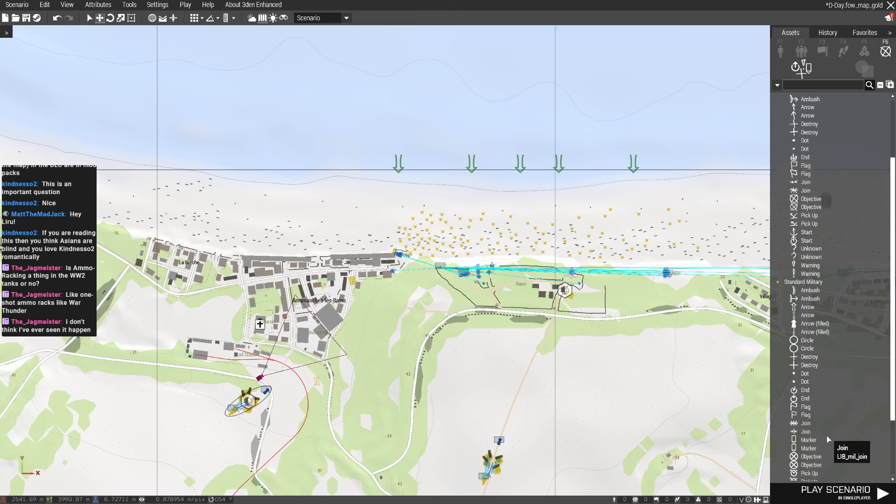
{"action": "scroll", "scroll_direction": "up", "scroll_amount": 3}
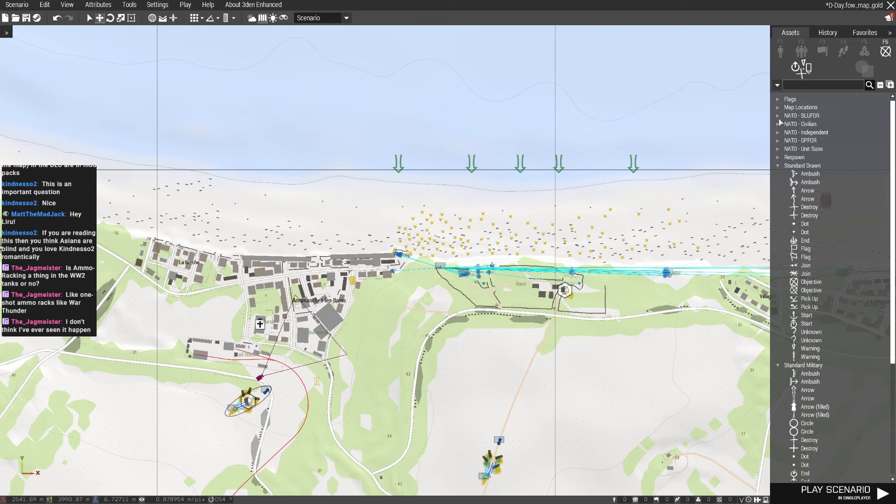
Step: Draw an ellipse area over Arromanches with BLUFOR colour and Grid diagonal brush fill
{"action": "left_click", "coordinate": [778, 115]}
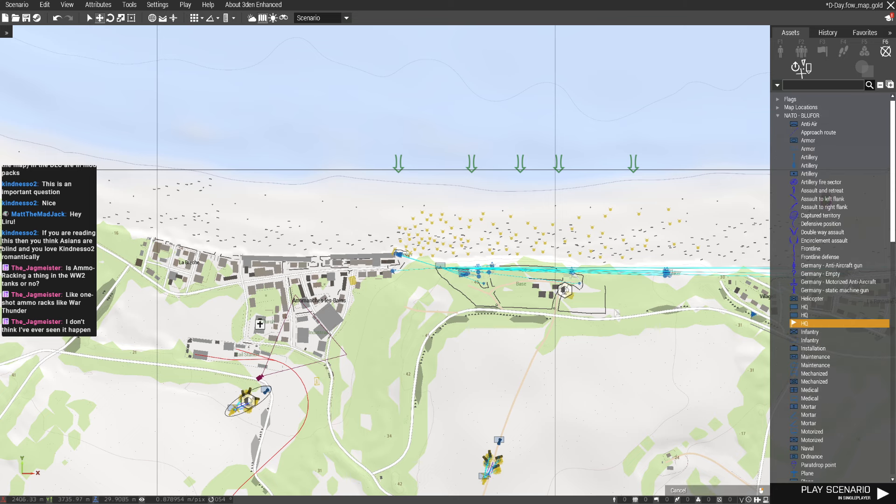
{"action": "scroll", "scroll_direction": "up", "scroll_amount": 3}
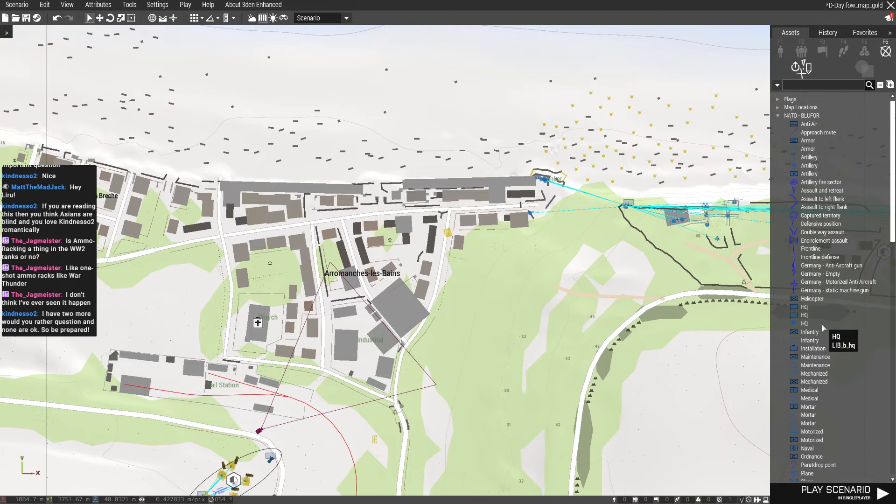
{"action": "mouse_move", "coordinate": [342, 272]}
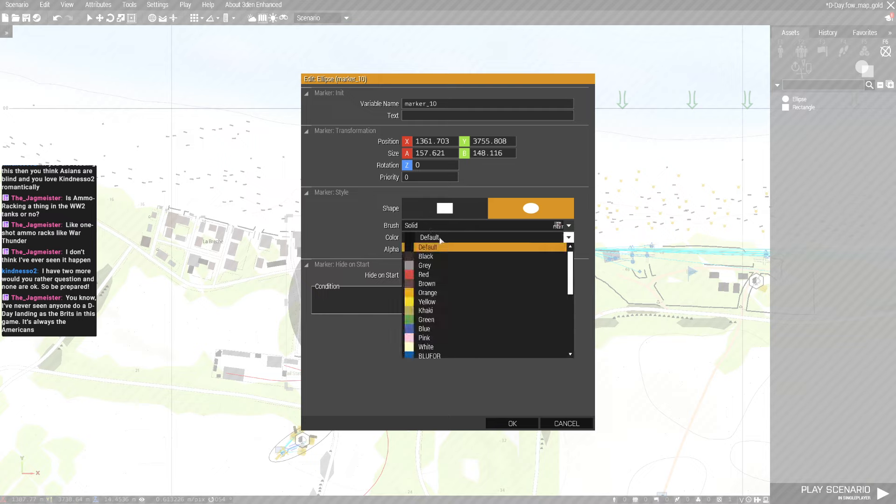
{"action": "left_click", "coordinate": [430, 354]}
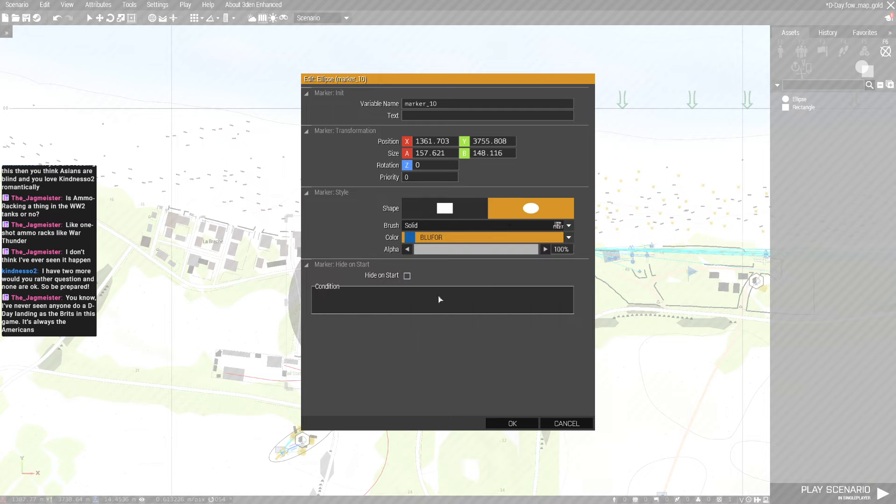
{"action": "left_click", "coordinate": [566, 225]}
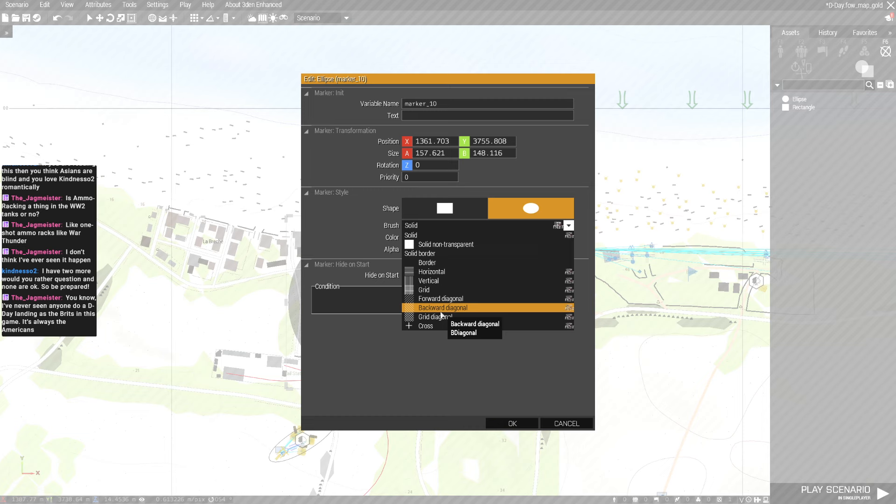
{"action": "left_click", "coordinate": [436, 318]}
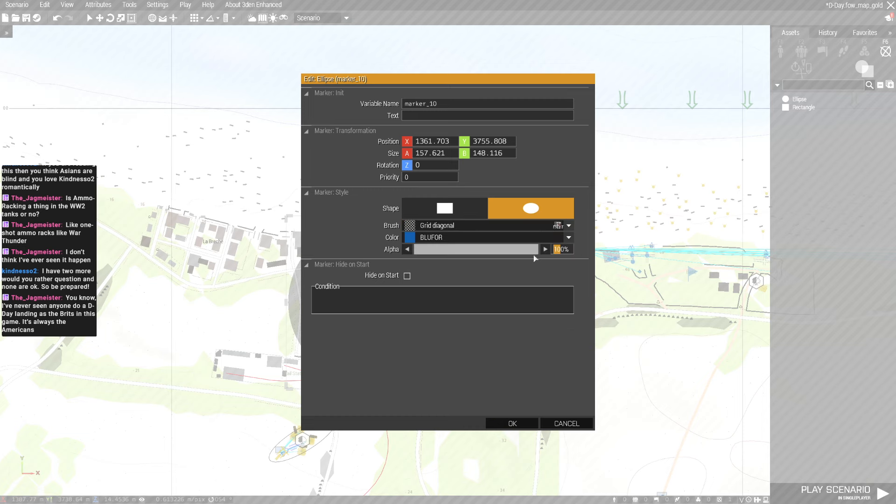
{"action": "left_click", "coordinate": [511, 423]}
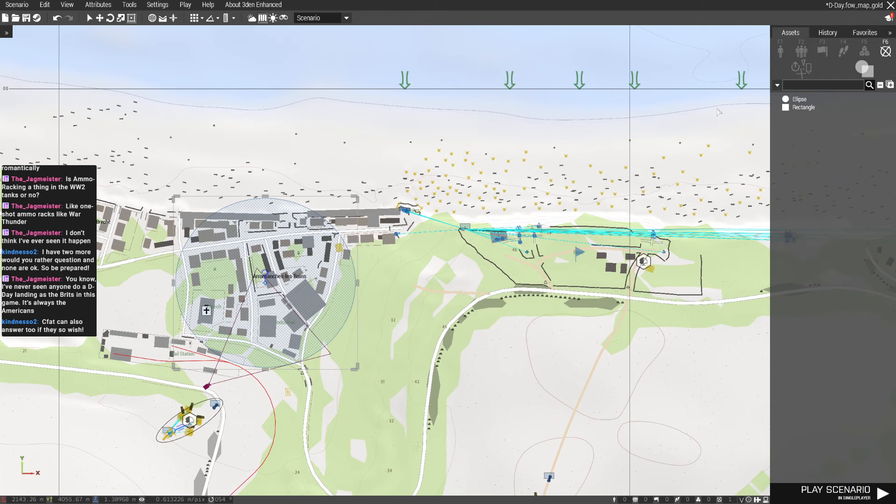
{"action": "left_click", "coordinate": [803, 107]}
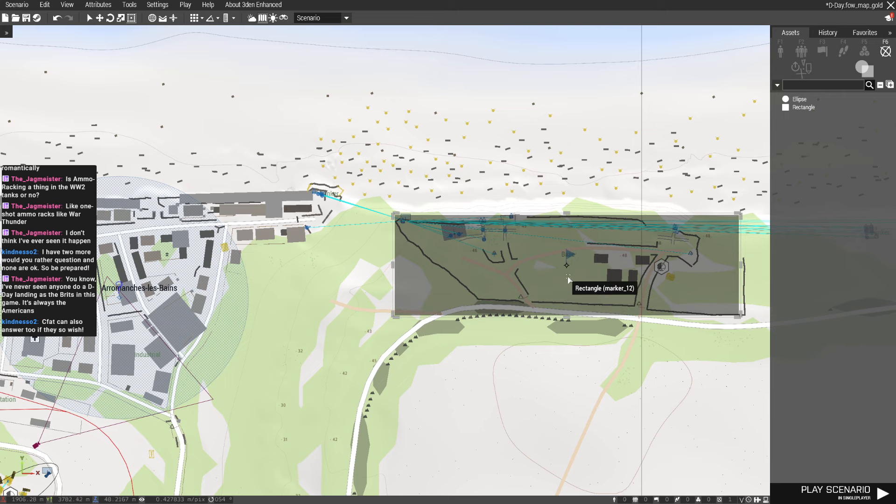
Step: Give the rectangle marker over the eastern base a red colour and confirm it
{"action": "double_click", "coordinate": [566, 264]}
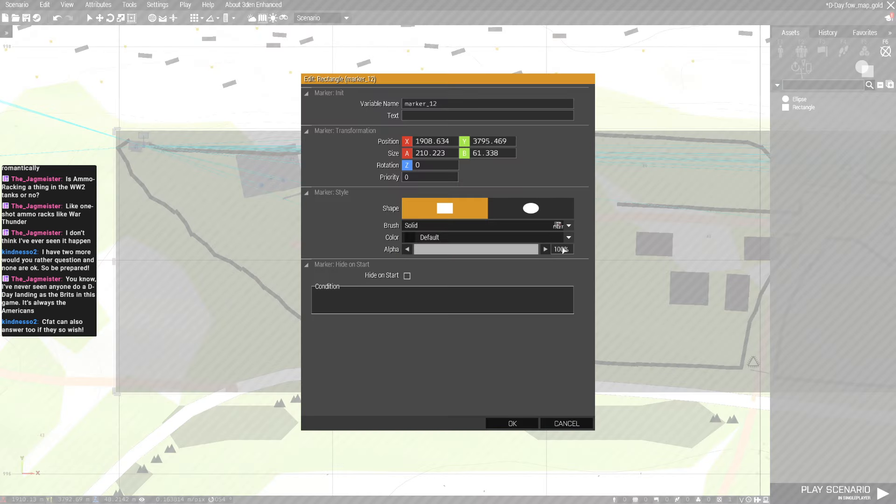
{"action": "left_click", "coordinate": [566, 237]}
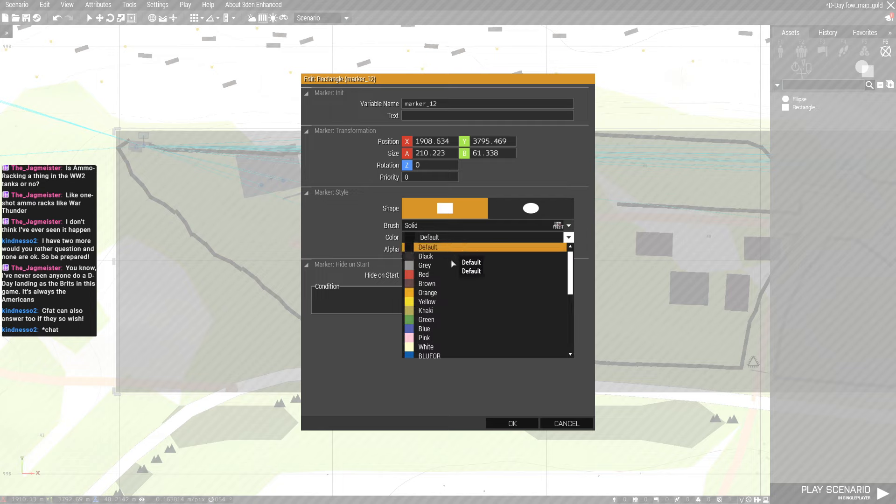
{"action": "left_click", "coordinate": [566, 224]}
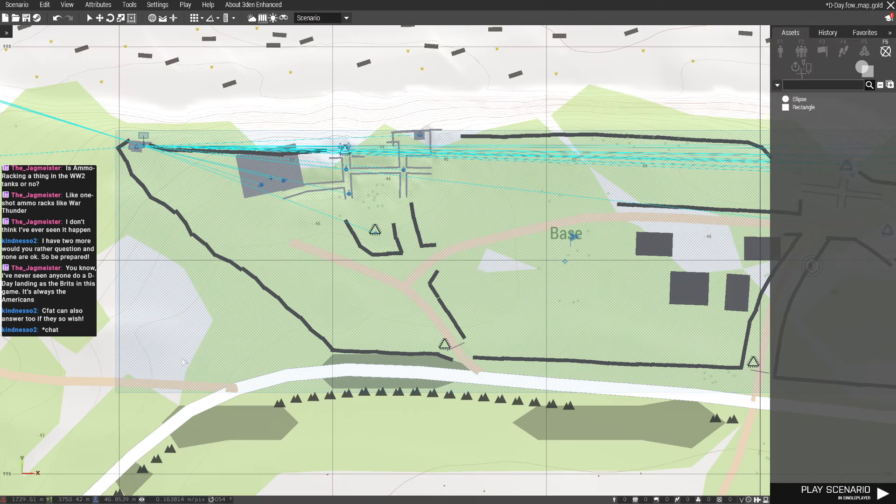
{"action": "scroll", "scroll_direction": "down", "scroll_amount": 3}
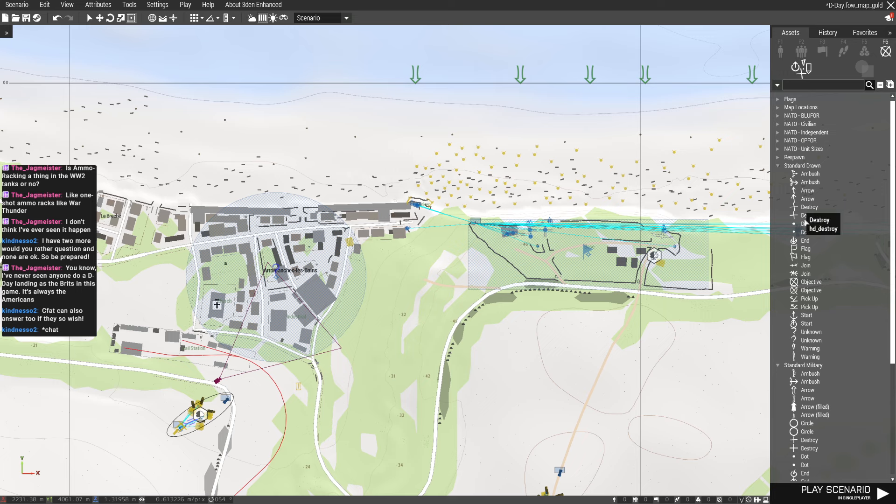
{"action": "mouse_move", "coordinate": [810, 299]}
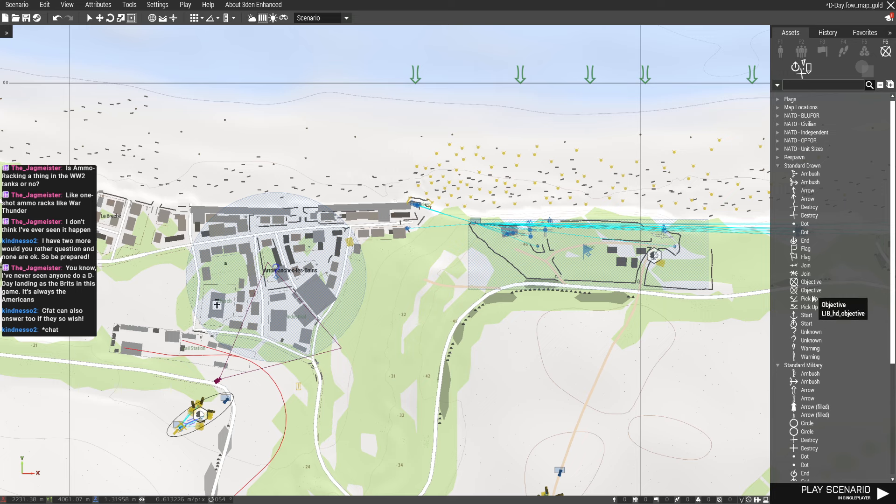
{"action": "scroll", "scroll_direction": "down", "scroll_amount": 3}
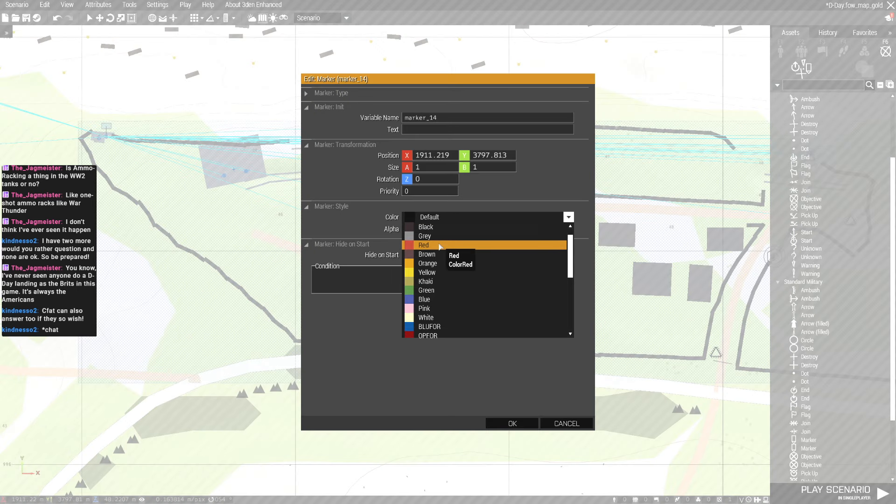
{"action": "left_click", "coordinate": [424, 244]}
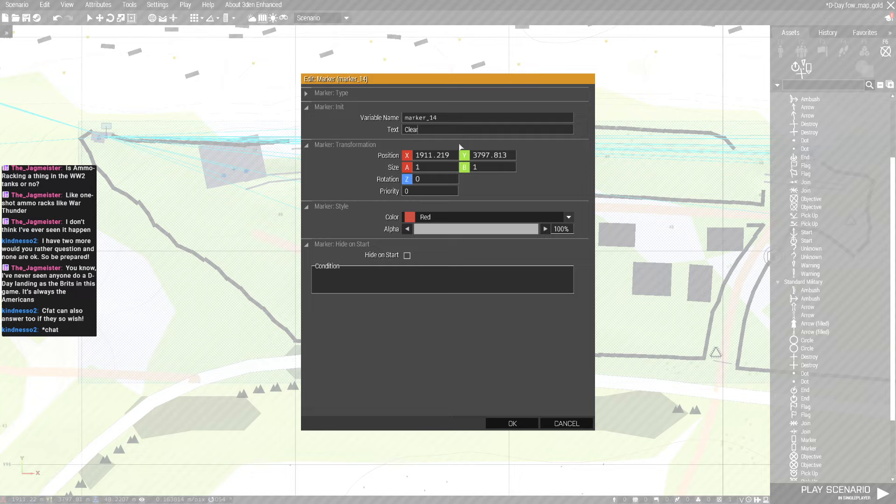
{"action": "left_click", "coordinate": [510, 424]}
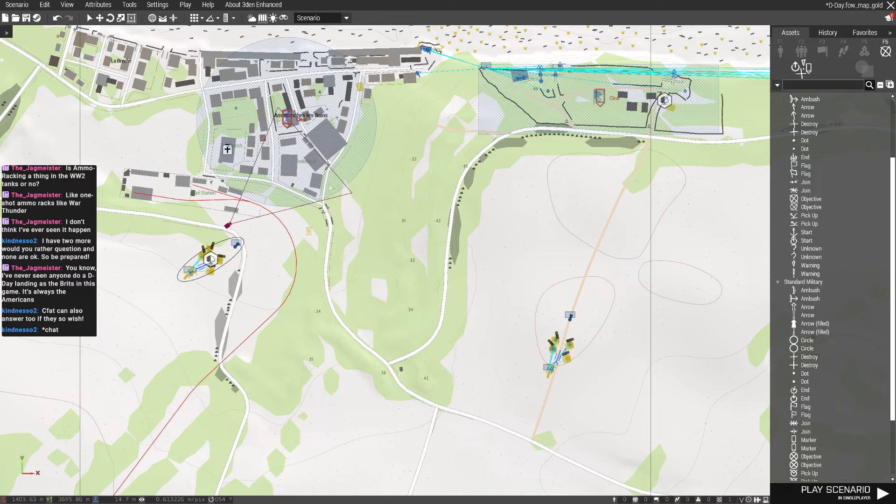
Step: Review the Clear marker, then set the Rally Point marker to OPFOR colour
{"action": "scroll", "scroll_direction": "down", "scroll_amount": 3}
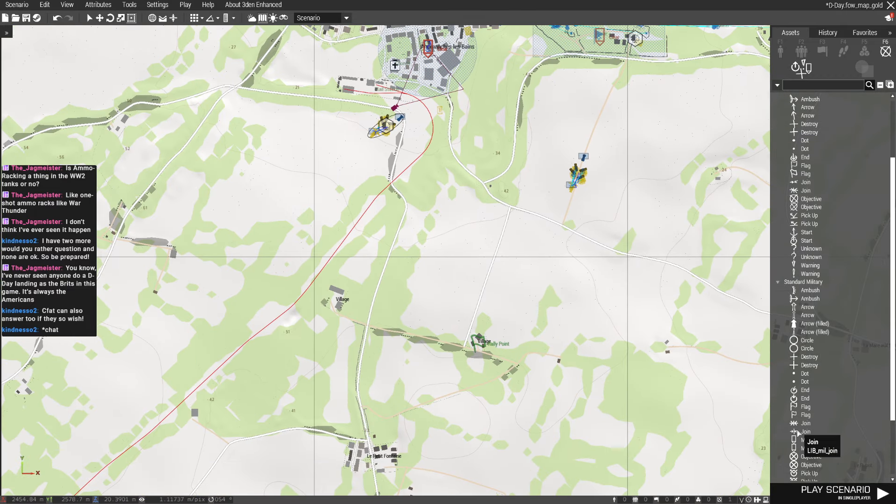
{"action": "double_click", "coordinate": [393, 109]}
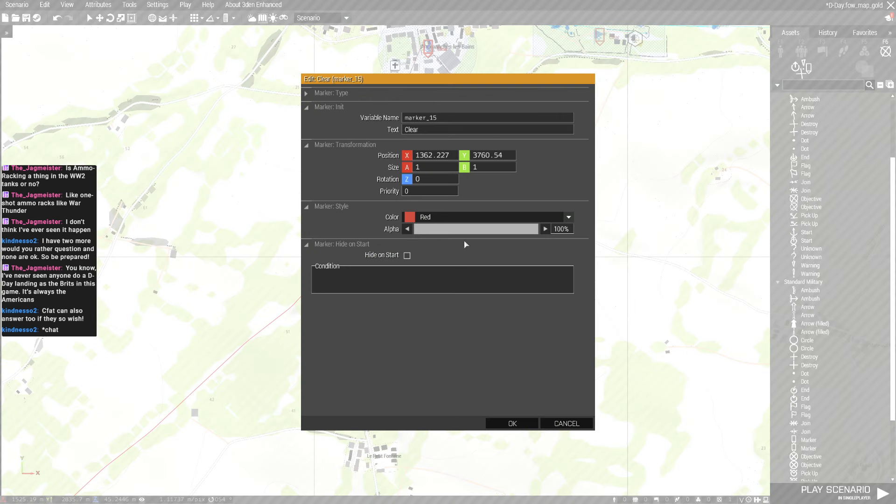
{"action": "left_click", "coordinate": [511, 423]}
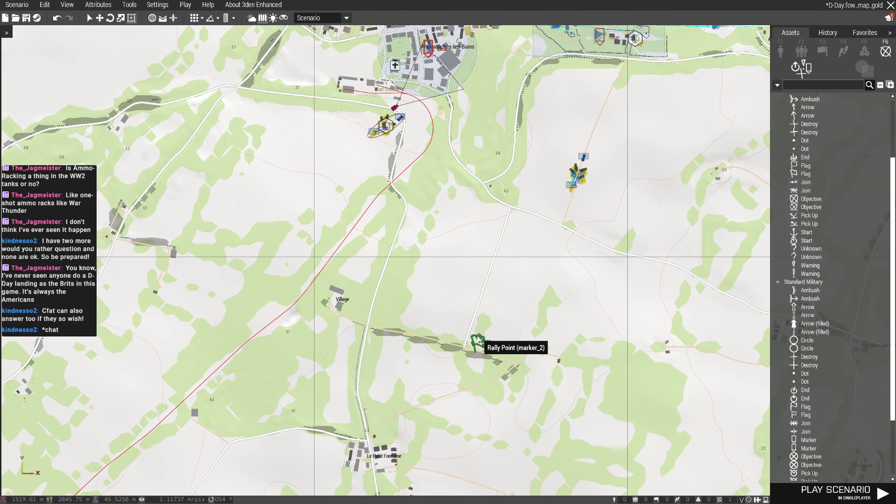
{"action": "double_click", "coordinate": [477, 337]}
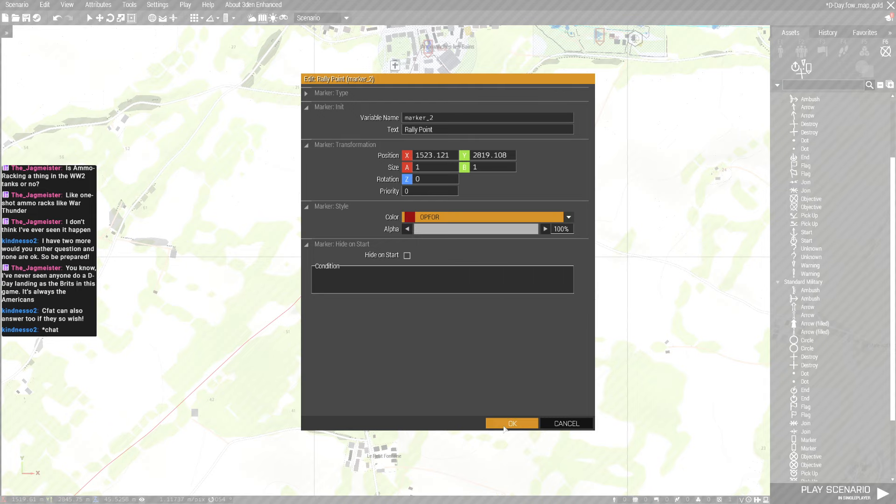
{"action": "left_click", "coordinate": [511, 423]}
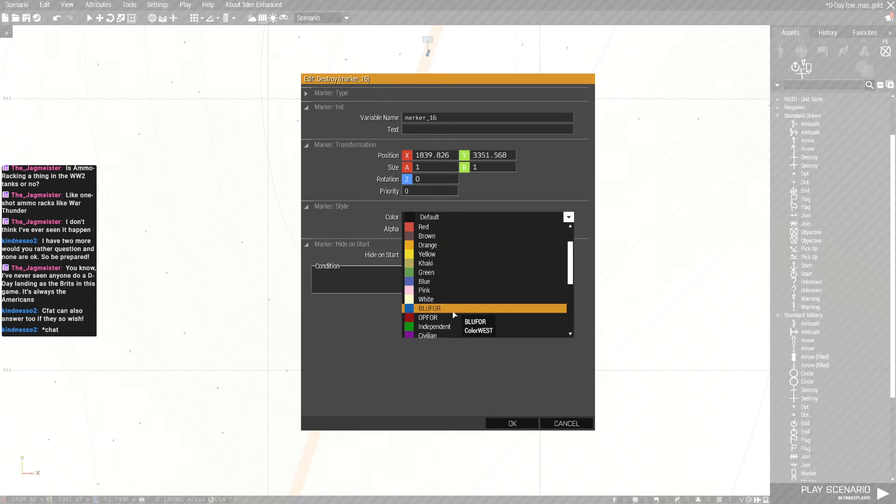
Step: Set the Destroy marker's colour to OPFOR and confirm its label
{"action": "left_click", "coordinate": [428, 317]}
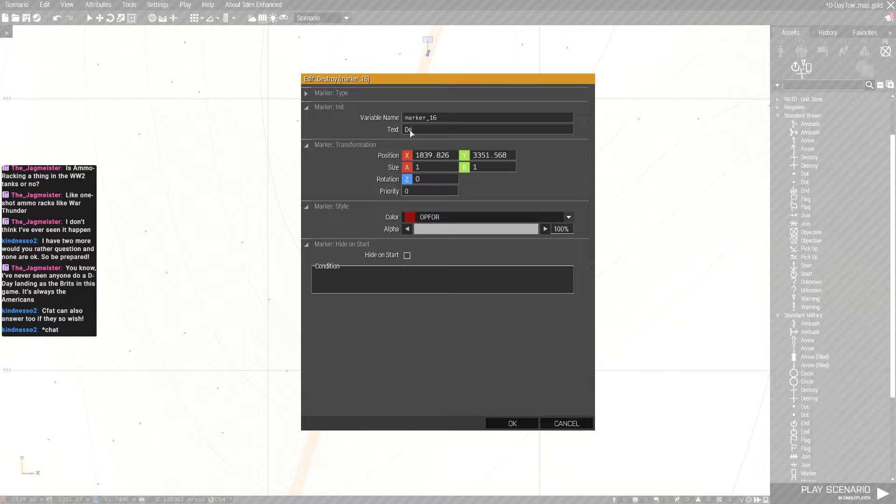
{"action": "left_click", "coordinate": [511, 424]}
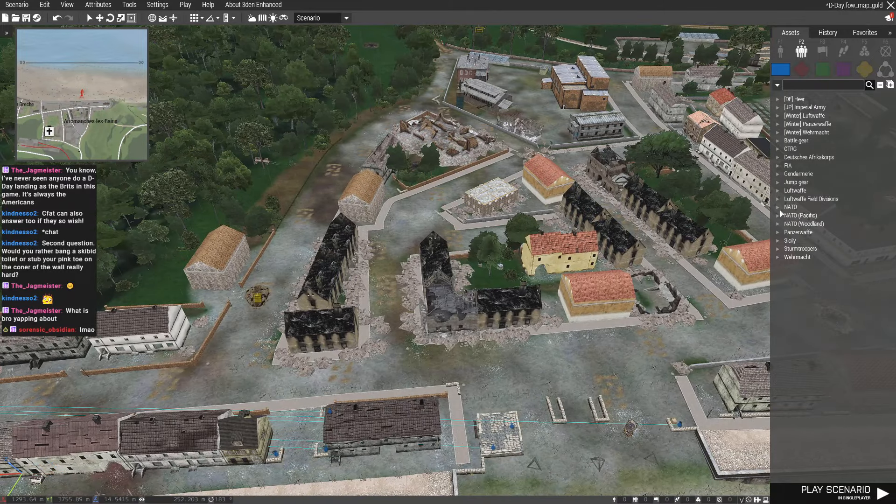
Step: Place two German soldiers including a radioman in the bell tower with fixed stance and Path disabled
{"action": "left_click", "coordinate": [796, 257]}
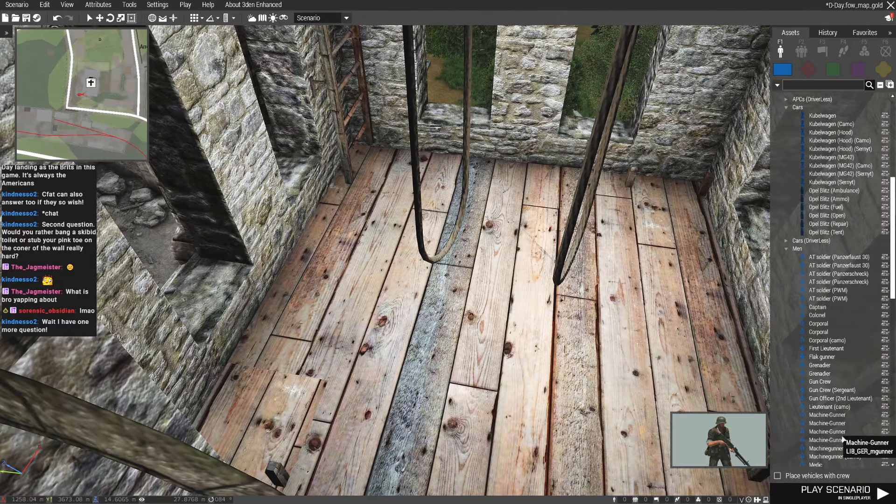
{"action": "scroll", "scroll_direction": "down", "scroll_amount": 3}
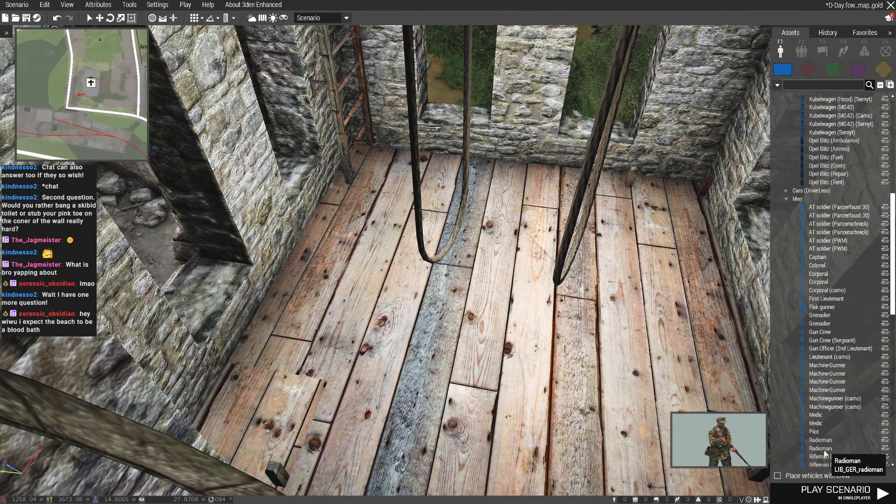
{"action": "left_click", "coordinate": [543, 291]}
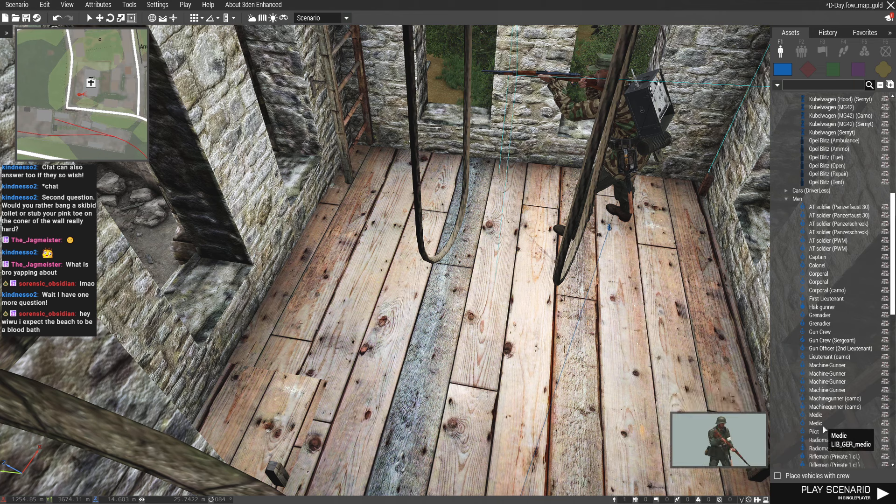
{"action": "scroll", "scroll_direction": "down", "scroll_amount": 3}
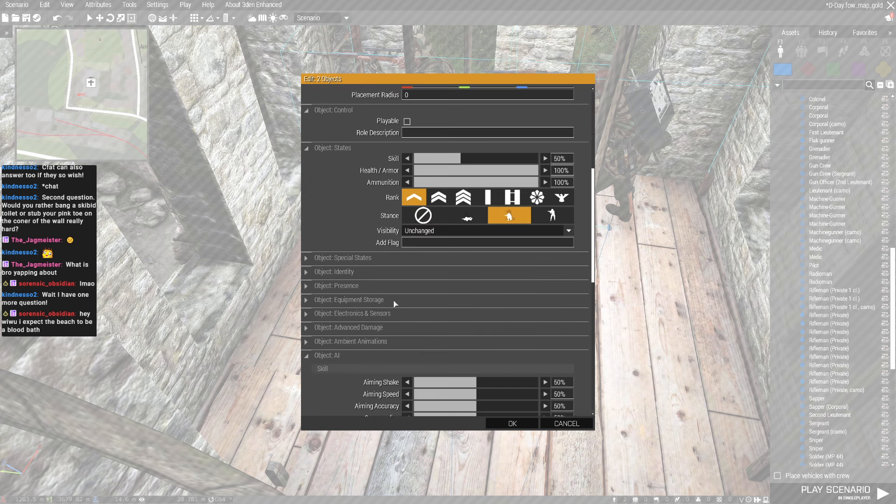
{"action": "scroll", "scroll_direction": "down", "scroll_amount": 3}
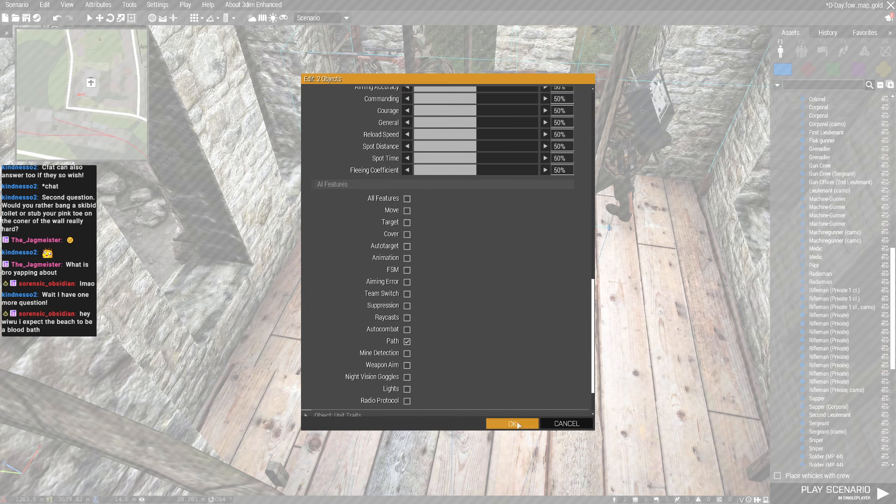
{"action": "left_click", "coordinate": [512, 423]}
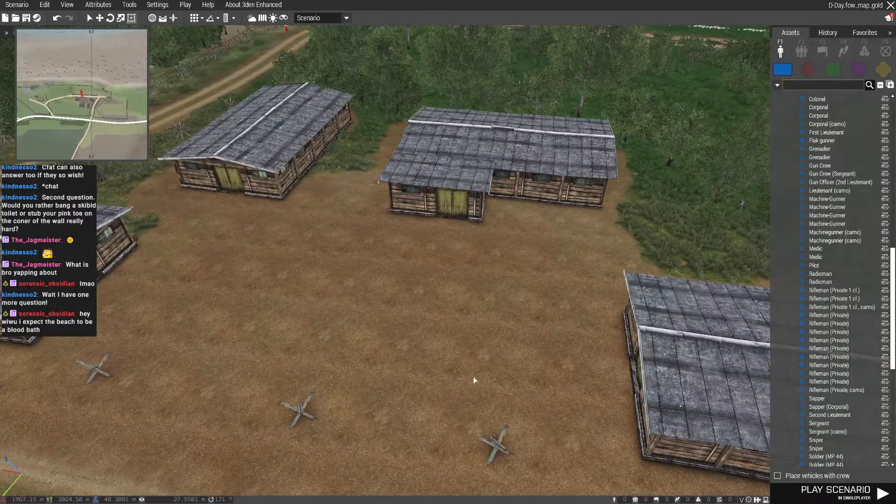
Step: Place GrW 34 mortars from Turrets inside the sandbag rings near the barracks
{"action": "left_click", "coordinate": [469, 369]}
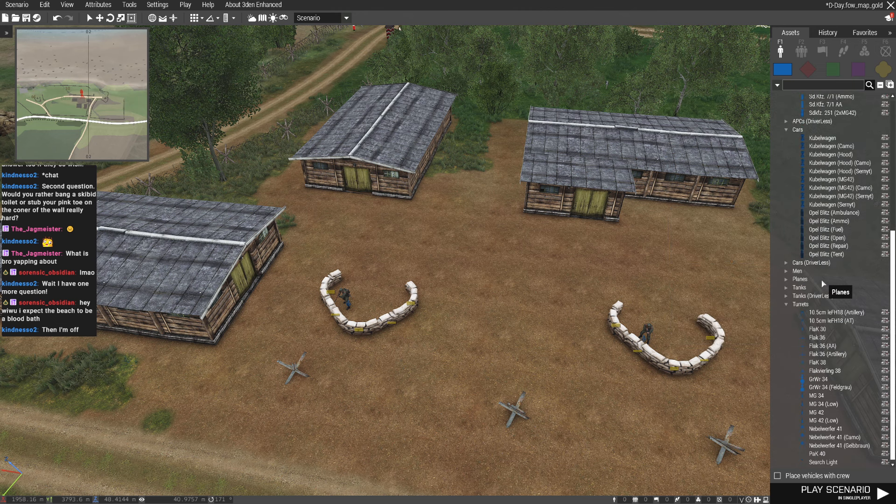
{"action": "mouse_move", "coordinate": [814, 411]}
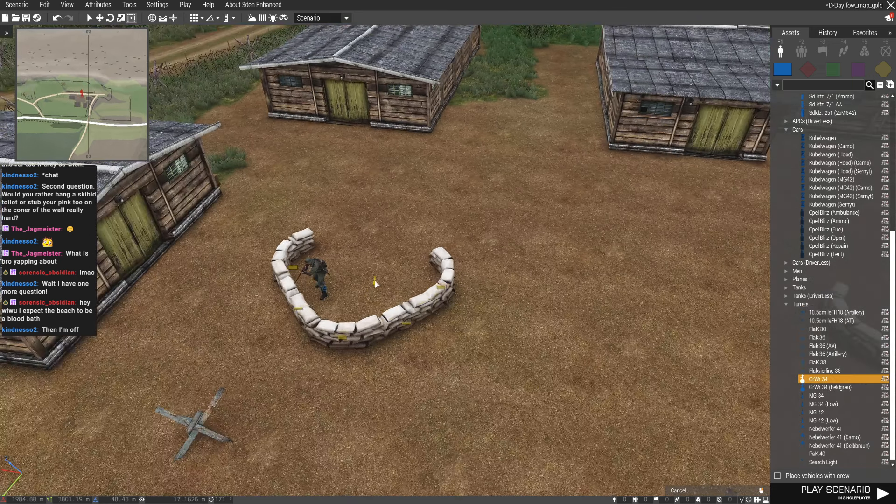
{"action": "left_click", "coordinate": [360, 274]}
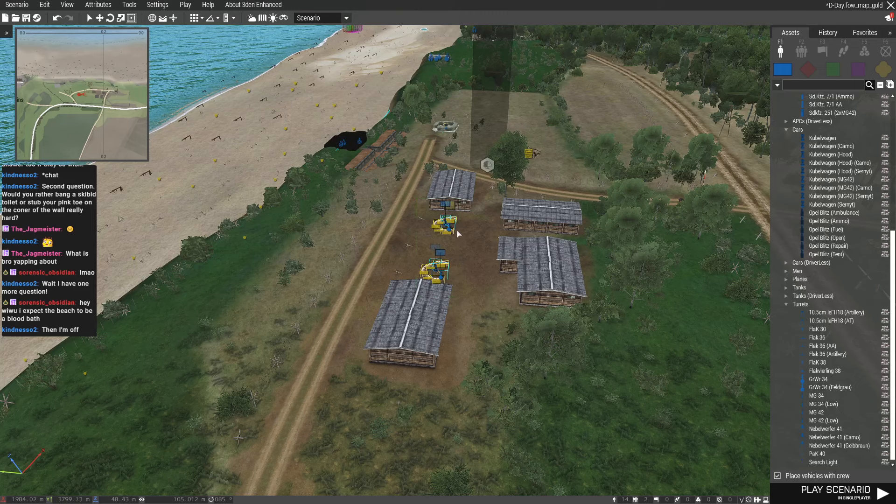
{"action": "mouse_move", "coordinate": [361, 148]}
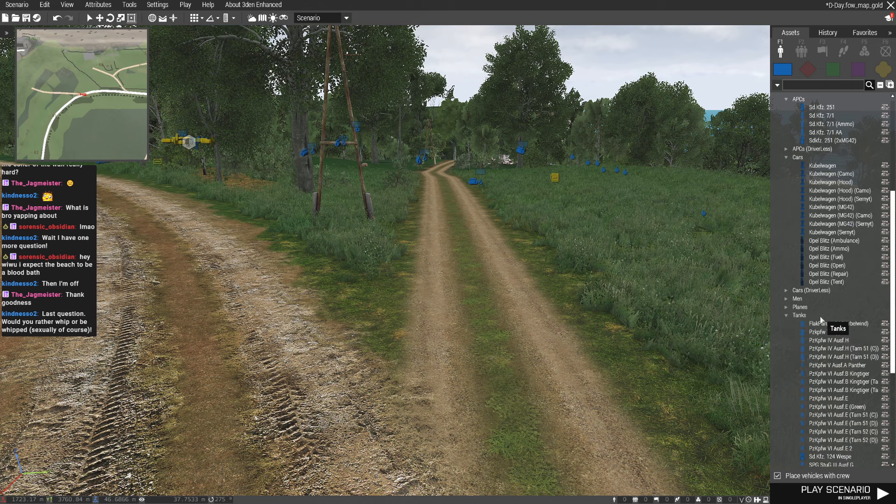
Step: Place a PzKpfw IV Ausf H (Tarn 51) near the paved road and confirm its attributes
{"action": "left_click", "coordinate": [838, 365]}
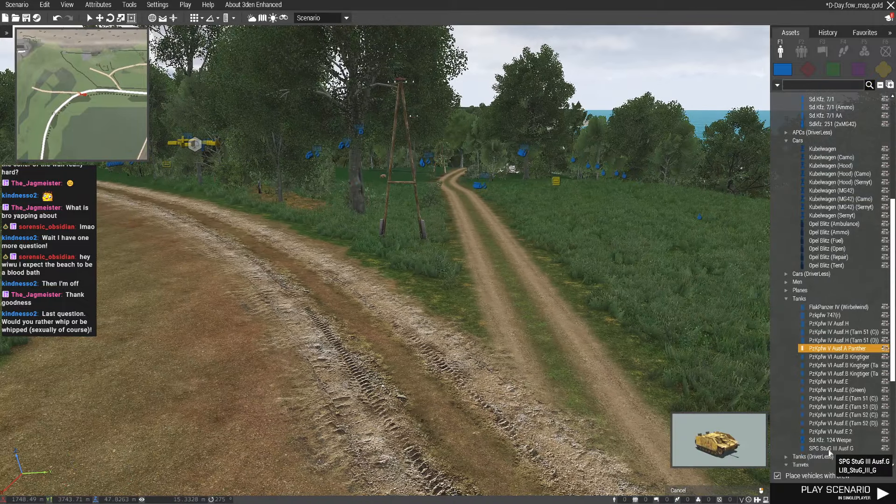
{"action": "mouse_move", "coordinate": [828, 357]}
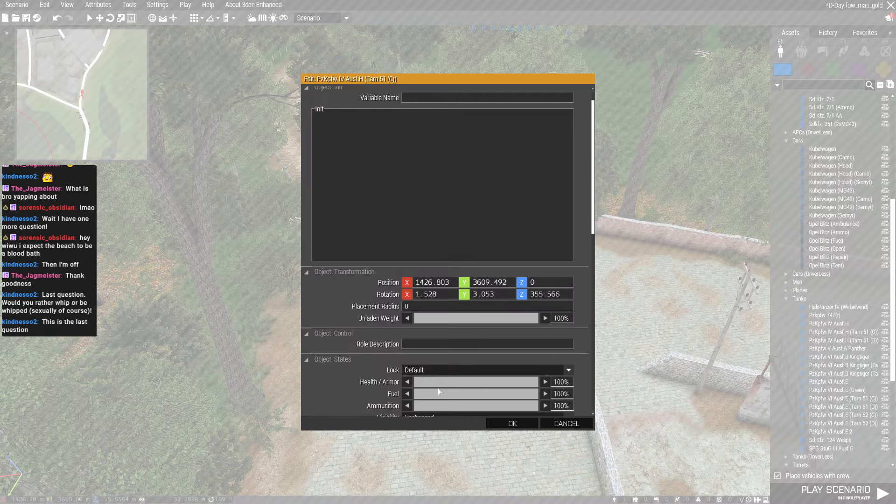
{"action": "left_click", "coordinate": [511, 423]}
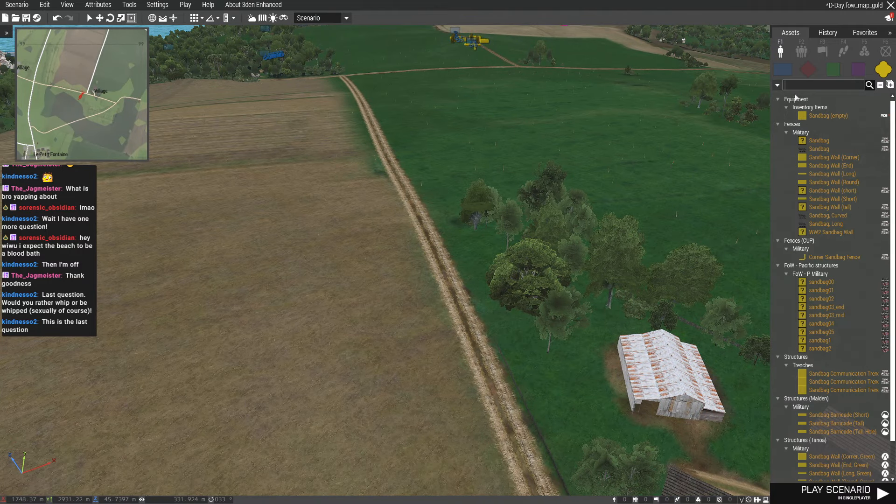
Step: Search assets for 'trench' and place the Squad trench in the open field
{"action": "type", "text": "trench"}
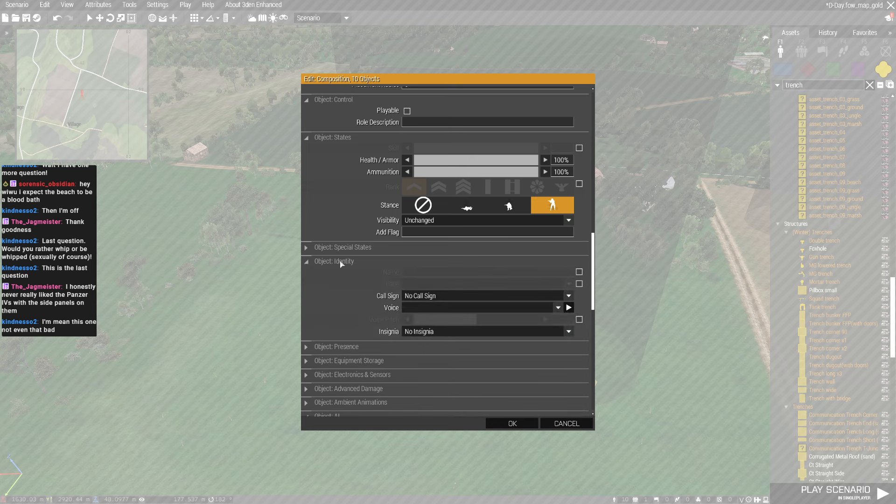
{"action": "scroll", "scroll_direction": "down", "scroll_amount": 3}
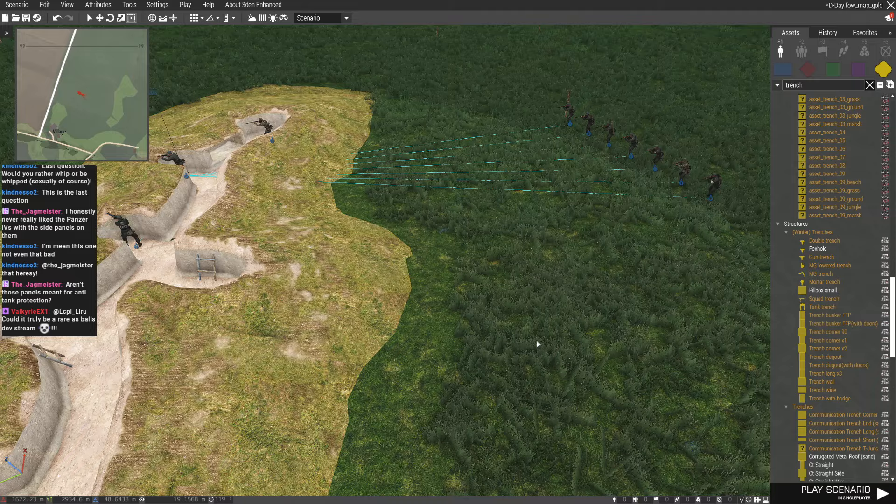
{"action": "mouse_move", "coordinate": [574, 137]}
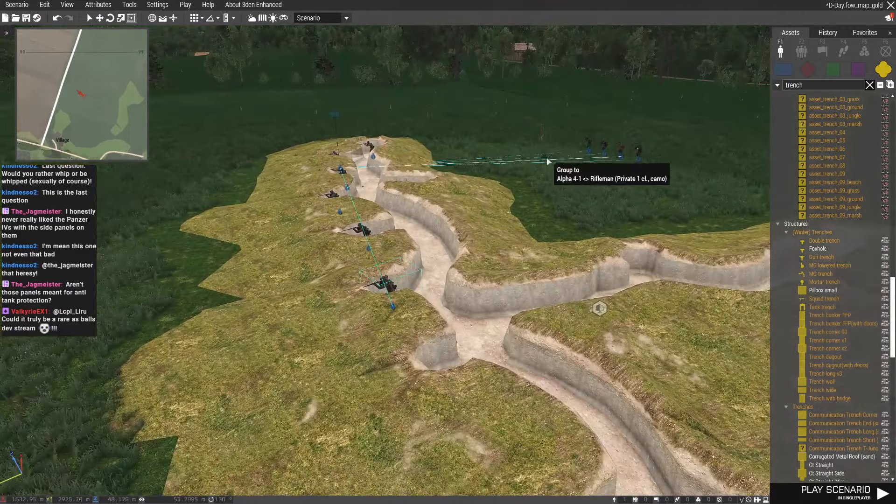
{"action": "scroll", "scroll_direction": "down", "scroll_amount": 3}
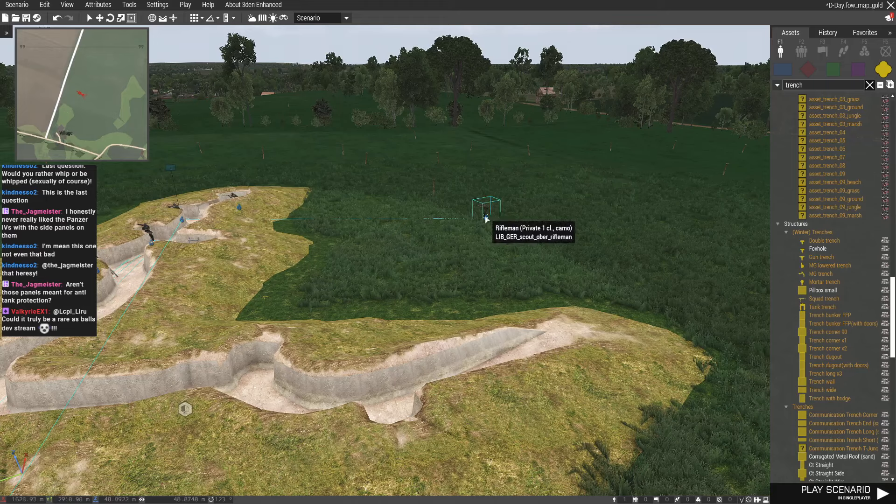
{"action": "scroll", "scroll_direction": "down", "scroll_amount": 3}
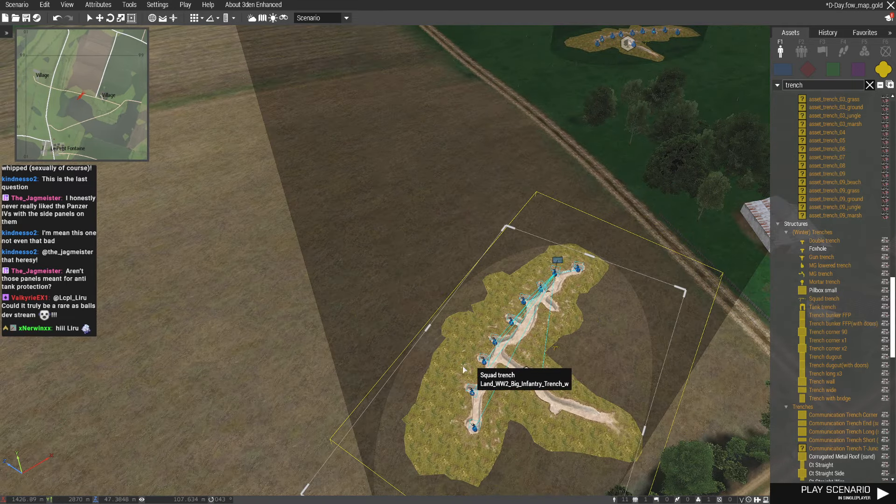
Step: List the Wehrmacht APCs and fly the camera to the Sd.Kfz 251 halftrack on the road
{"action": "left_click", "coordinate": [869, 85]}
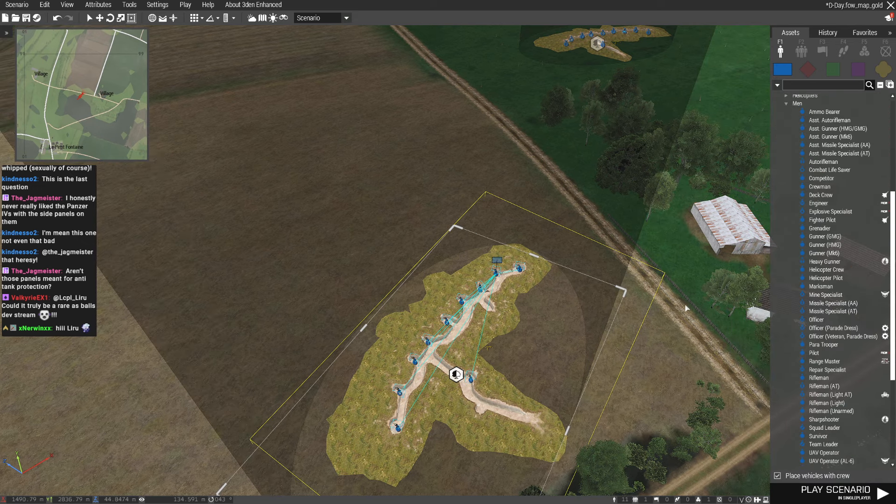
{"action": "mouse_move", "coordinate": [505, 318]}
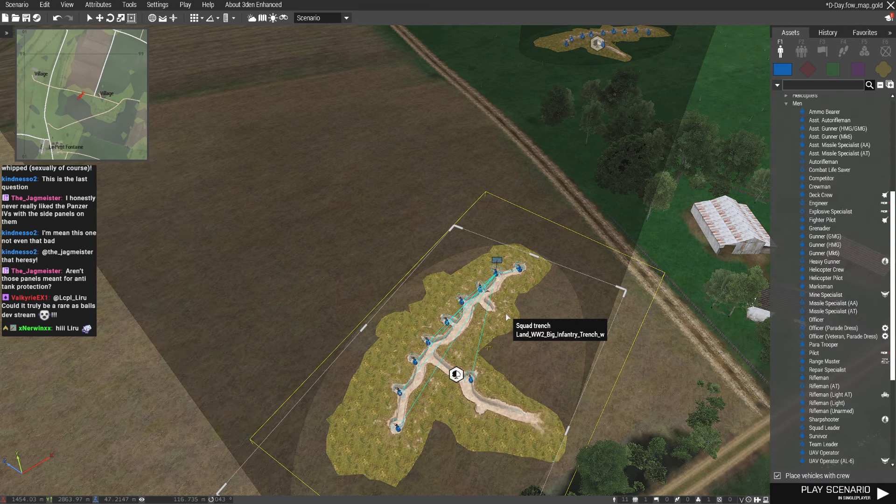
{"action": "scroll", "scroll_direction": "up", "scroll_amount": 3}
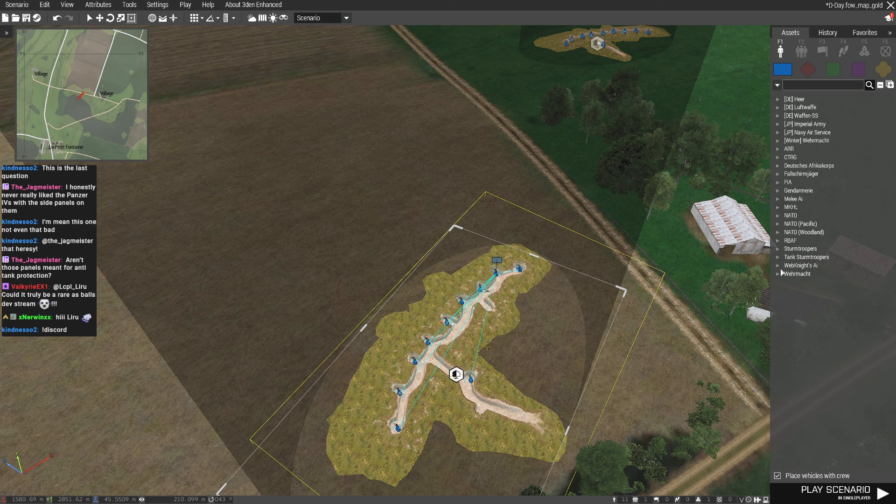
{"action": "left_click", "coordinate": [783, 273]}
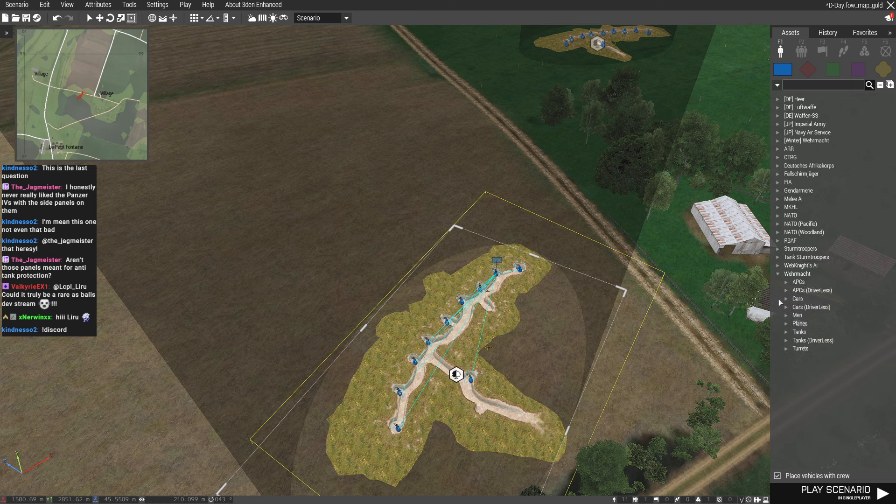
{"action": "left_click", "coordinate": [787, 281]}
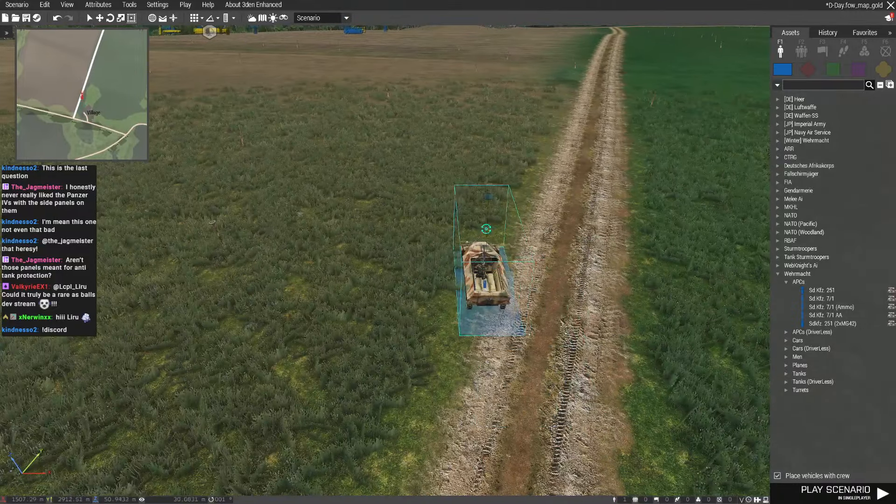
{"action": "double_click", "coordinate": [485, 263]}
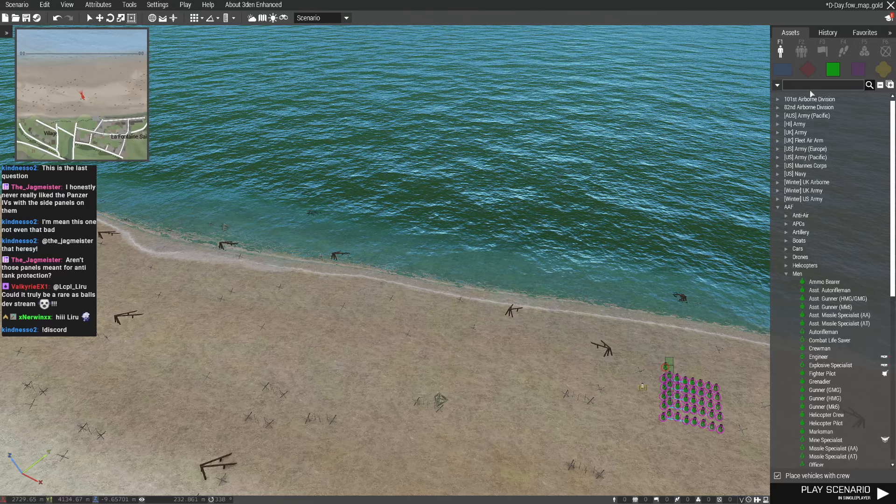
Step: Search for 'ship', place the US Army LCI landing ship on the sea and confirm its attributes
{"action": "type", "text": "ship"}
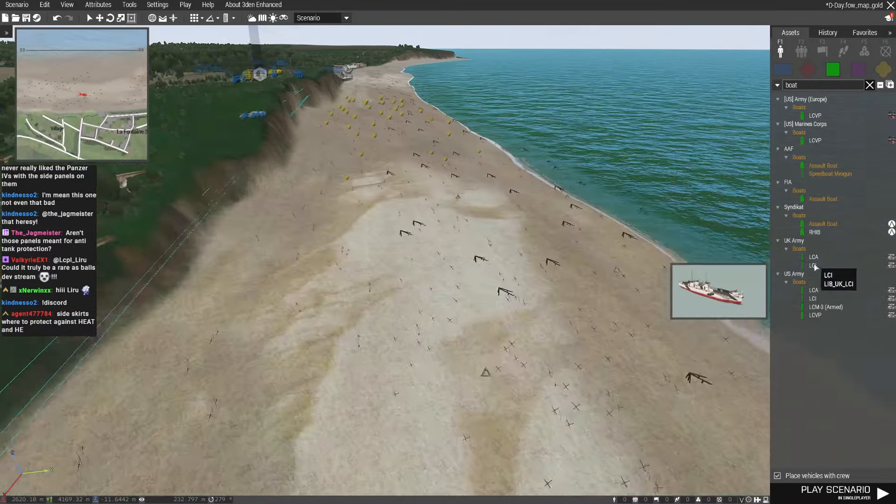
{"action": "left_click", "coordinate": [813, 298]}
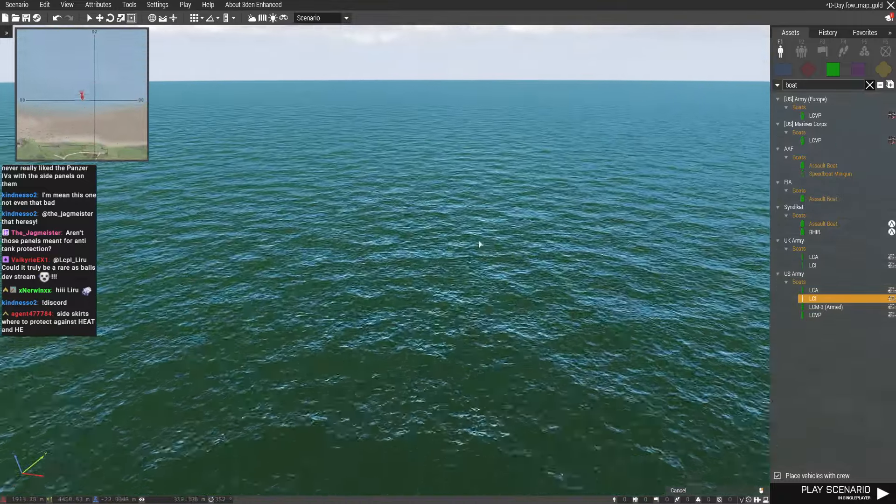
{"action": "left_click", "coordinate": [502, 293]}
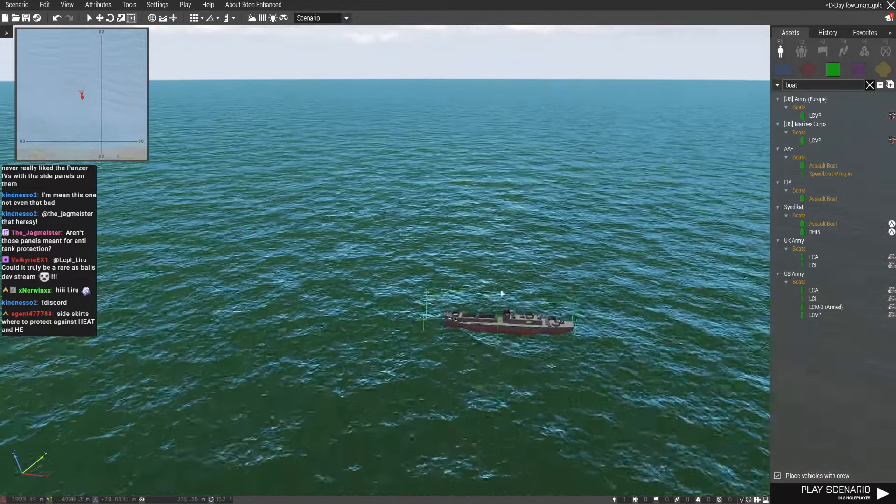
{"action": "double_click", "coordinate": [509, 317]}
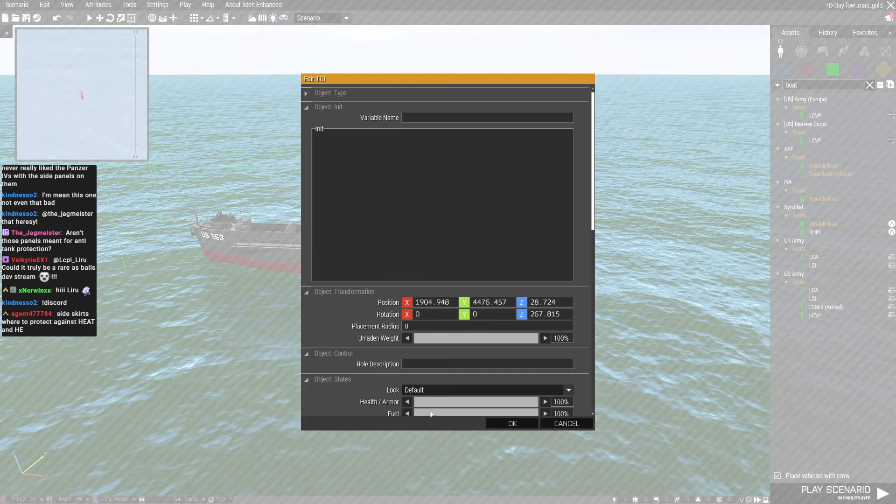
{"action": "left_click", "coordinate": [510, 424]}
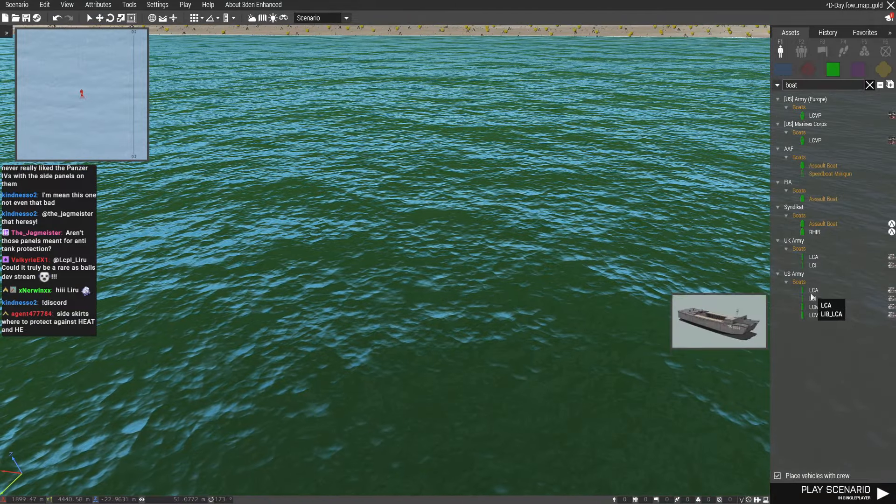
Step: Place an LCA landing craft offshore and save the scenario with Ctrl+S
{"action": "left_click", "coordinate": [814, 290]}
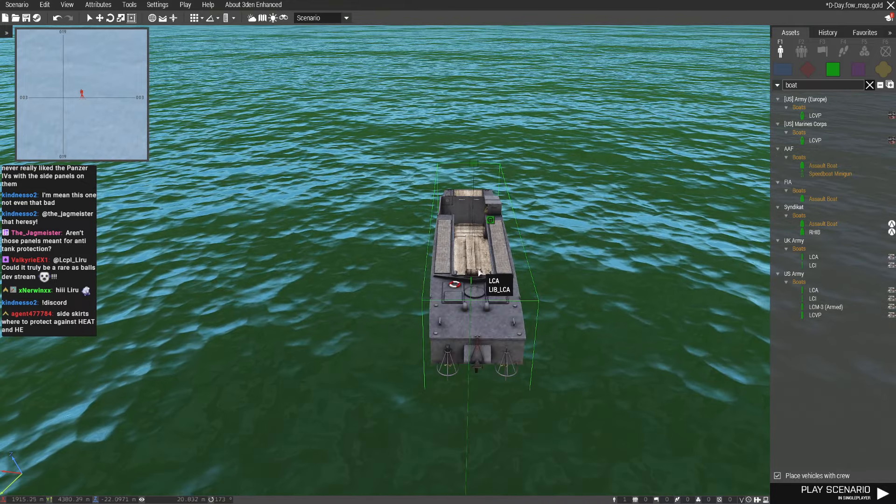
{"action": "key", "text": "ctrl+s"}
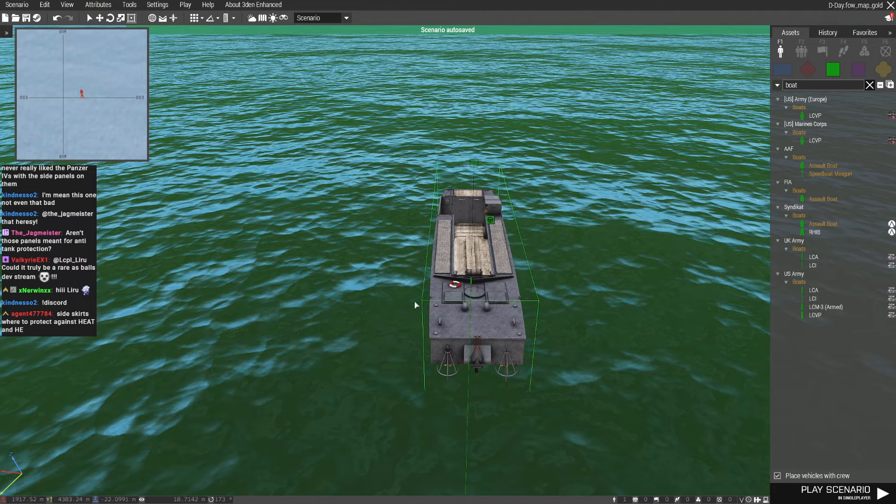
{"action": "mouse_move", "coordinate": [814, 265]}
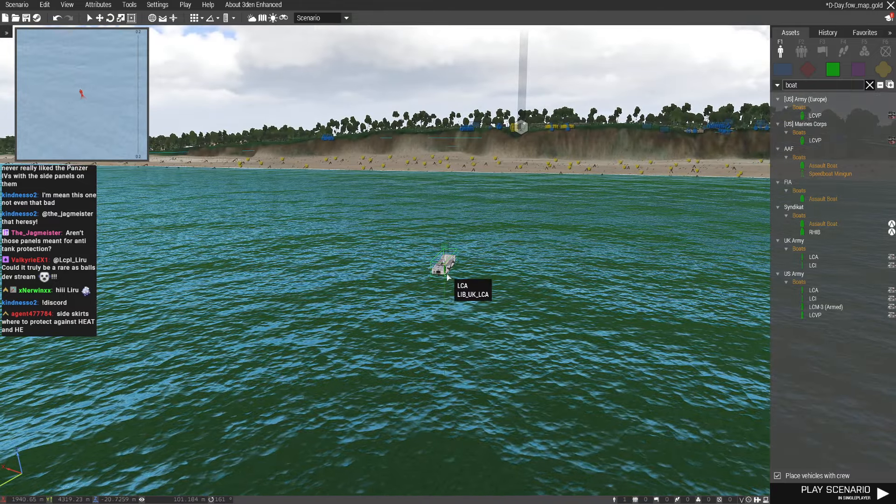
Step: Review the LCA's Special States and confirm its attributes
{"action": "double_click", "coordinate": [442, 264]}
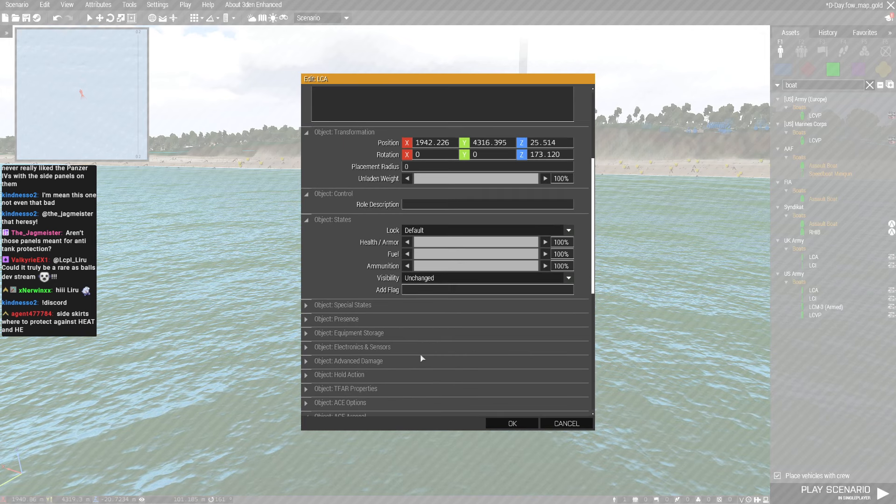
{"action": "left_click", "coordinate": [342, 304]}
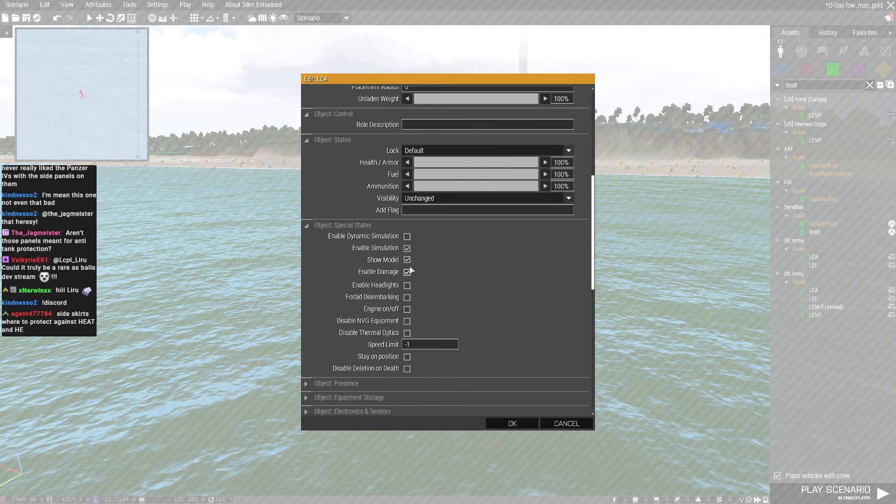
{"action": "left_click", "coordinate": [407, 272]}
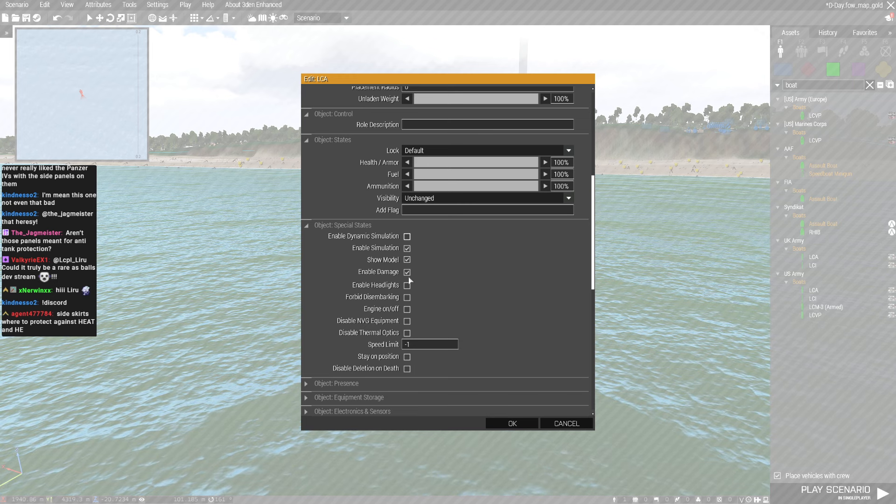
{"action": "left_click", "coordinate": [510, 423]}
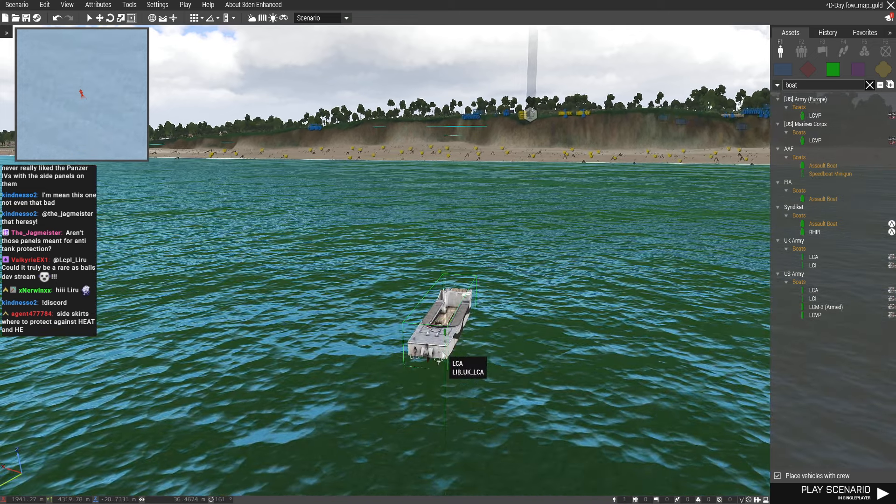
Step: Set the crew group's Combat Mode to Forced Hold Fire
{"action": "double_click", "coordinate": [438, 325]}
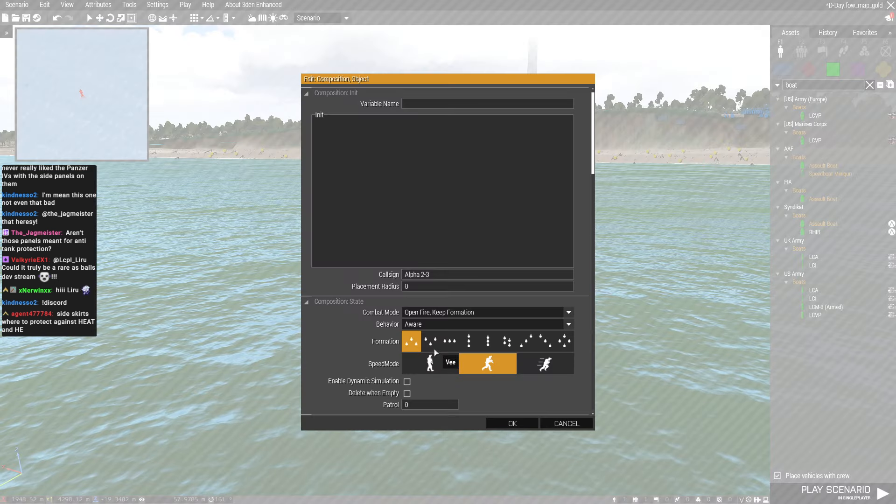
{"action": "left_click", "coordinate": [483, 312]}
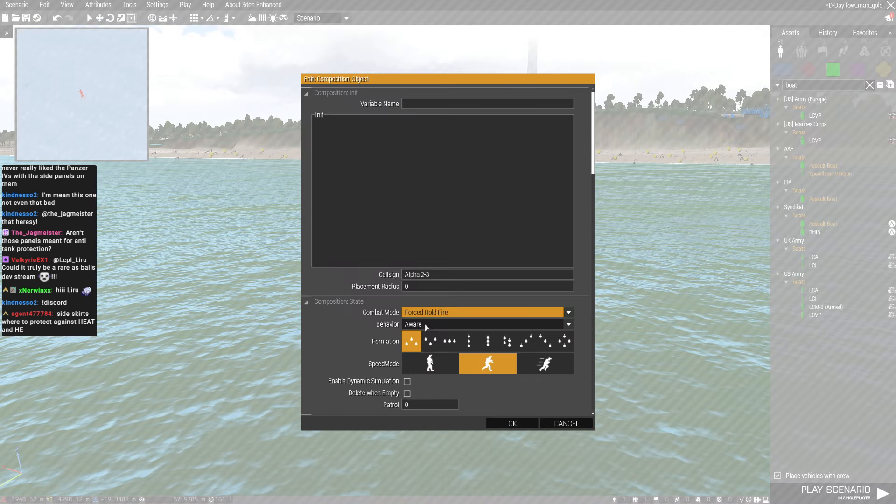
{"action": "left_click", "coordinate": [511, 424]}
{"action": "type", "text": "m"}
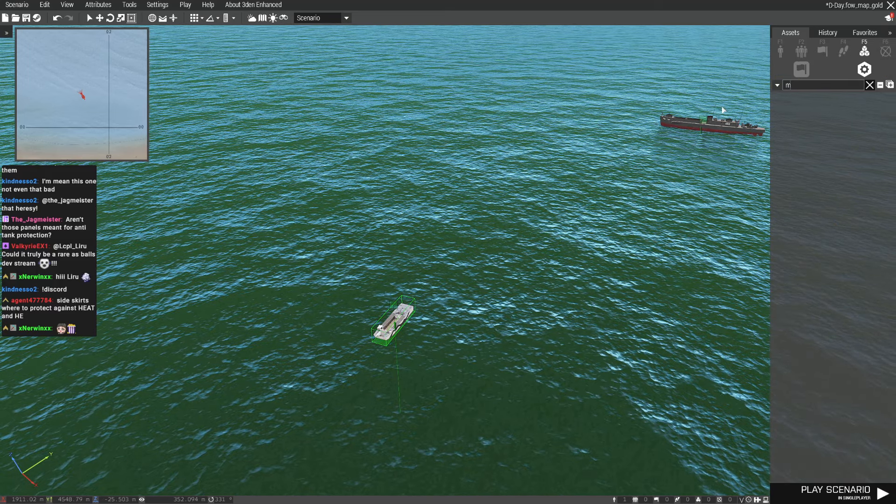
Step: Add a MOVE waypoint toward the beach for the landing craft
{"action": "type", "text": "ove"}
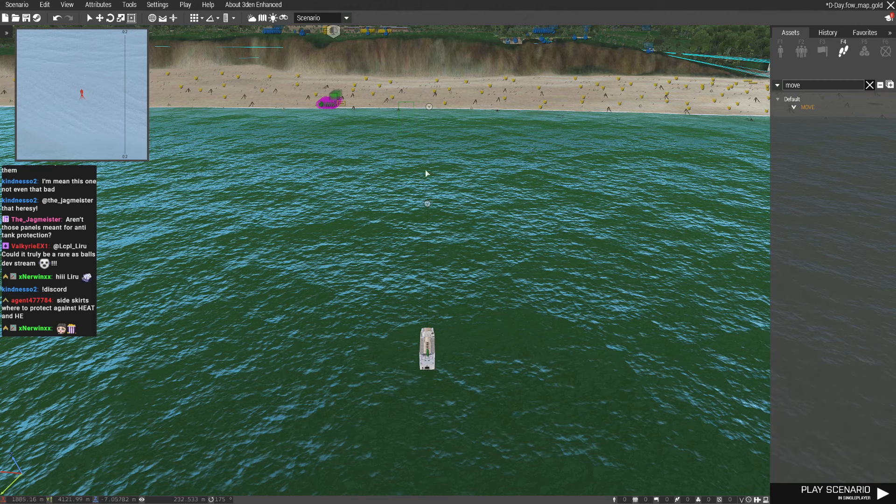
{"action": "left_click", "coordinate": [426, 347]}
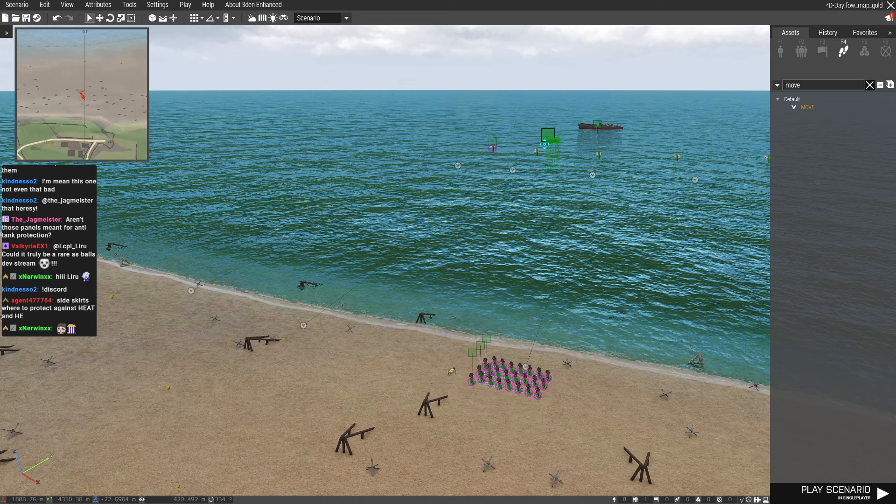
{"action": "mouse_move", "coordinate": [469, 383]}
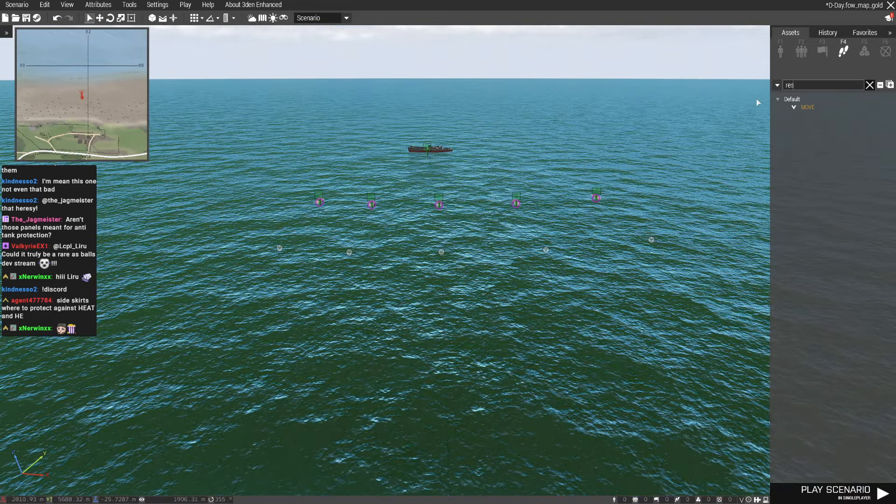
Step: Set the first respawn position to Independent side and name it 'Landing Ship 1'
{"action": "type", "text": "respawn"}
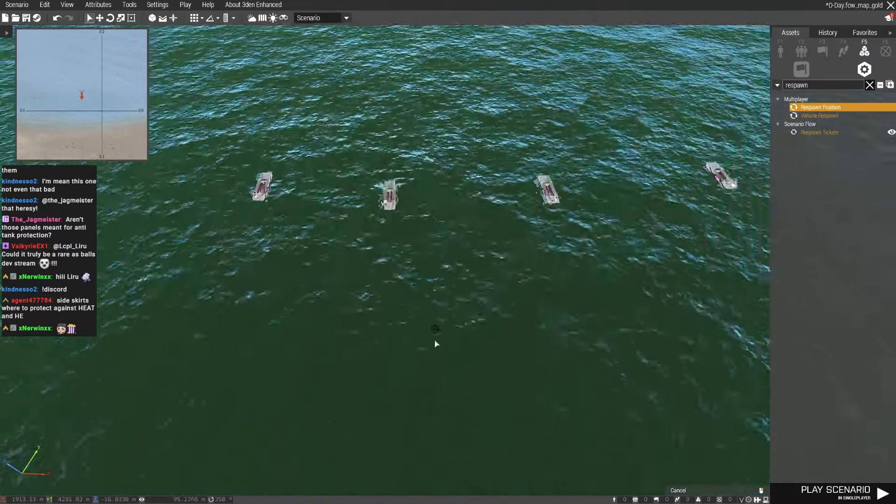
{"action": "double_click", "coordinate": [820, 107]}
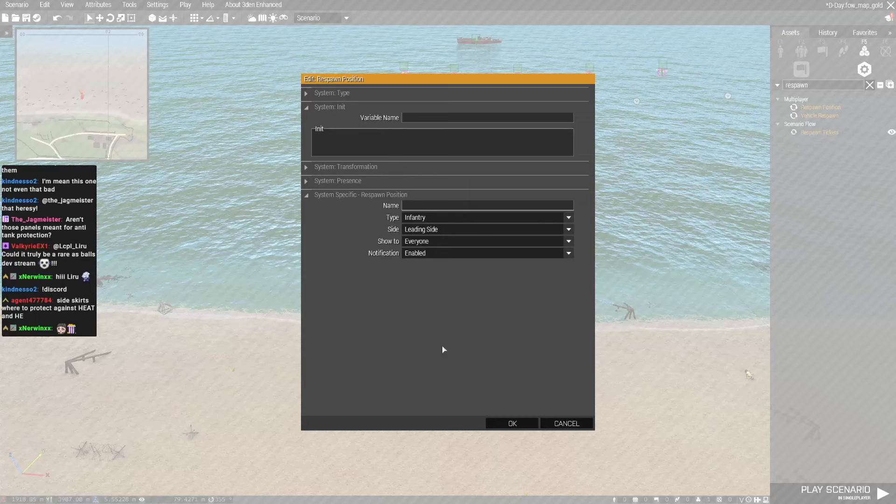
{"action": "left_click", "coordinate": [484, 230]}
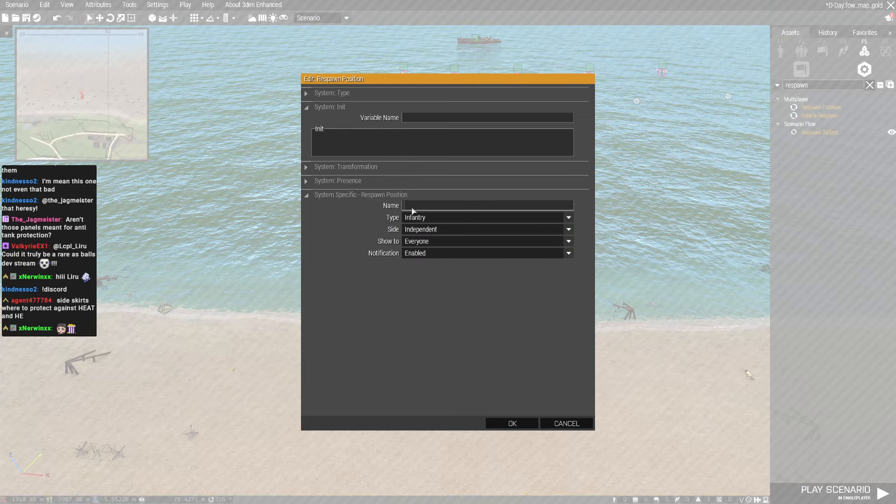
{"action": "type", "text": "Respawn"}
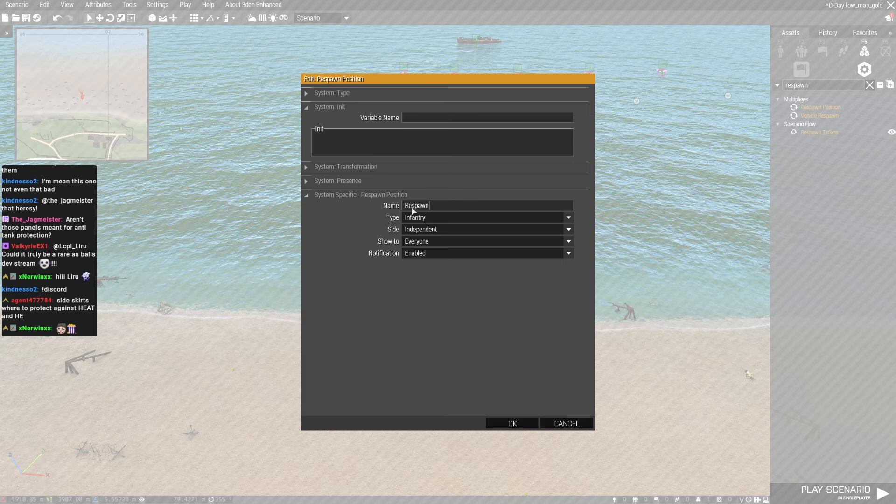
{"action": "type", "text": "V"}
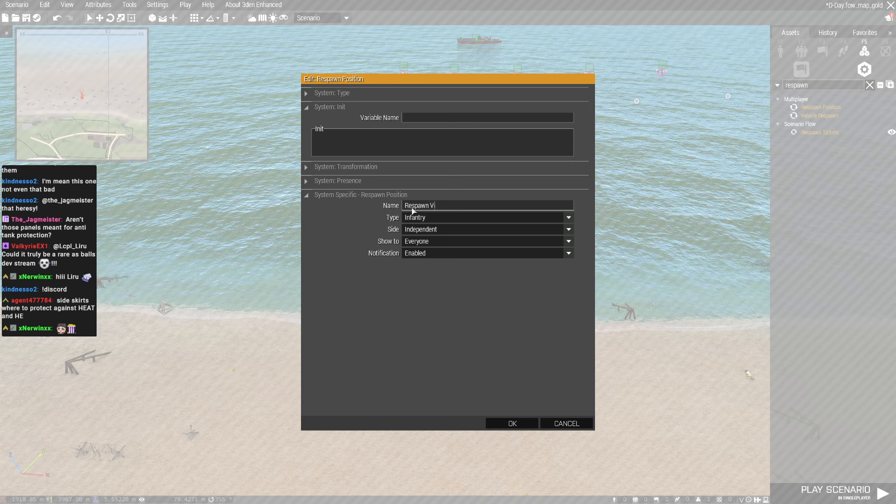
{"action": "type", "text": "Landing"}
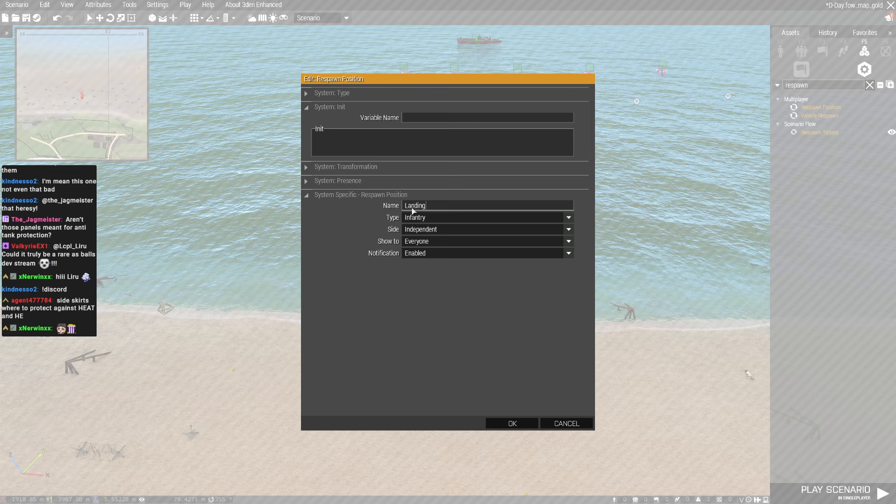
{"action": "type", "text": "SHip 1"}
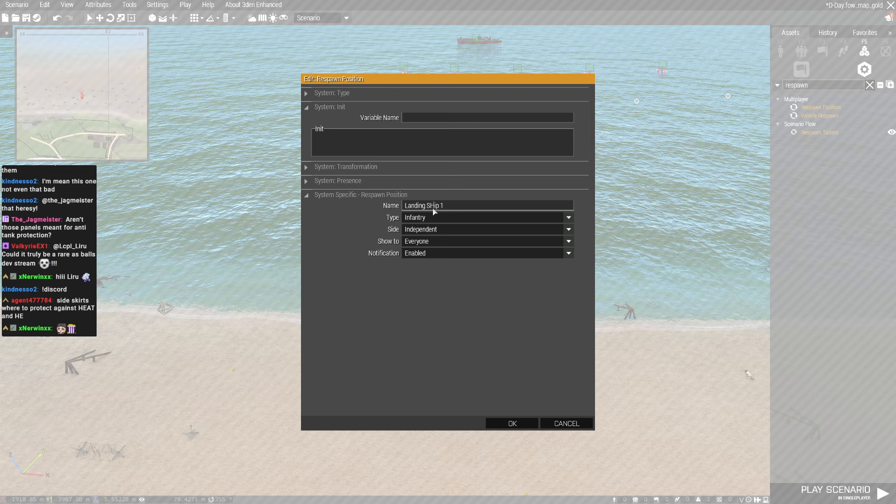
{"action": "left_click", "coordinate": [511, 423]}
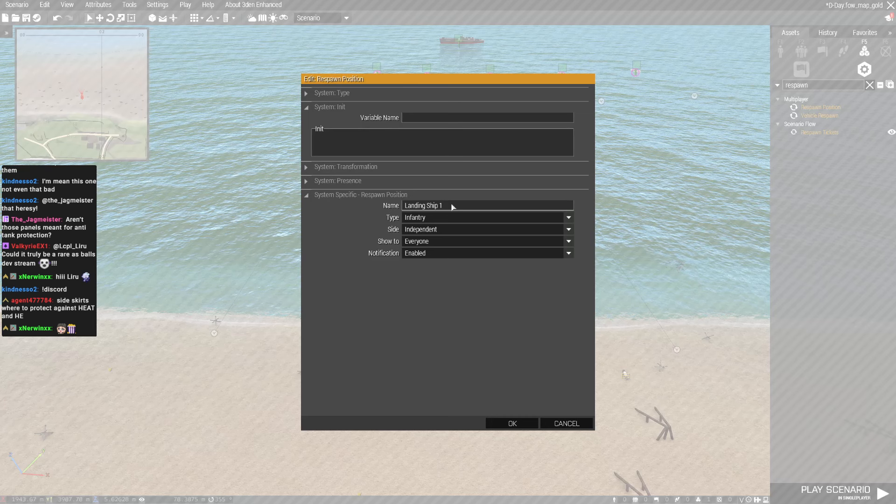
{"action": "left_click", "coordinate": [511, 424]}
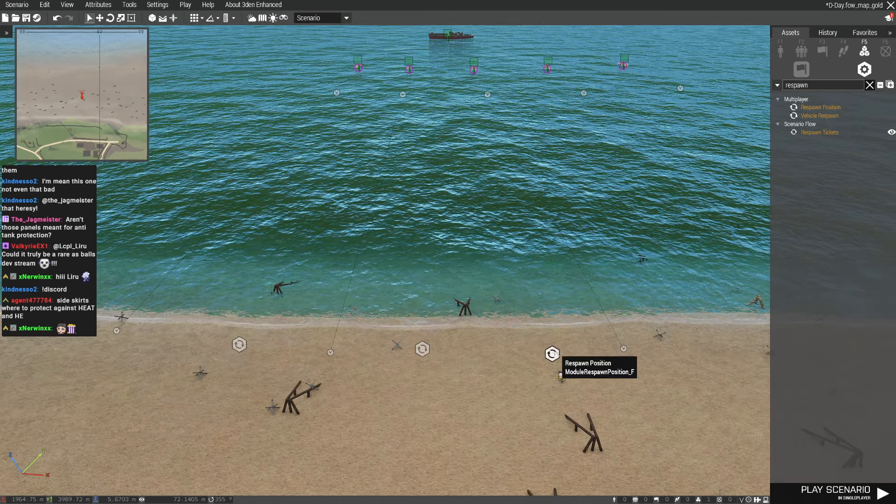
Step: Confirm the second respawn position's name and bring up group Alpha 1-2's options
{"action": "double_click", "coordinate": [551, 354]}
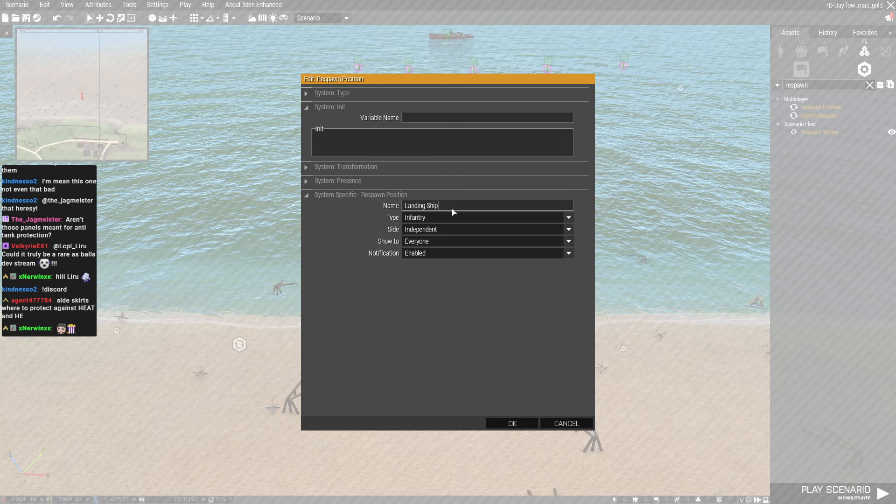
{"action": "left_click", "coordinate": [511, 424]}
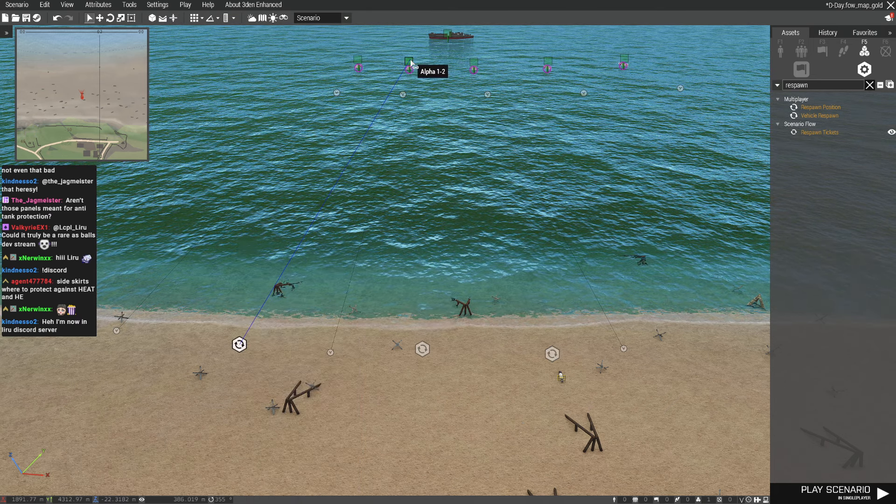
{"action": "right_click", "coordinate": [422, 348]}
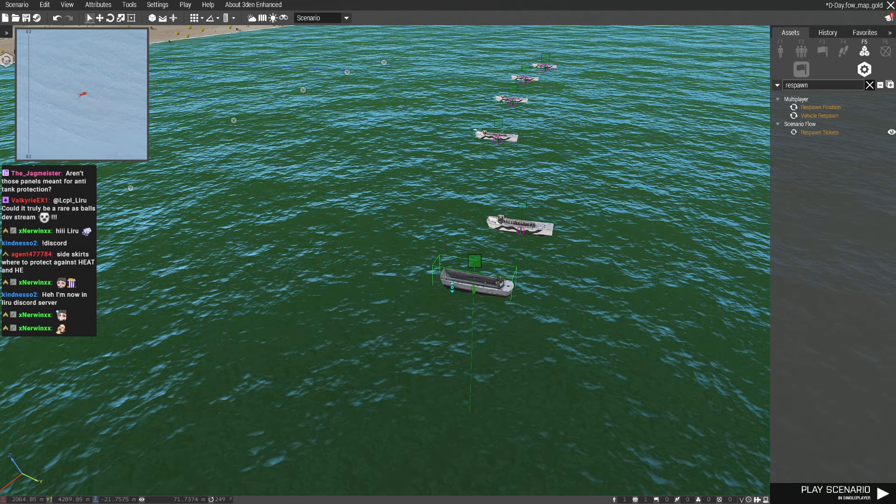
{"action": "double_click", "coordinate": [474, 280]}
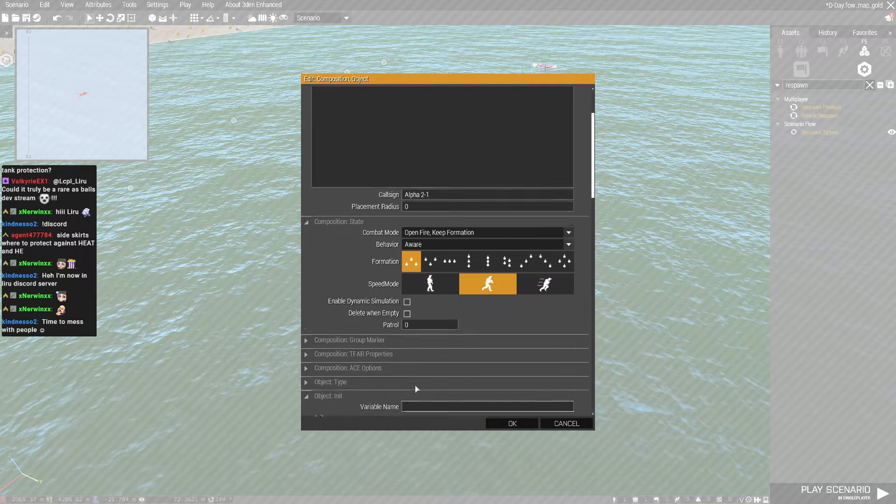
{"action": "left_click", "coordinate": [510, 423]}
{"action": "type", "text": "game"}
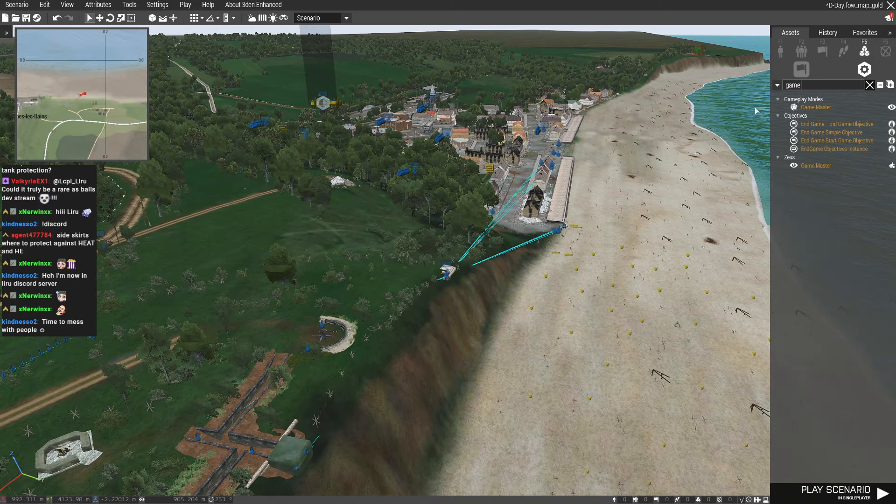
Step: Filter the Modules assets with 'game mast' to show Game Master modules
{"action": "type", "text": "mast"}
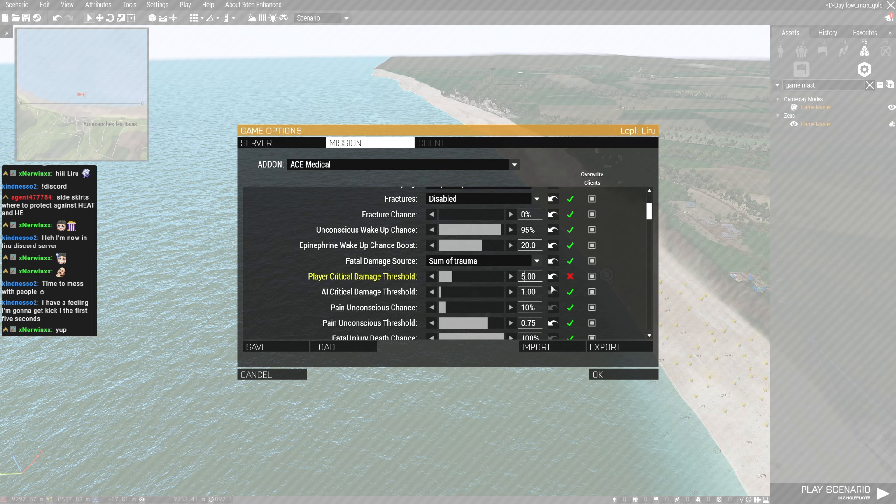
Step: Set ACE Medical Player Fatal Injuries to Always and tick Overwrite Clients
{"action": "scroll", "scroll_direction": "down", "scroll_amount": 3}
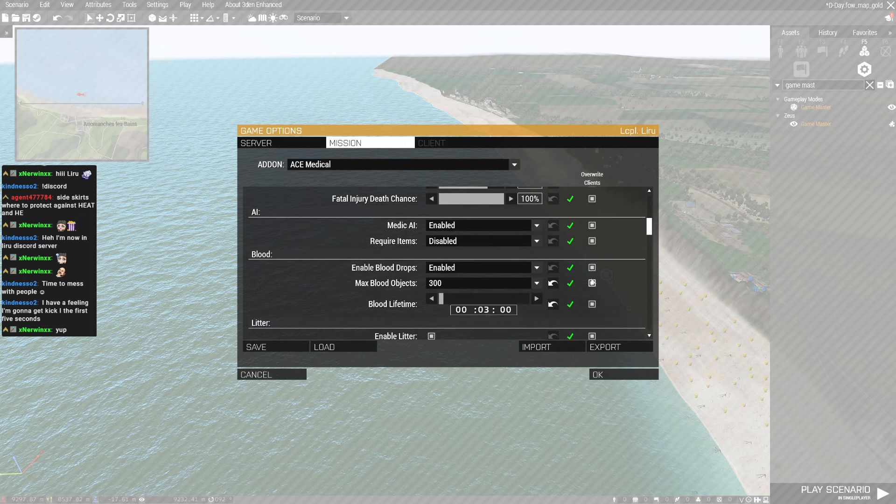
{"action": "left_click", "coordinate": [536, 313]}
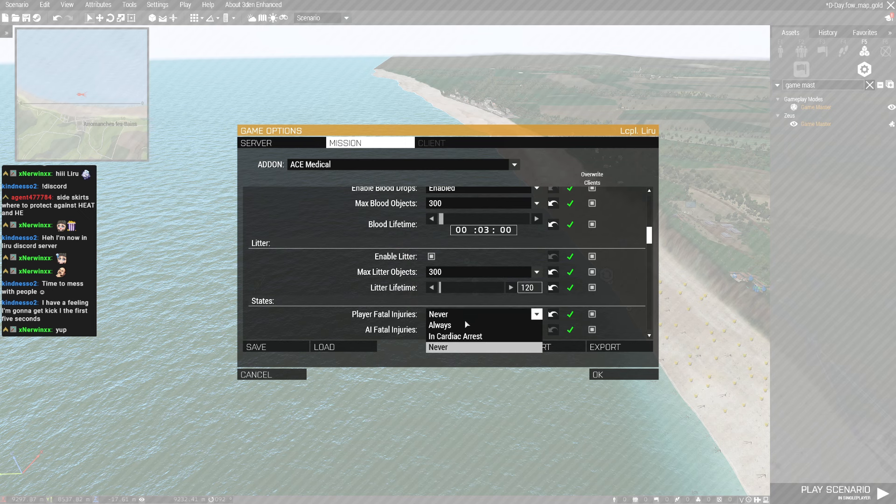
{"action": "left_click", "coordinate": [440, 325]}
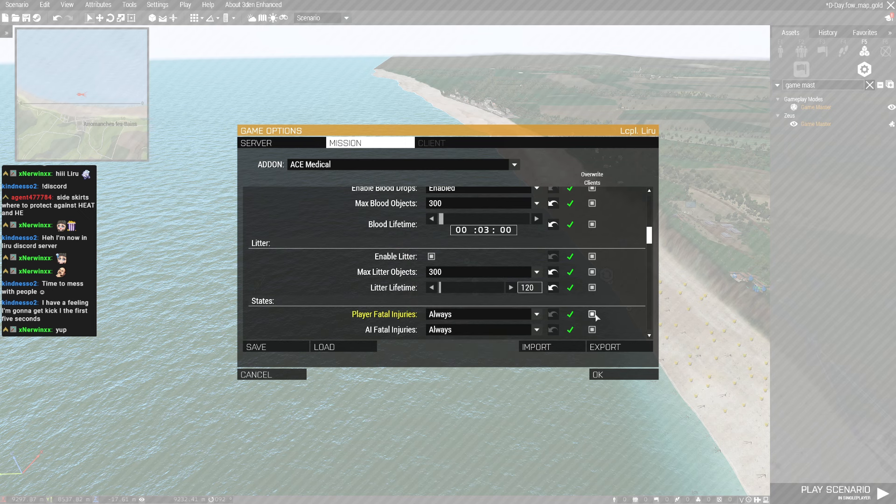
{"action": "left_click", "coordinate": [596, 374]}
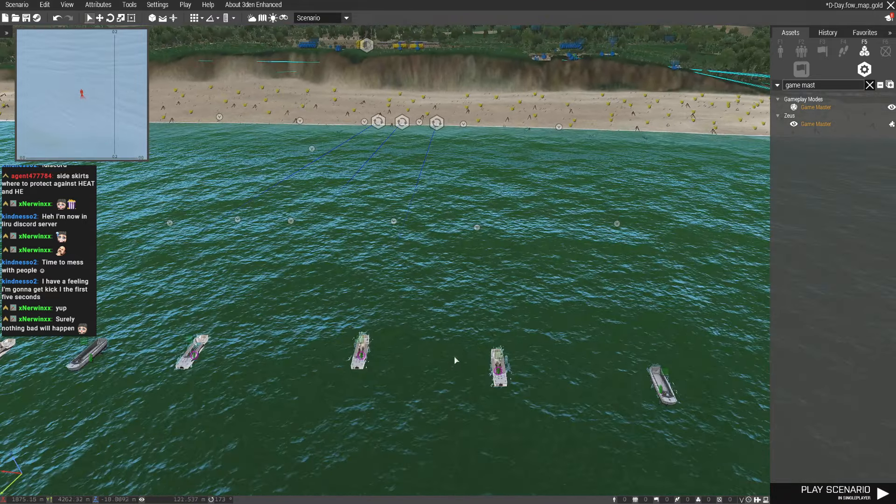
Step: Select a landing craft's seated passengers and bring up their context menu
{"action": "left_click", "coordinate": [498, 366]}
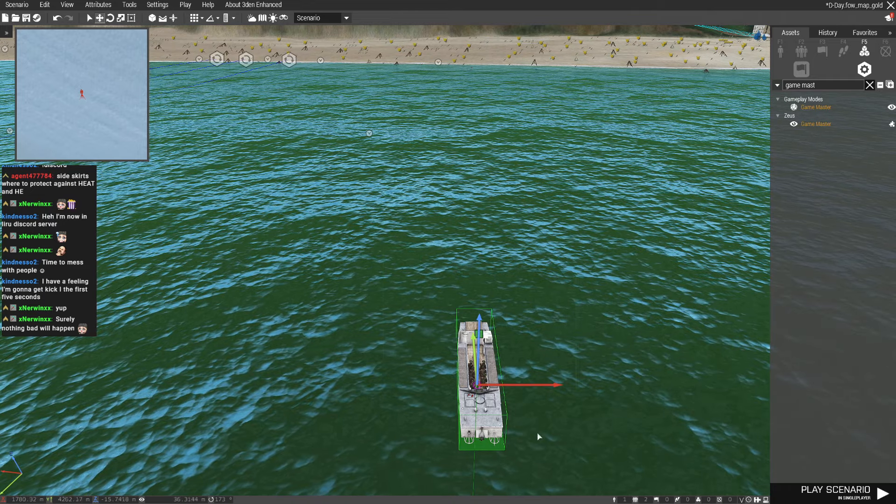
{"action": "left_click", "coordinate": [5, 32]}
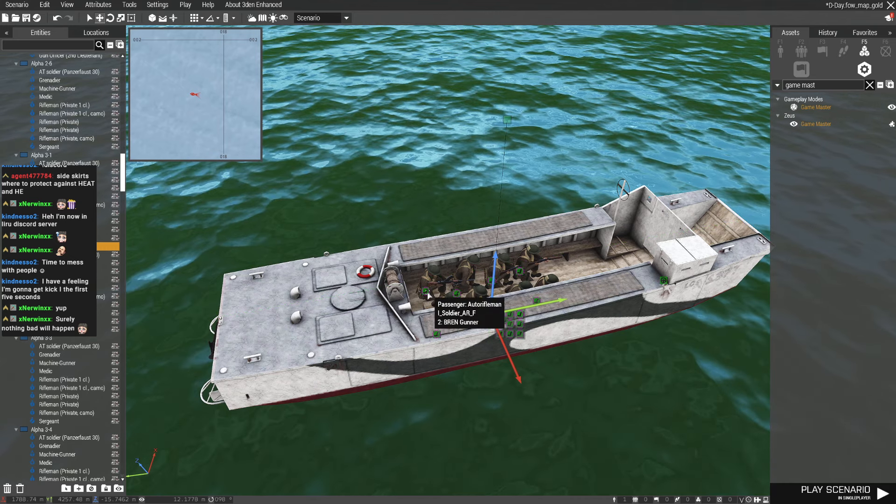
{"action": "mouse_move", "coordinate": [514, 318]}
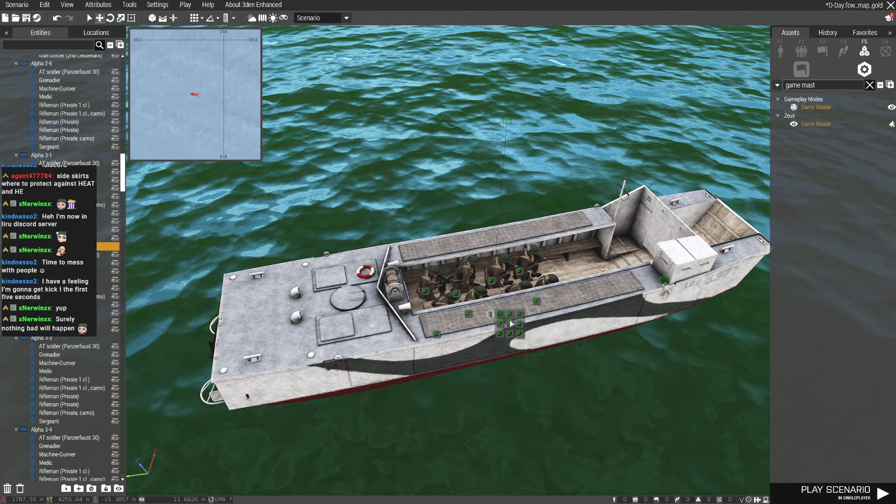
{"action": "mouse_move", "coordinate": [520, 319]}
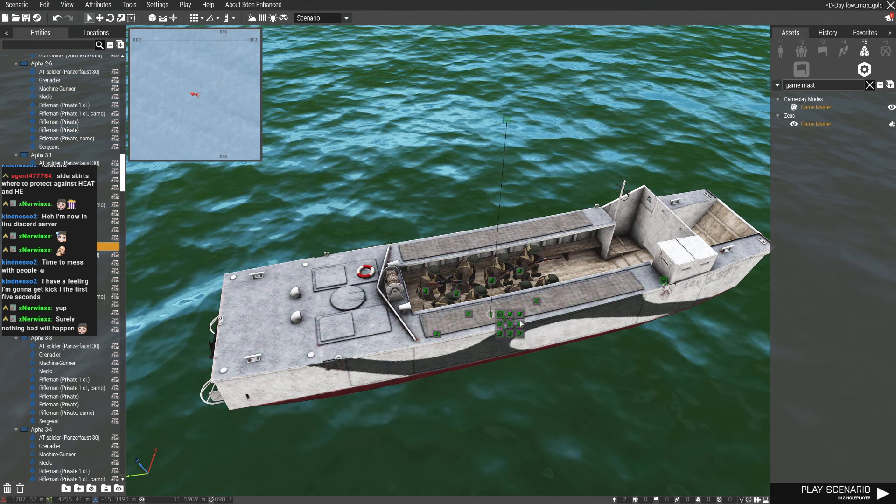
{"action": "mouse_move", "coordinate": [508, 337]}
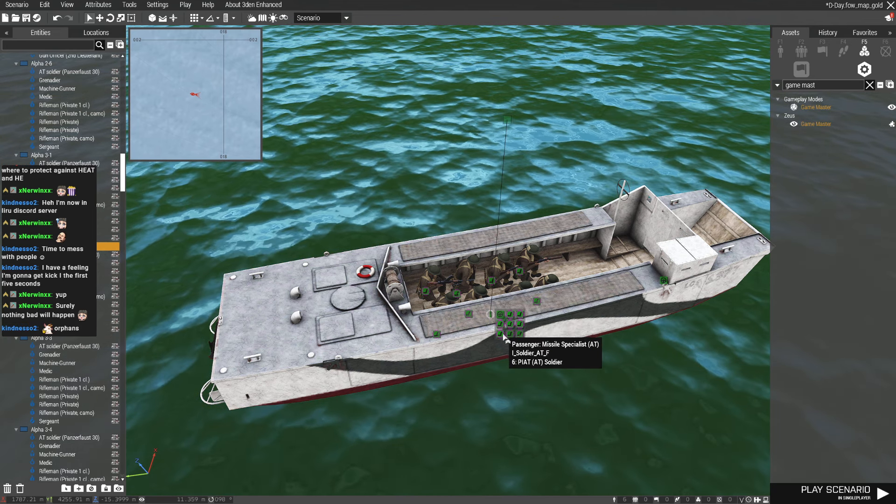
{"action": "right_click", "coordinate": [503, 334]}
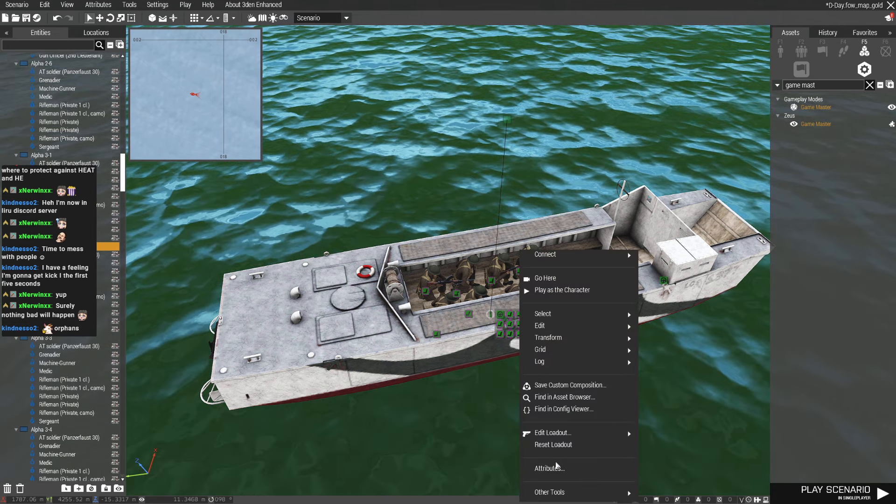
Step: Check the six passengers' attributes, then select a landing craft to give it orders
{"action": "left_click", "coordinate": [547, 468]}
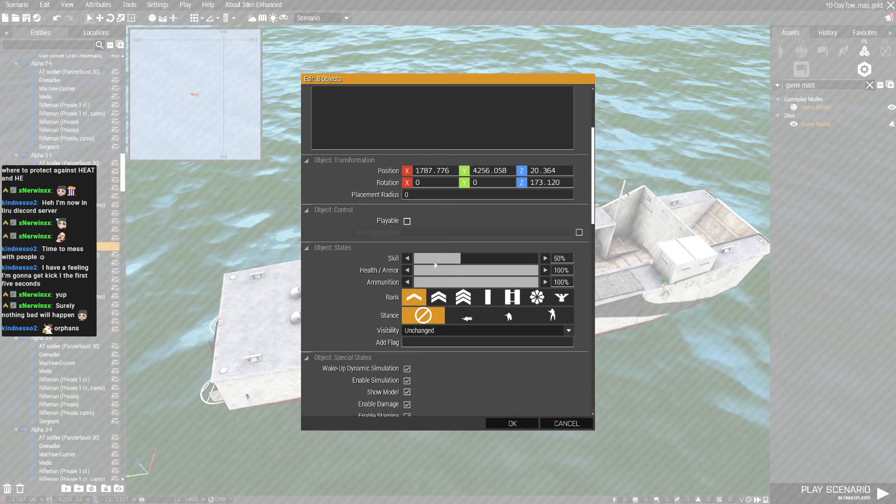
{"action": "left_click", "coordinate": [510, 423]}
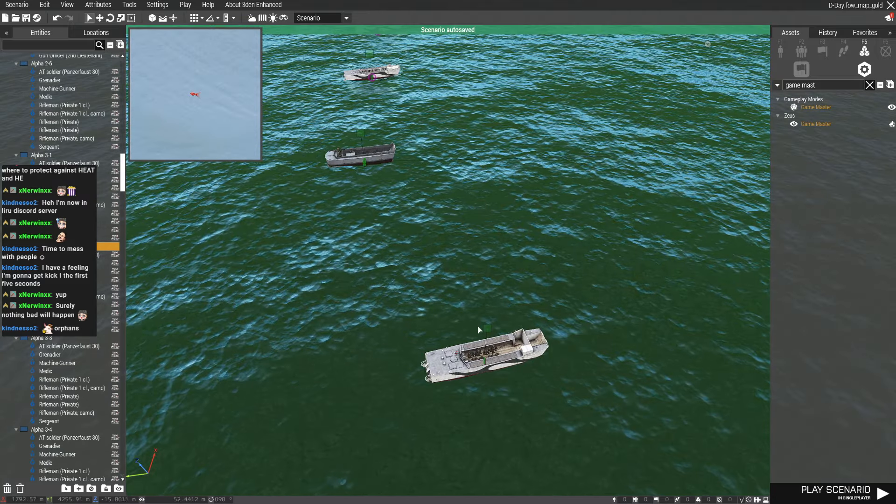
{"action": "left_click", "coordinate": [485, 354]}
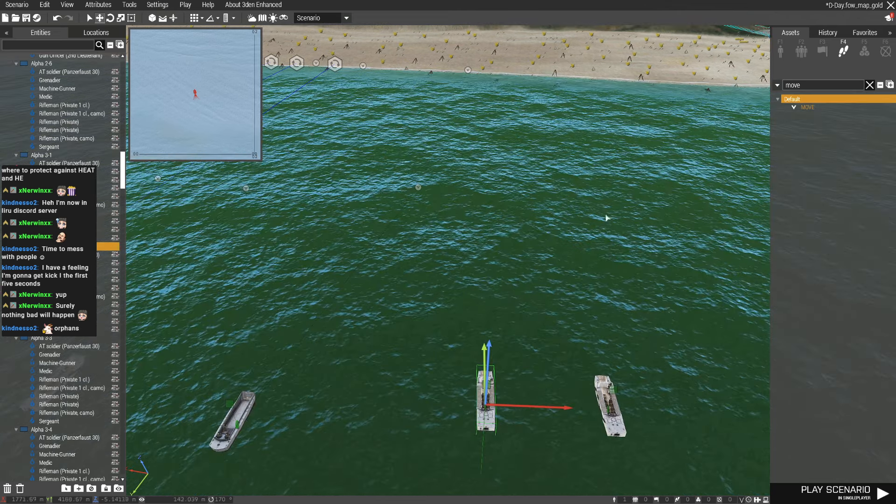
Step: Browse the Default and ACE waypoint types and pick one for the landing craft
{"action": "left_click", "coordinate": [528, 165]}
{"action": "type", "text": "dism"}
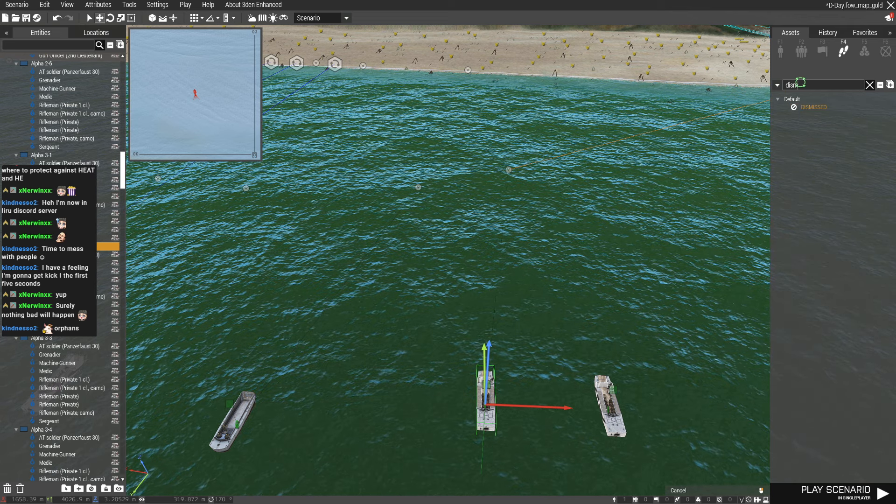
{"action": "left_click", "coordinate": [869, 85]}
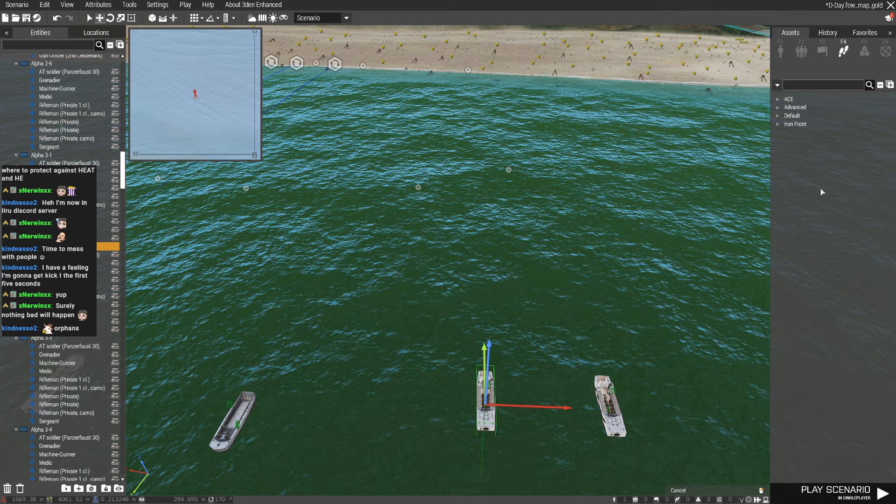
{"action": "left_click", "coordinate": [792, 116]}
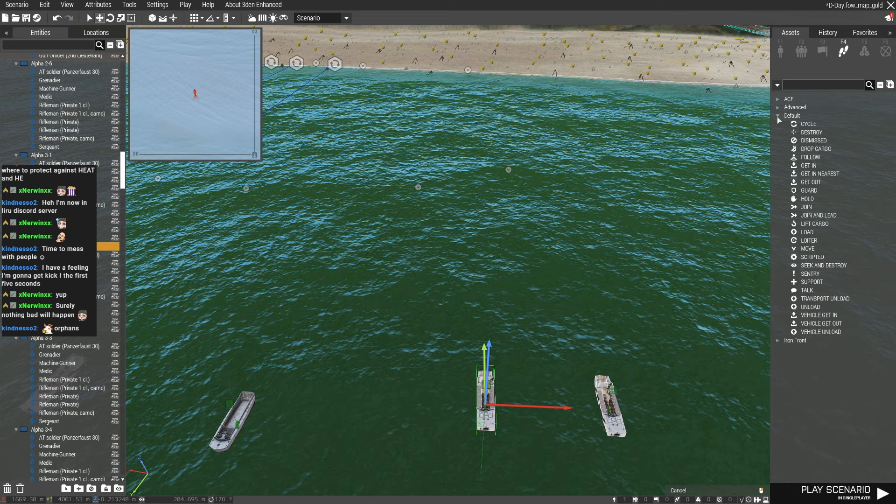
{"action": "mouse_move", "coordinate": [810, 141]}
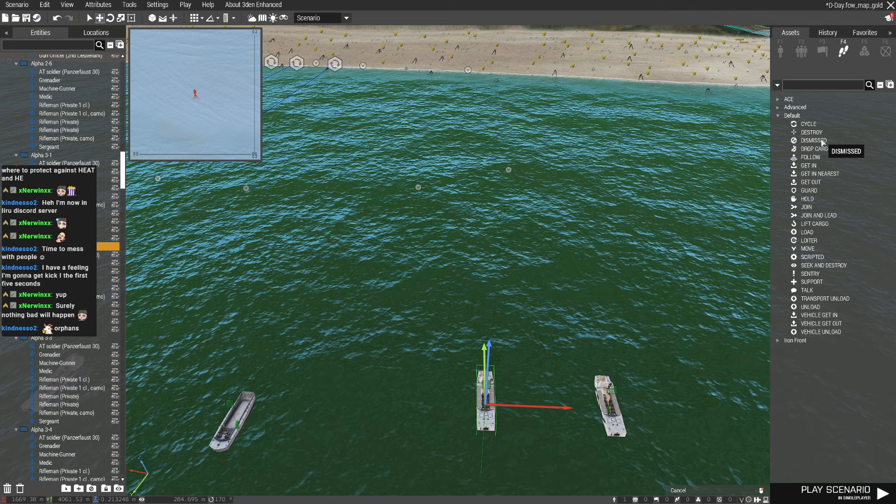
{"action": "mouse_move", "coordinate": [783, 107]}
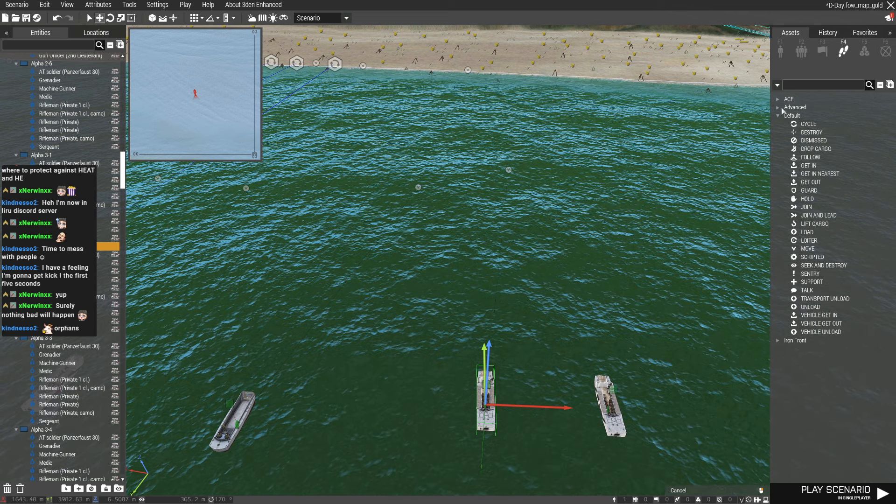
{"action": "left_click", "coordinate": [778, 99]}
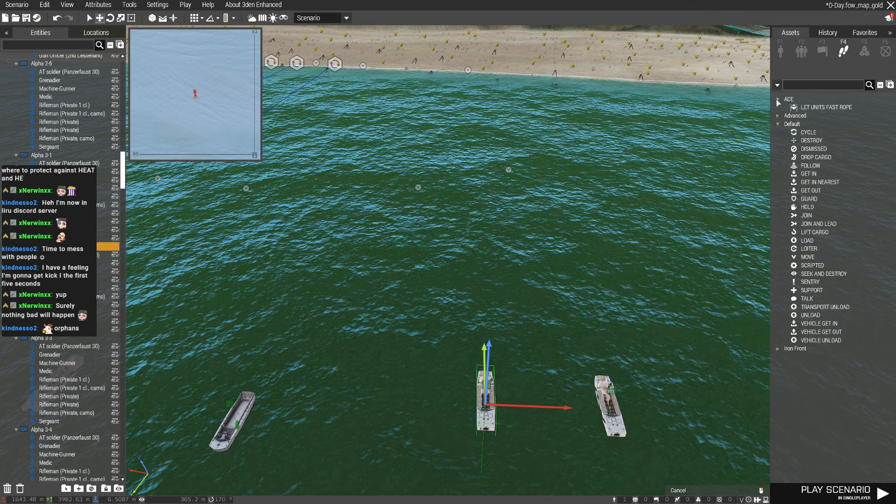
{"action": "left_click", "coordinate": [795, 115]}
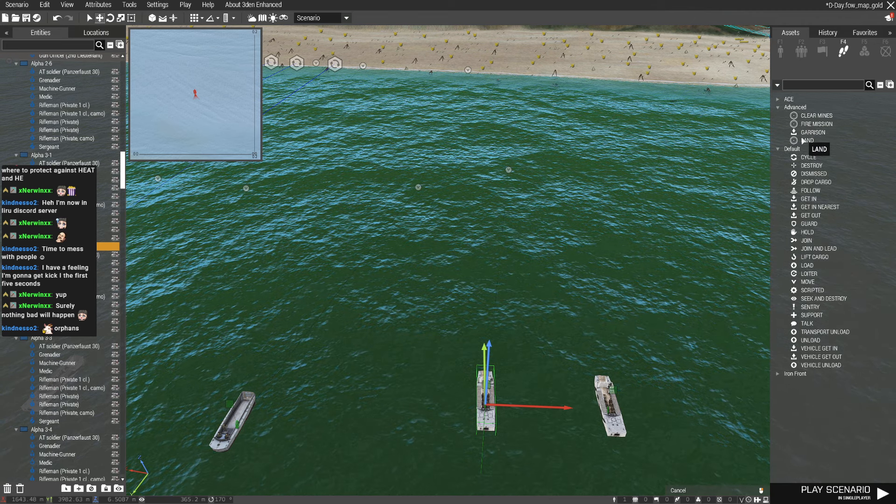
{"action": "mouse_move", "coordinate": [837, 332]}
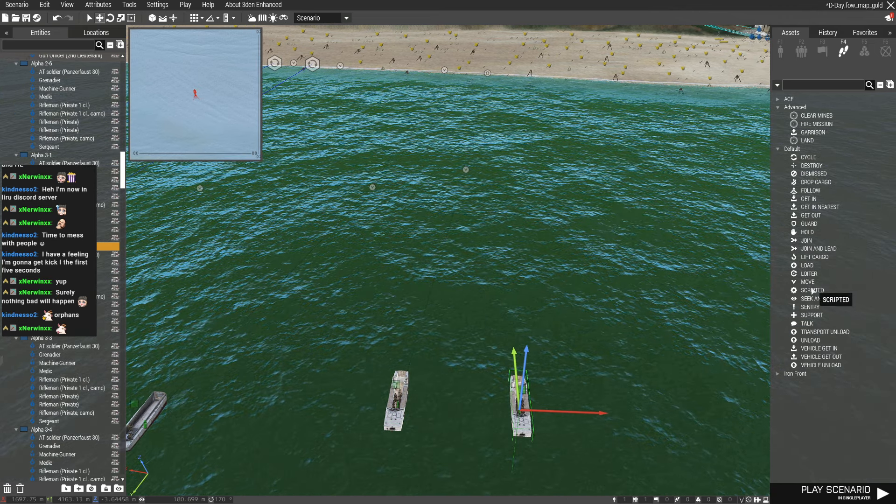
Step: Place a Move waypoint toward Gold Beach and close the General attributes dialog
{"action": "left_click", "coordinate": [808, 282]}
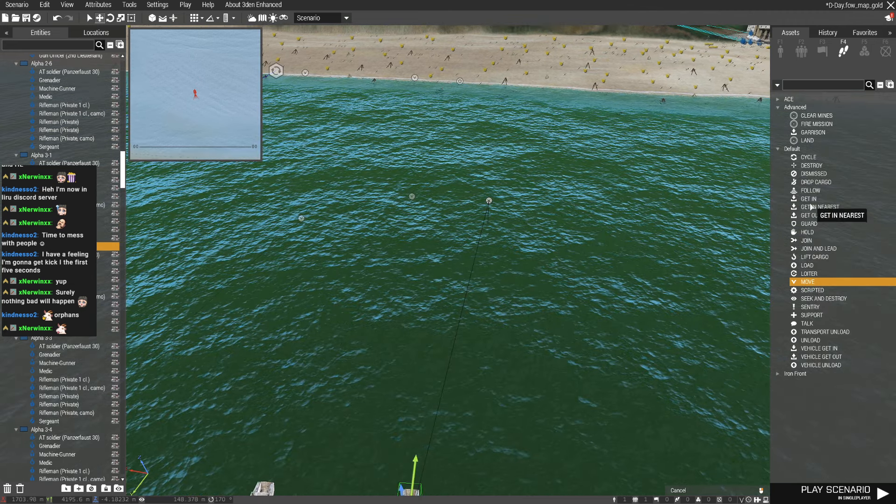
{"action": "mouse_move", "coordinate": [814, 258]}
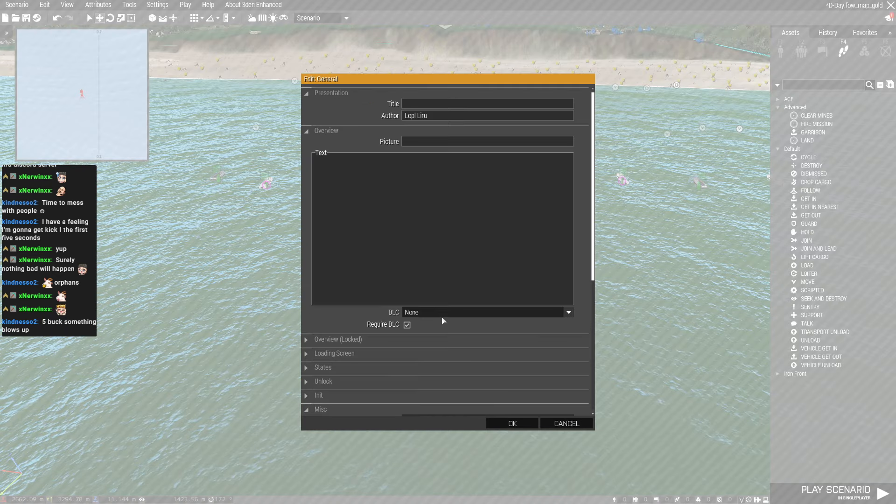
{"action": "left_click", "coordinate": [511, 424]}
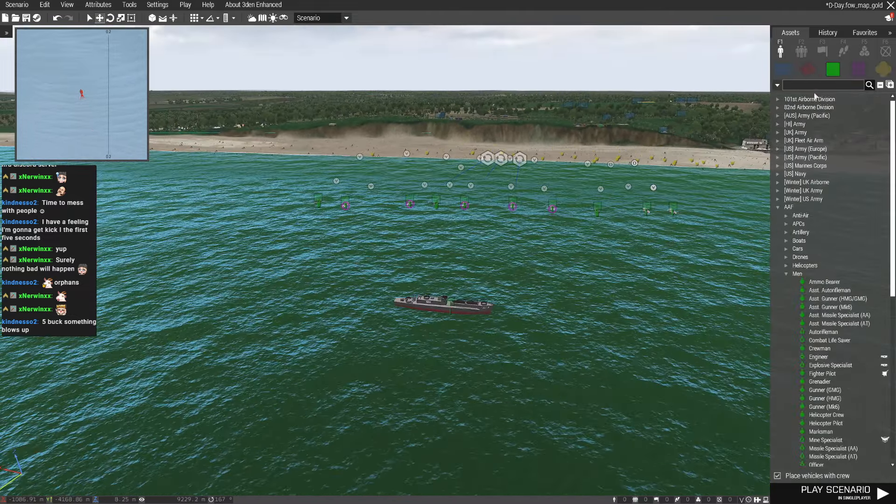
Step: Filter the asset browser with the search term 'plane'
{"action": "type", "text": "plane"}
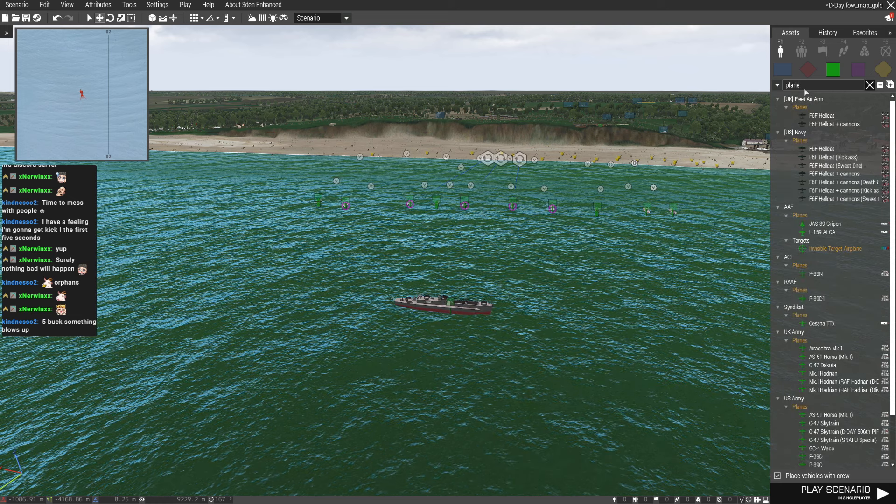
{"action": "mouse_move", "coordinate": [829, 356]}
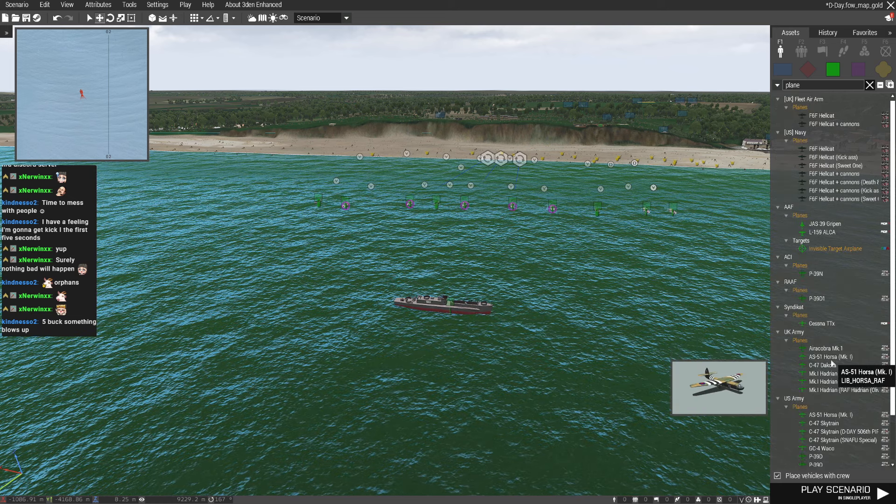
{"action": "mouse_move", "coordinate": [826, 390]}
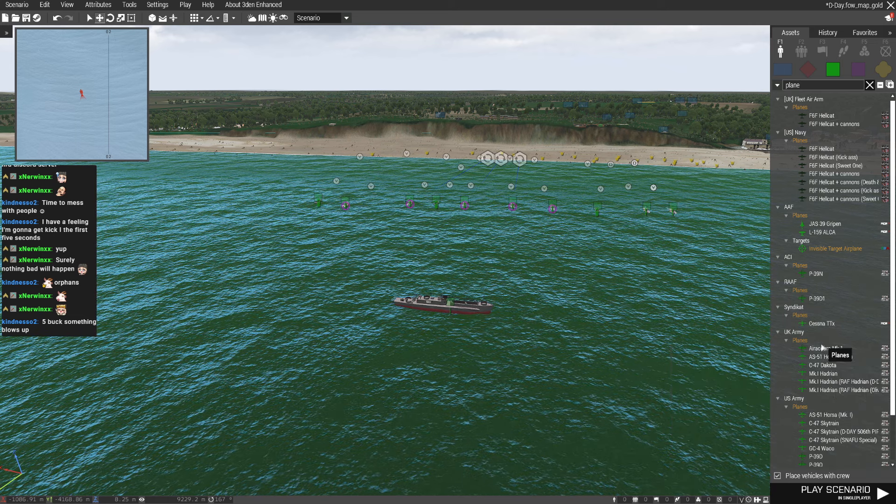
{"action": "mouse_move", "coordinate": [828, 414]}
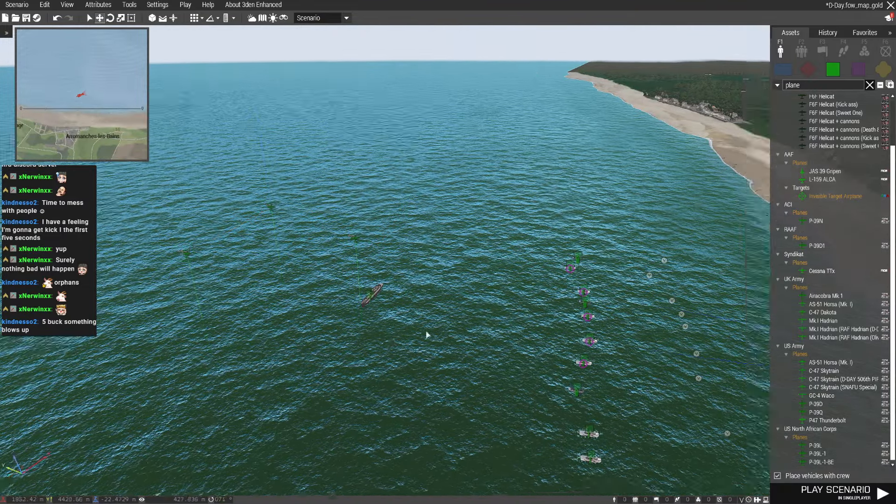
Step: Play in Multiplayer, host the LAN server and accept the Squad Leader role
{"action": "left_click", "coordinate": [185, 5]}
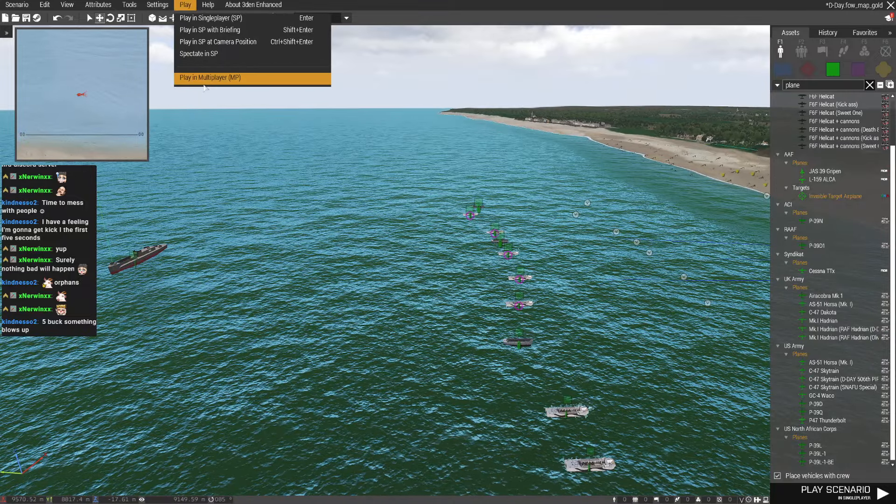
{"action": "left_click", "coordinate": [210, 77]}
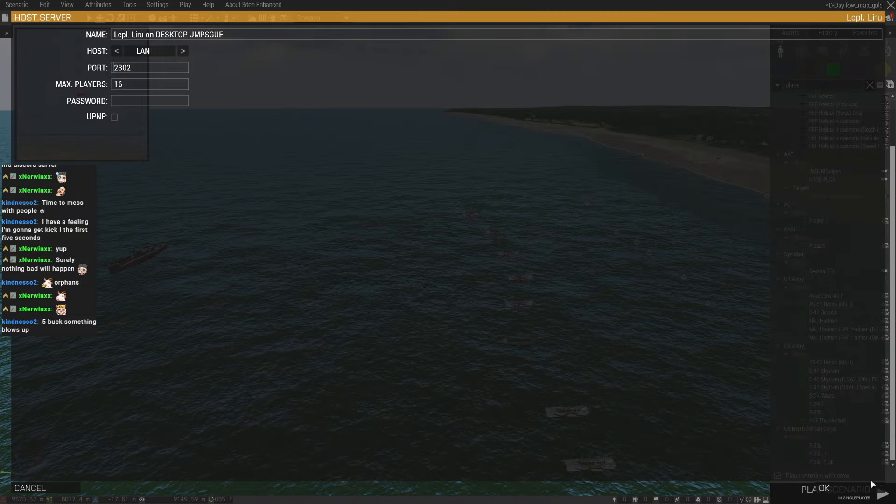
{"action": "left_click", "coordinate": [816, 488]}
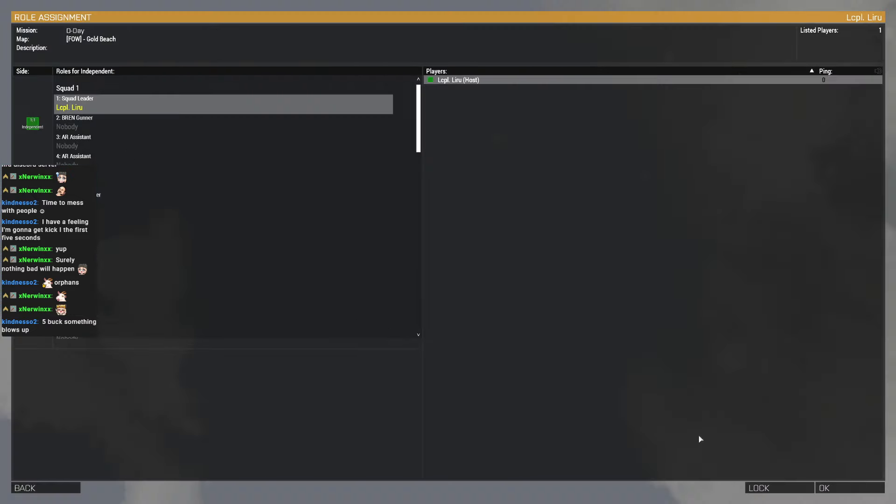
{"action": "left_click", "coordinate": [824, 487]}
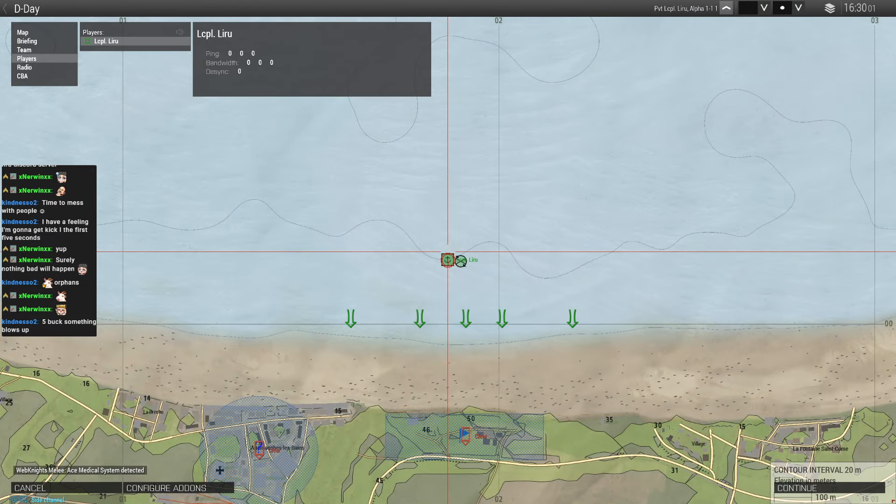
Step: Close the video settings and ride the landing craft toward Gold Beach
{"action": "scroll", "scroll_direction": "down", "scroll_amount": 3}
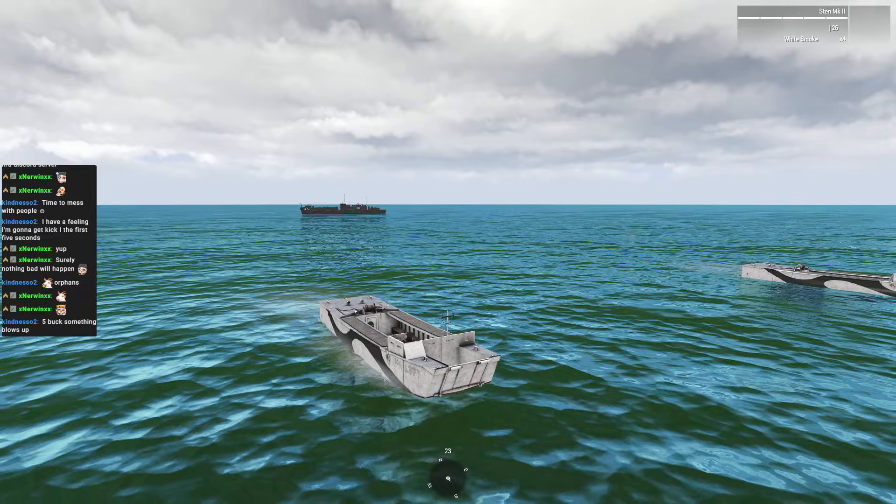
{"action": "mouse_move", "coordinate": [448, 251]}
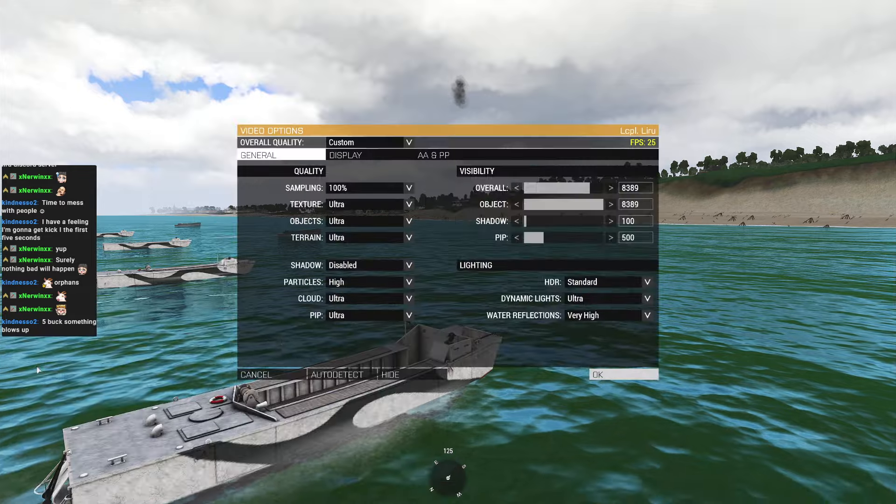
{"action": "left_click", "coordinate": [597, 374]}
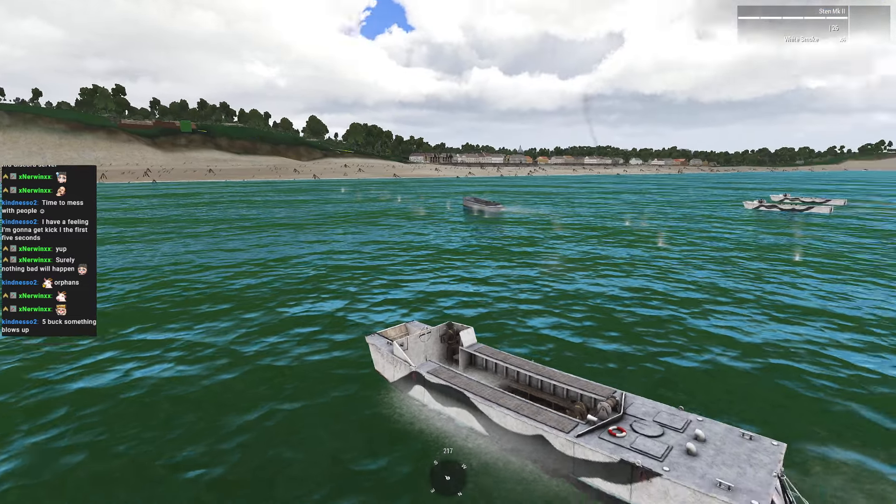
{"action": "mouse_move", "coordinate": [447, 252]}
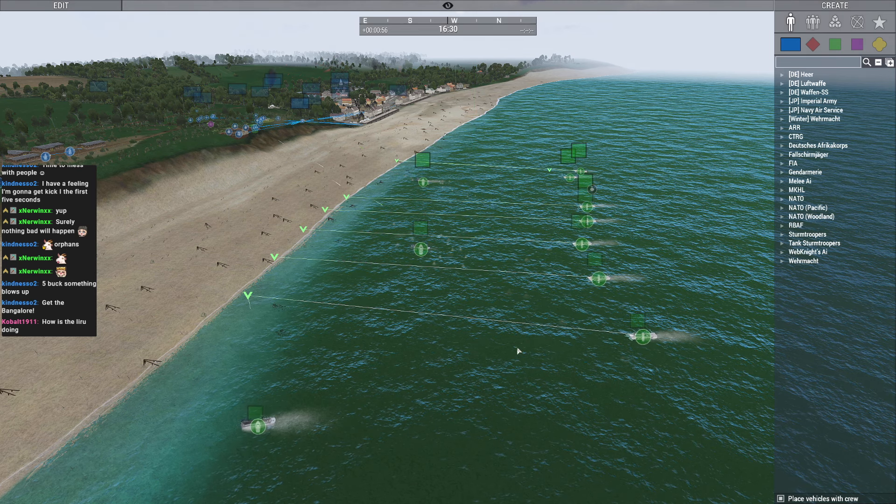
Step: Leave the running mission and return to Eden Editor
{"action": "key", "text": "Escape"}
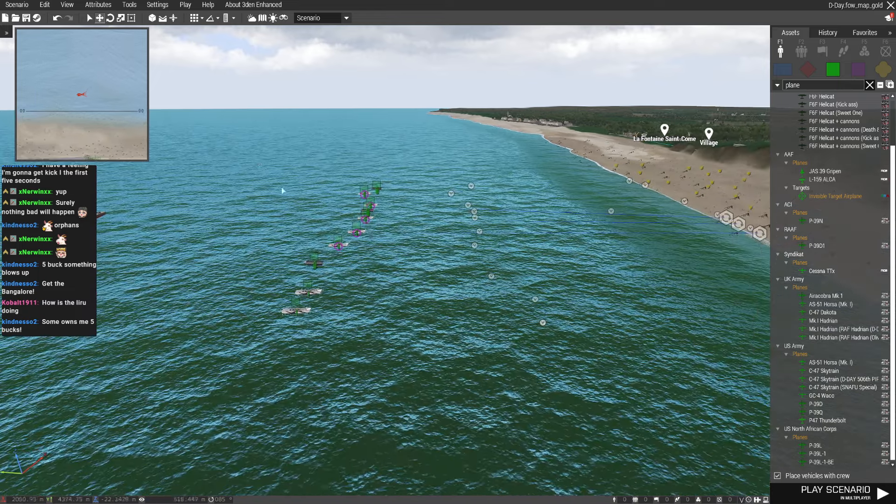
Step: Check the Alpha 3-2 Move waypoint and launch another multiplayer test
{"action": "left_click", "coordinate": [355, 232]}
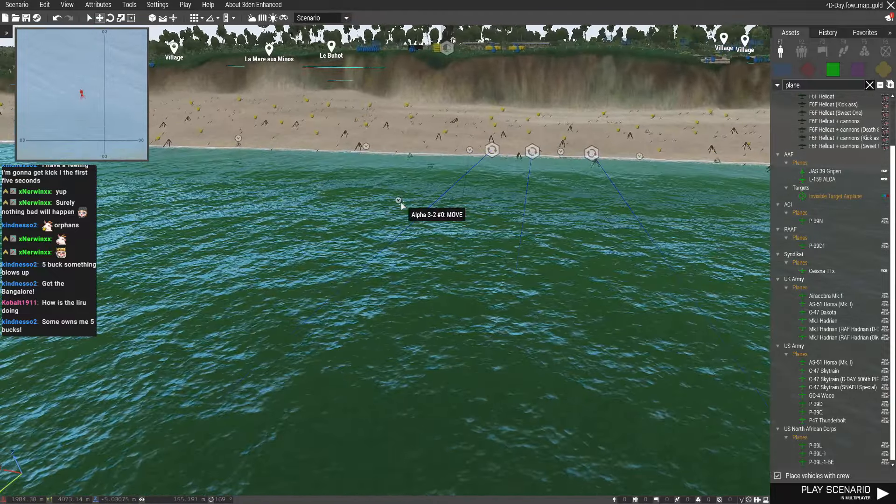
{"action": "left_click", "coordinate": [184, 5]}
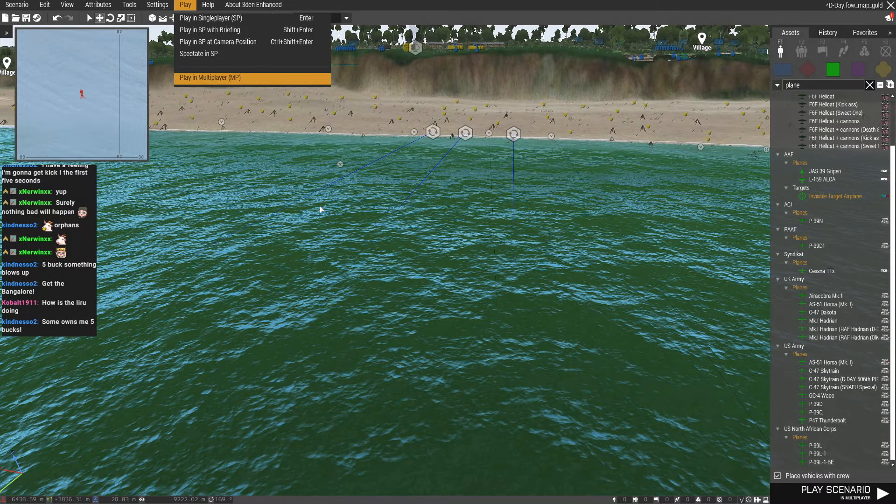
{"action": "left_click", "coordinate": [210, 77]}
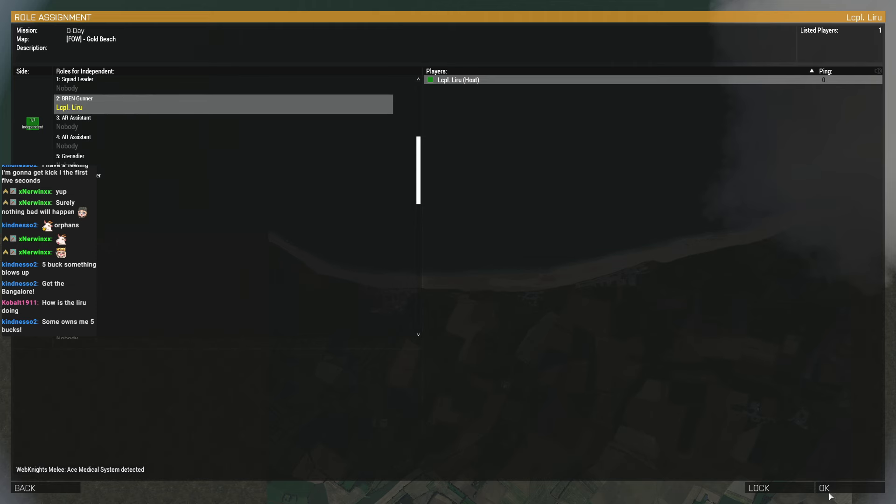
Step: Confirm the BREN Gunner role and continue past the briefing map into the mission
{"action": "left_click", "coordinate": [823, 487]}
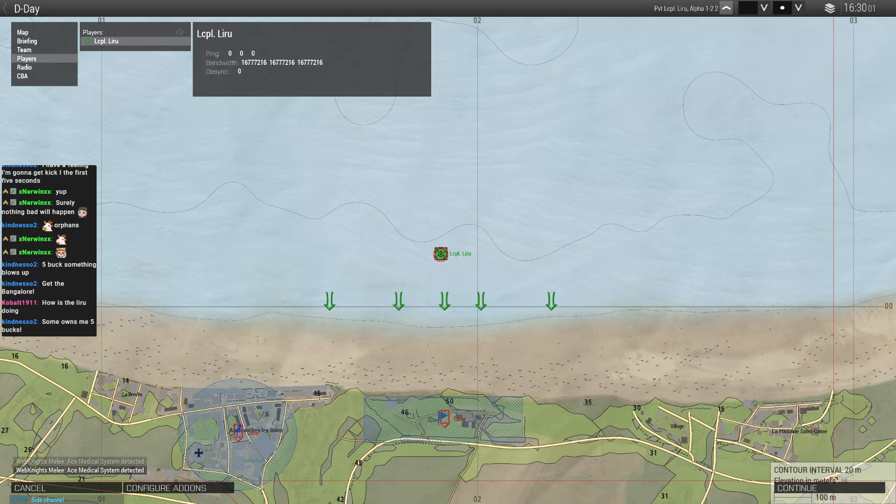
{"action": "left_click", "coordinate": [796, 488]}
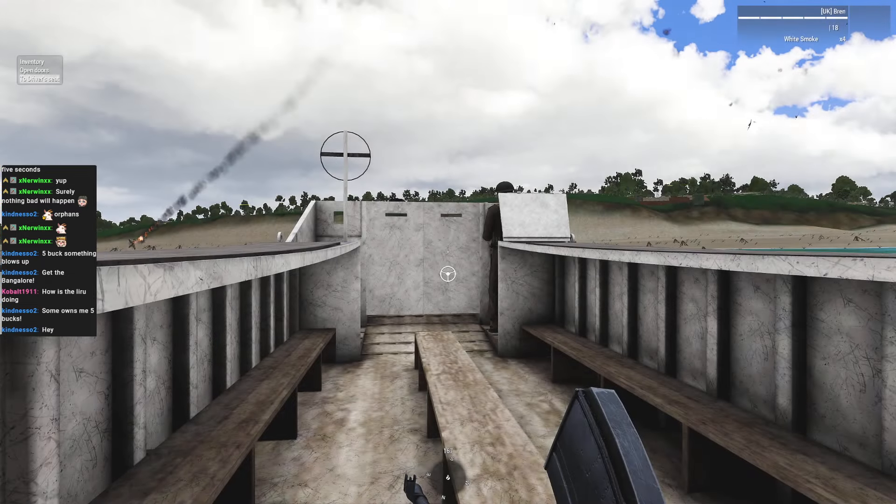
Step: Respawn the player character from the pause menu
{"action": "key", "text": "Escape"}
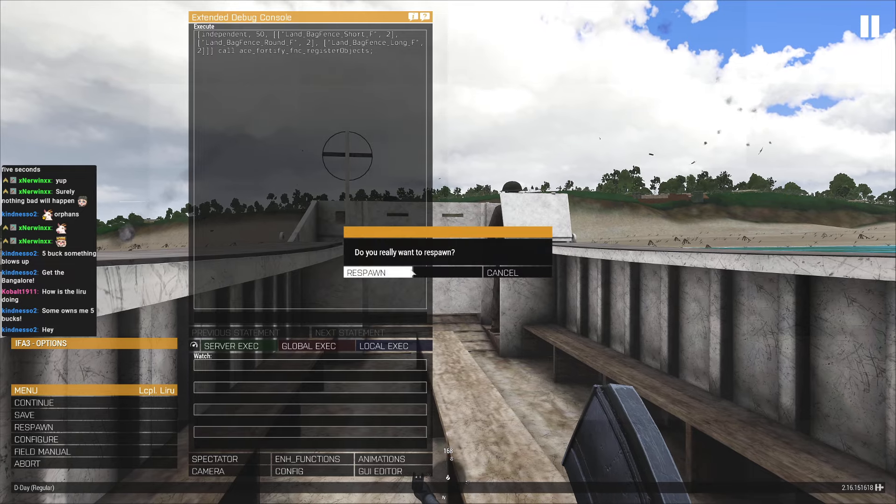
{"action": "left_click", "coordinate": [367, 273]}
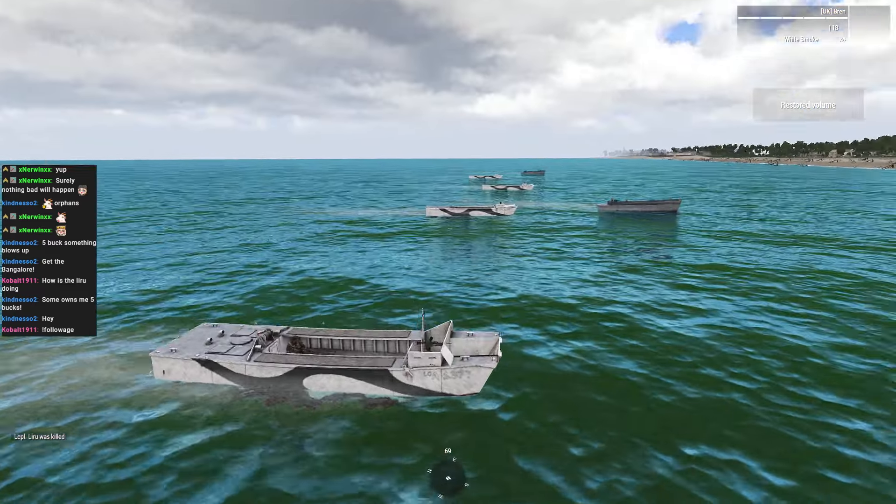
{"action": "mouse_move", "coordinate": [448, 252]}
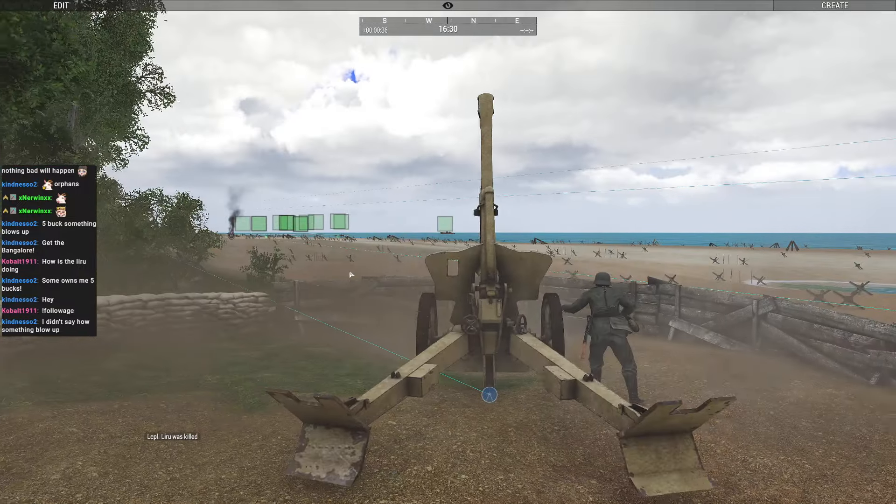
Step: Follow the landing craft to the shoreline with the Zeus camera, then look inland
{"action": "scroll", "scroll_direction": "down", "scroll_amount": 3}
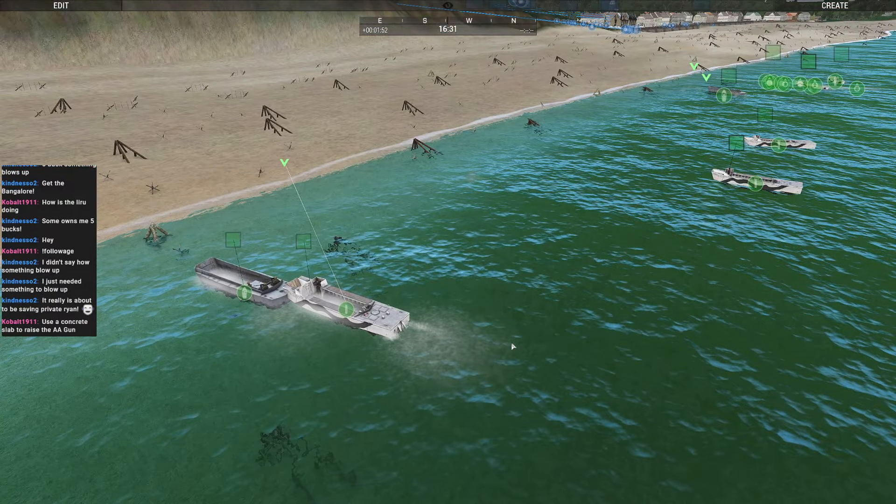
{"action": "key", "text": "Escape"}
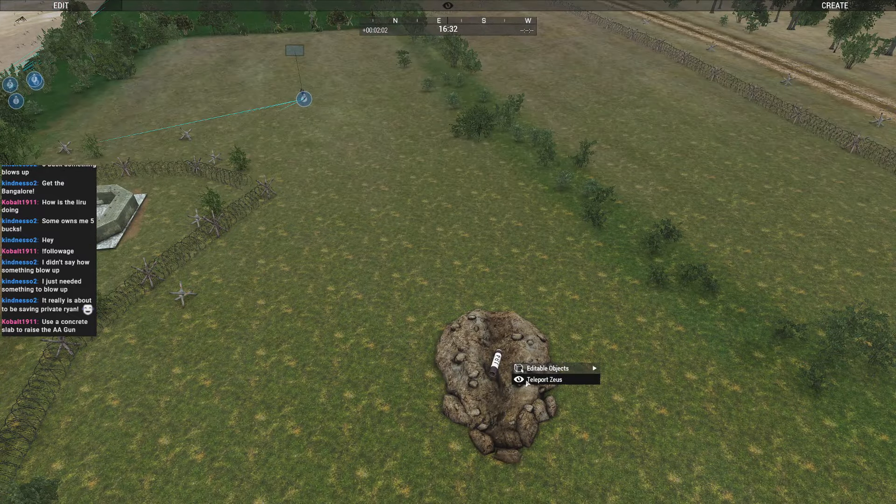
Step: Confirm aborting the running D-Day mission to return to the role assignment lobby
{"action": "left_click", "coordinate": [544, 380]}
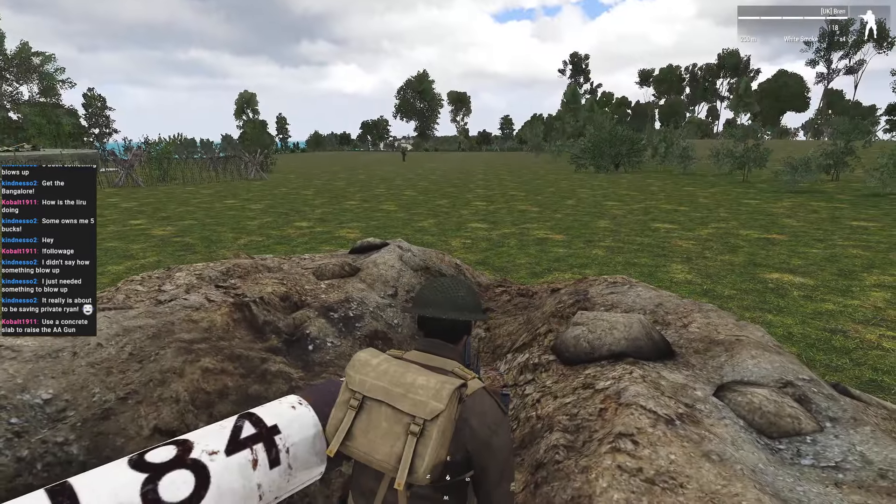
{"action": "mouse_move", "coordinate": [448, 252]}
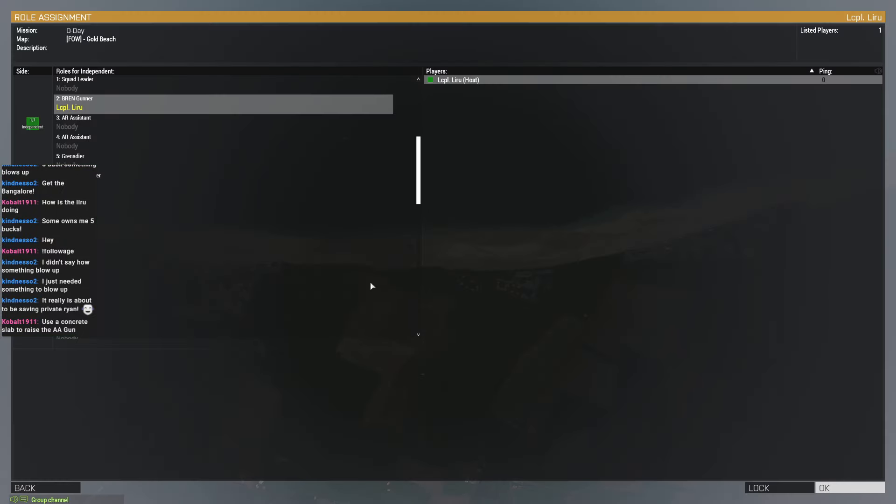
Step: Leave the role assignment lobby via Back, returning to the editor near the beach defences
{"action": "left_click", "coordinate": [848, 487]}
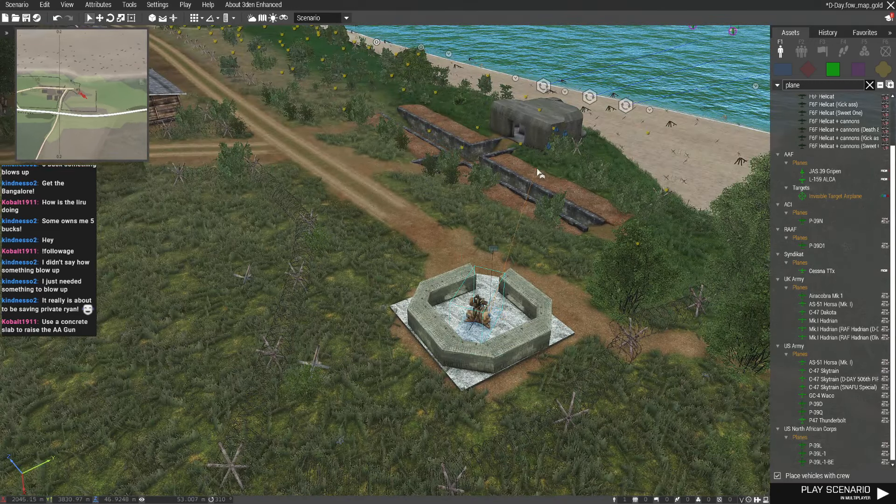
Step: Launch a Play in Multiplayer test of D-Day and accept the assigned role to start the mission
{"action": "left_click", "coordinate": [185, 4]}
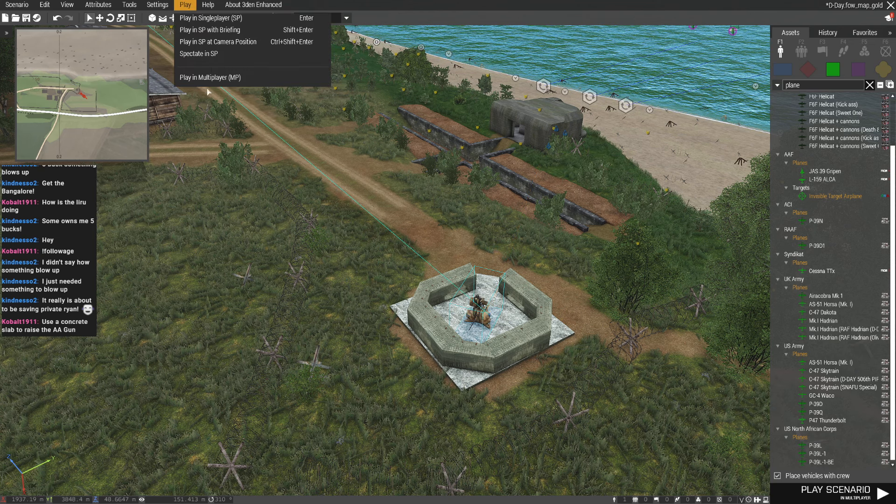
{"action": "left_click", "coordinate": [211, 77]}
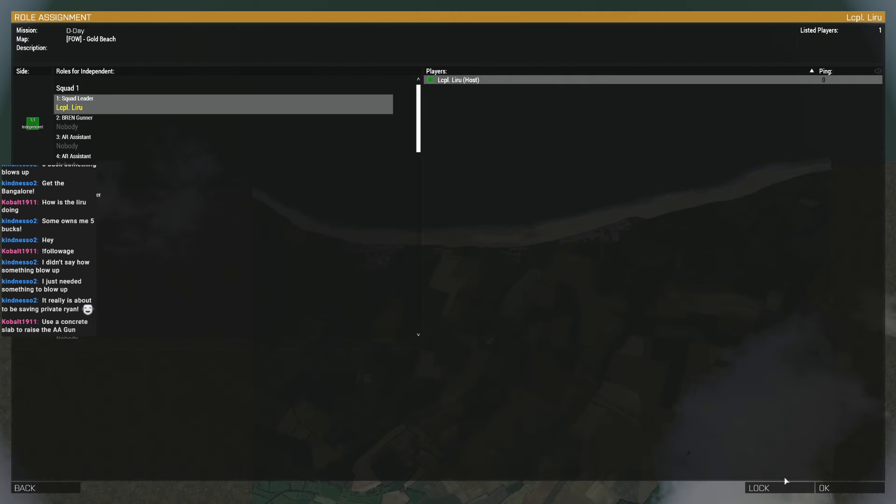
{"action": "left_click", "coordinate": [823, 488]}
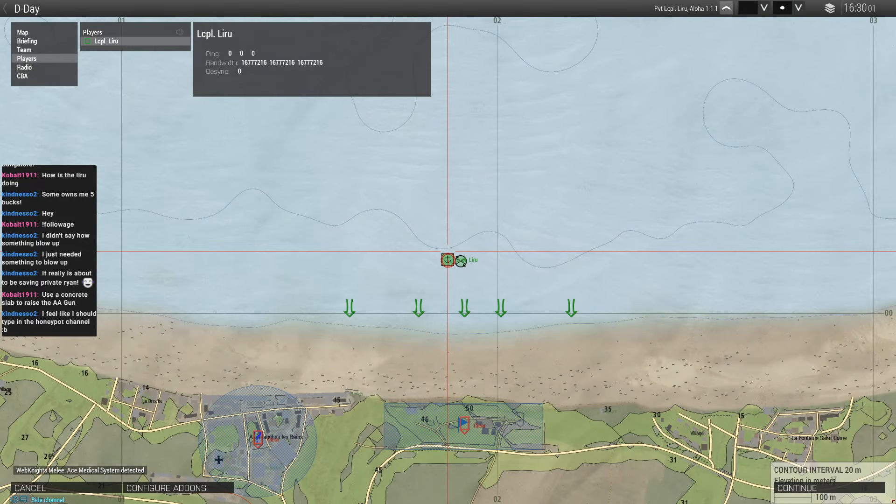
{"action": "scroll", "scroll_direction": "down", "scroll_amount": 3}
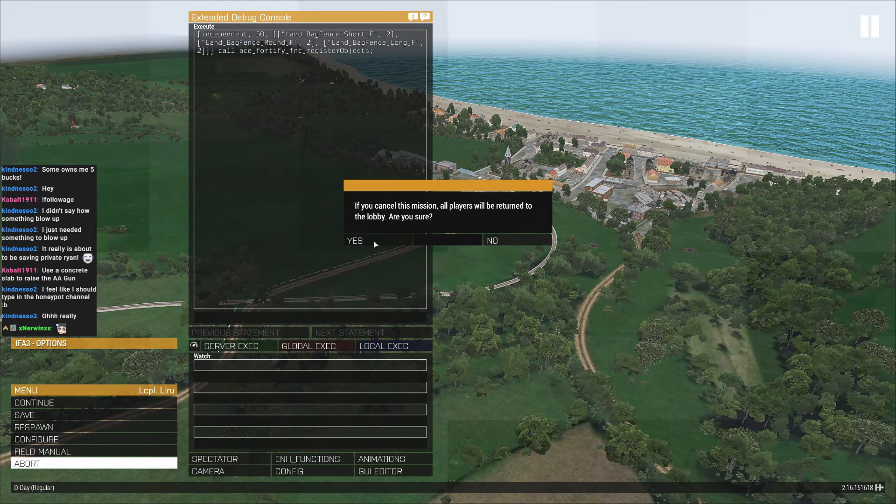
Step: Confirm Yes to cancel the test mission and return to the editor over Gold Beach
{"action": "left_click", "coordinate": [355, 240]}
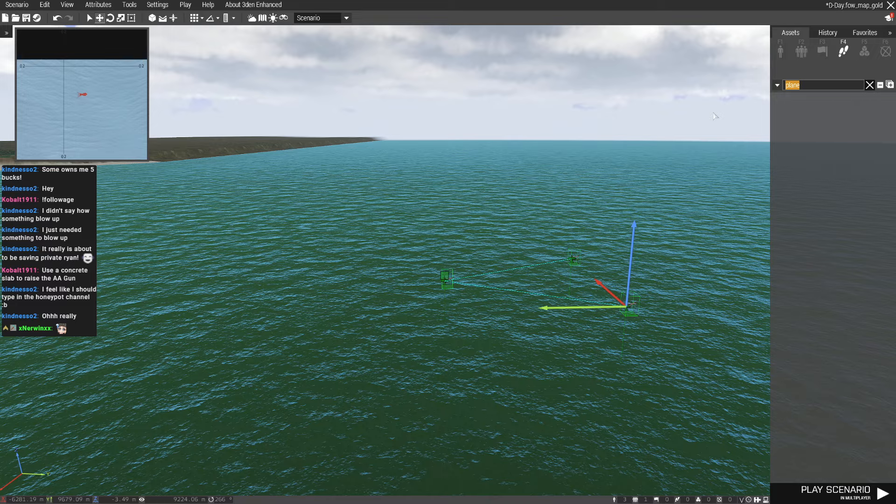
Step: Search assets for 'move', then launch another multiplayer test reaching role assignment
{"action": "type", "text": "move"}
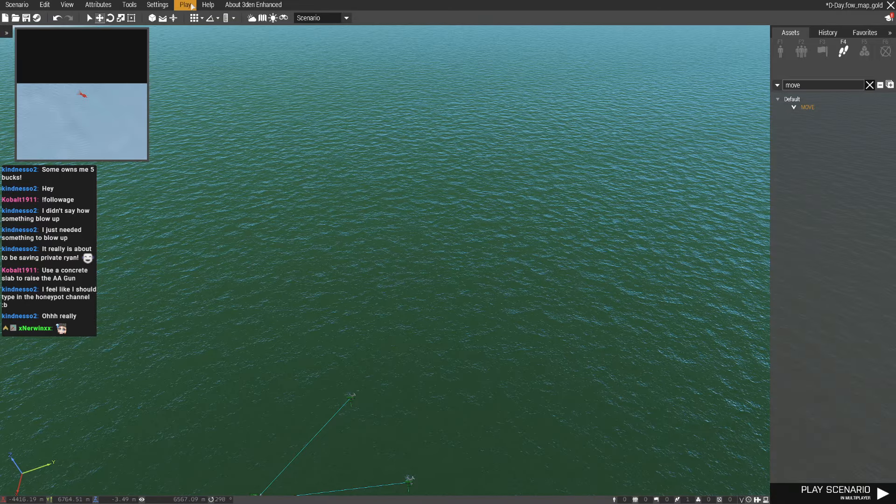
{"action": "left_click", "coordinate": [834, 493]}
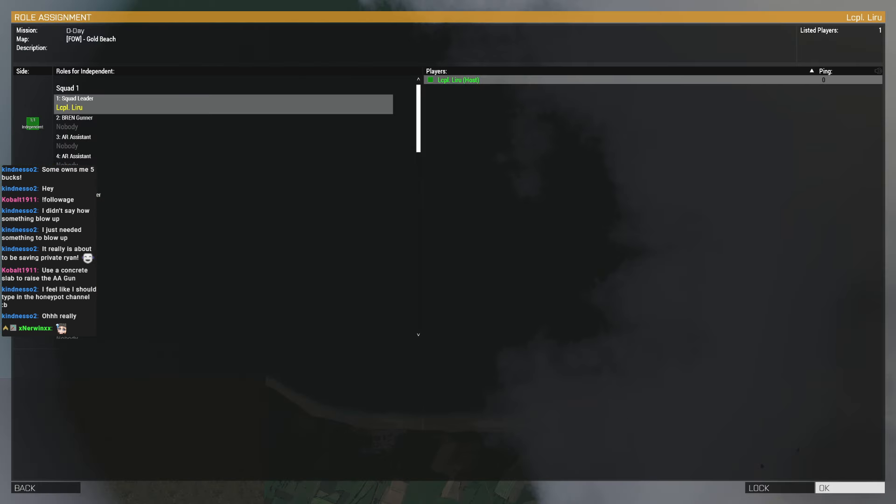
Step: Accept the assigned role, continue past the briefing map and ride the landing craft toward the beach
{"action": "left_click", "coordinate": [848, 487]}
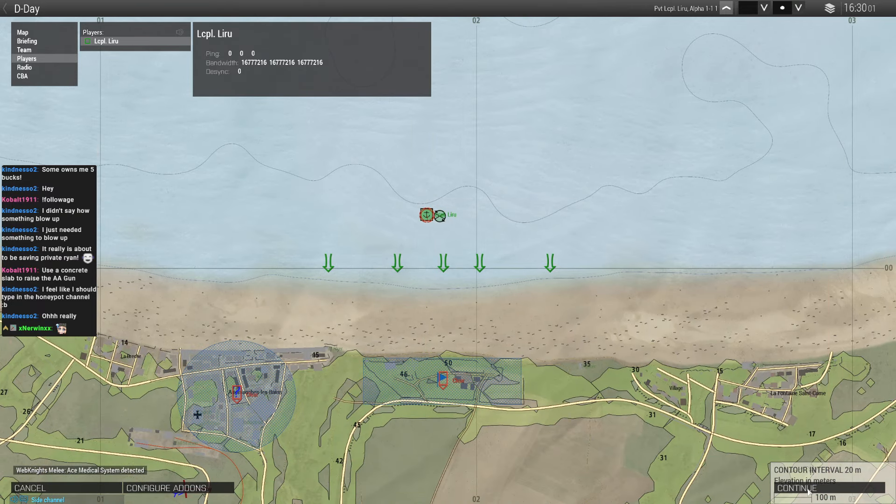
{"action": "left_click", "coordinate": [795, 487]}
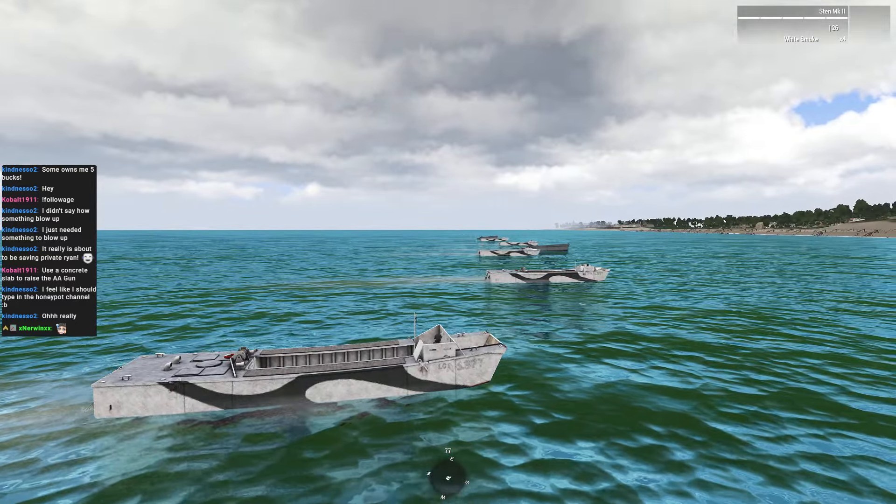
{"action": "mouse_move", "coordinate": [448, 252]}
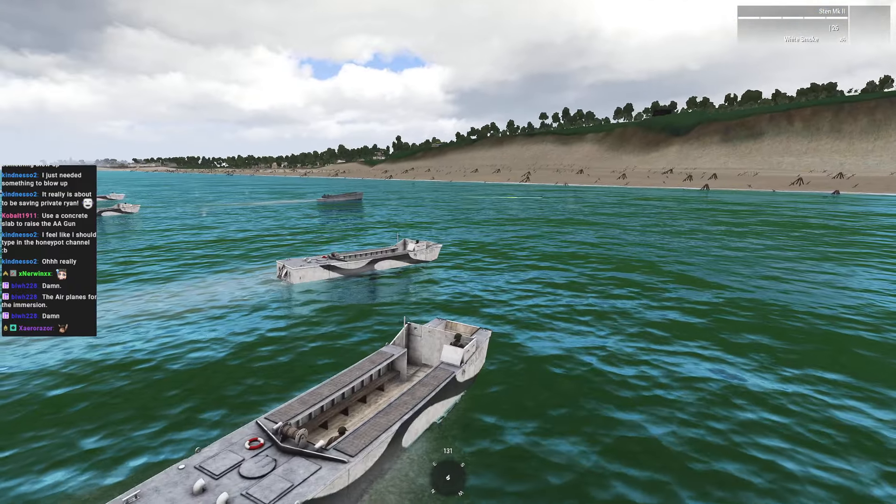
{"action": "mouse_move", "coordinate": [448, 252]}
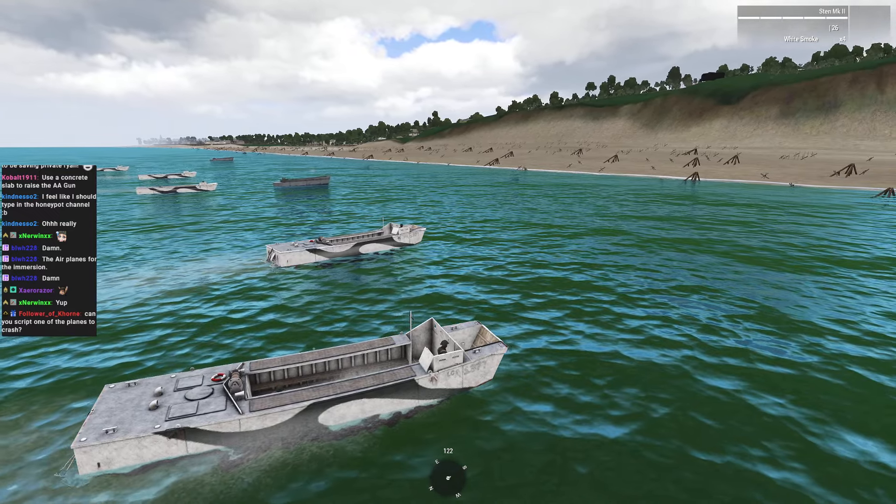
{"action": "mouse_move", "coordinate": [448, 252]}
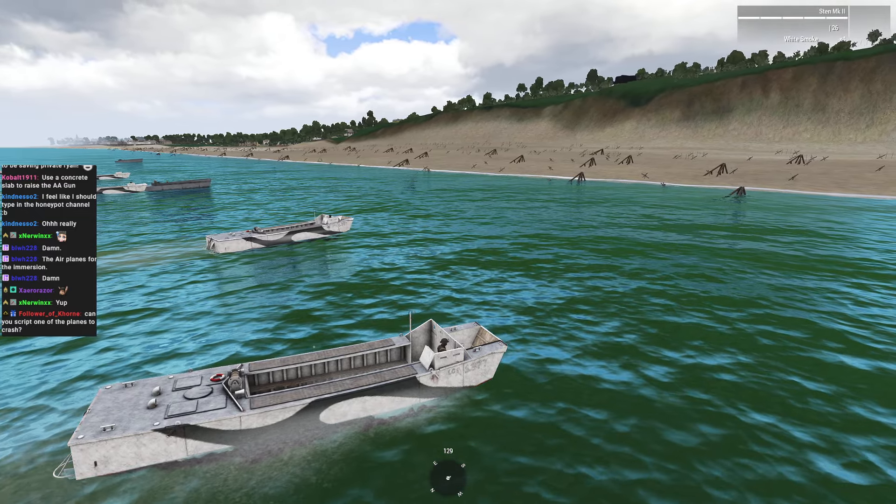
{"action": "mouse_move", "coordinate": [448, 252]}
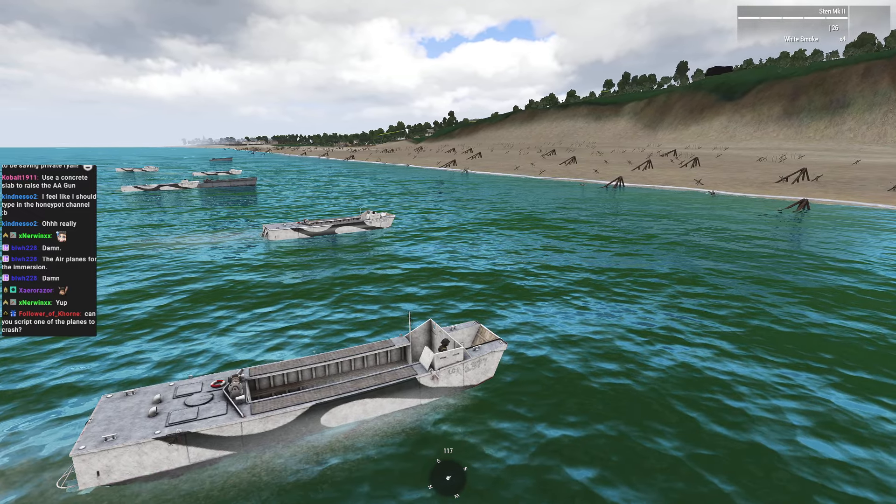
{"action": "mouse_move", "coordinate": [448, 252]}
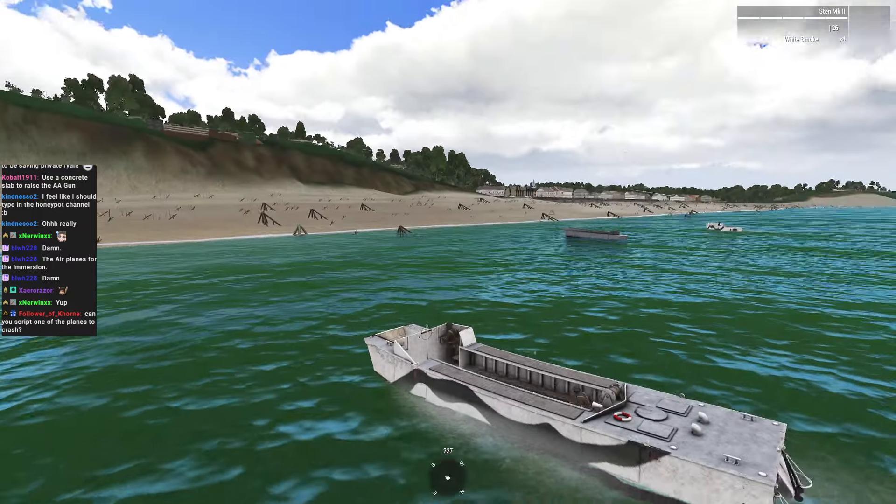
{"action": "mouse_move", "coordinate": [448, 252]}
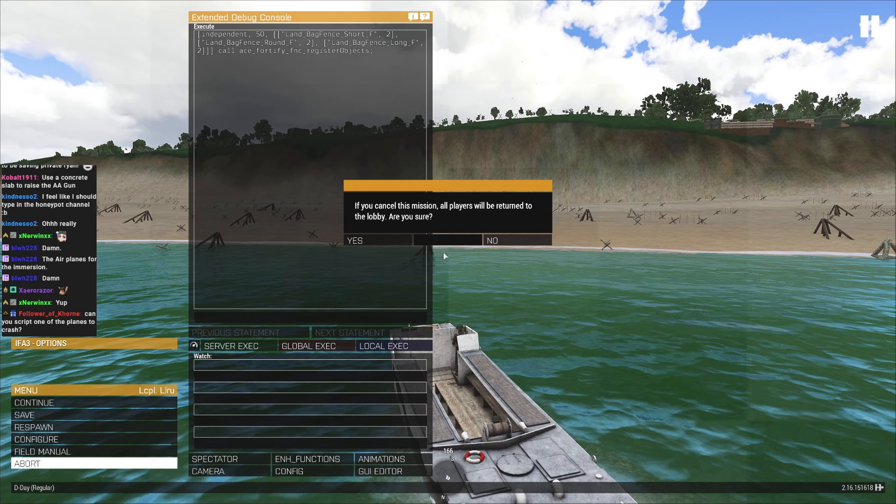
Step: Confirm Yes to cancel the test landing and return to the editor
{"action": "left_click", "coordinate": [377, 240]}
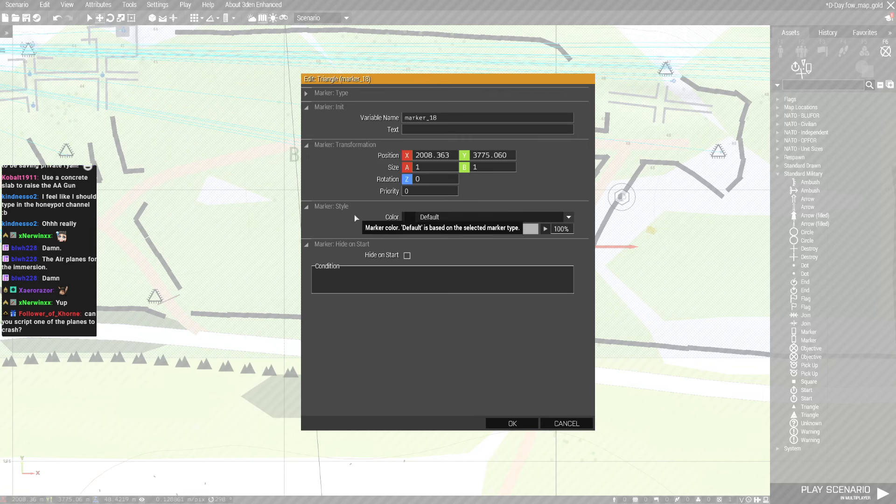
Step: Cancel the Edit Triangle marker dialog and scroll the map over the offshore landing craft
{"action": "left_click", "coordinate": [568, 217]}
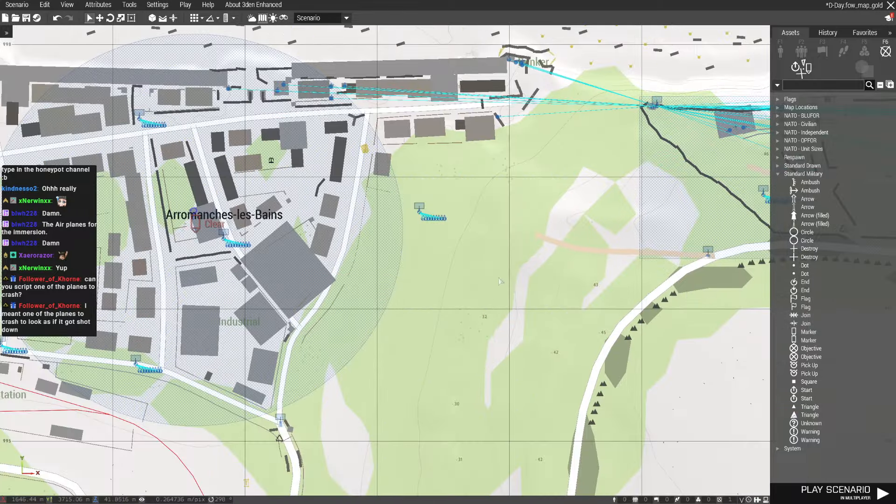
{"action": "scroll", "scroll_direction": "up", "scroll_amount": 3}
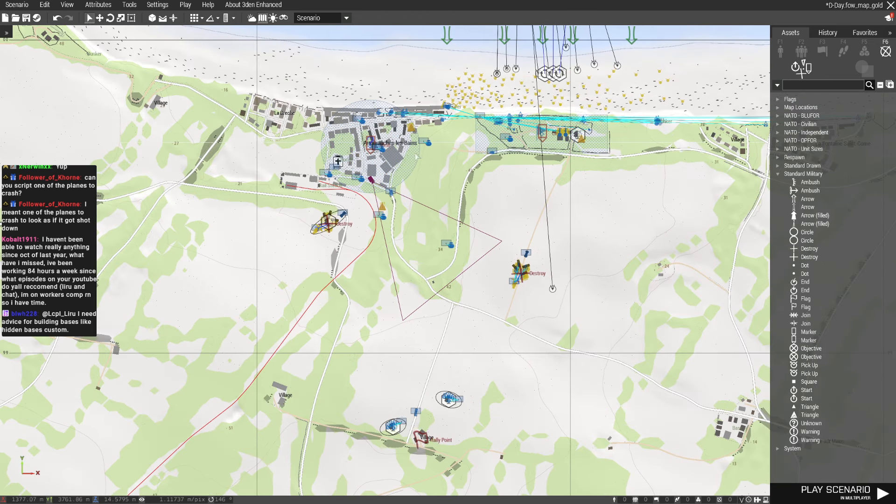
{"action": "mouse_move", "coordinate": [509, 322]}
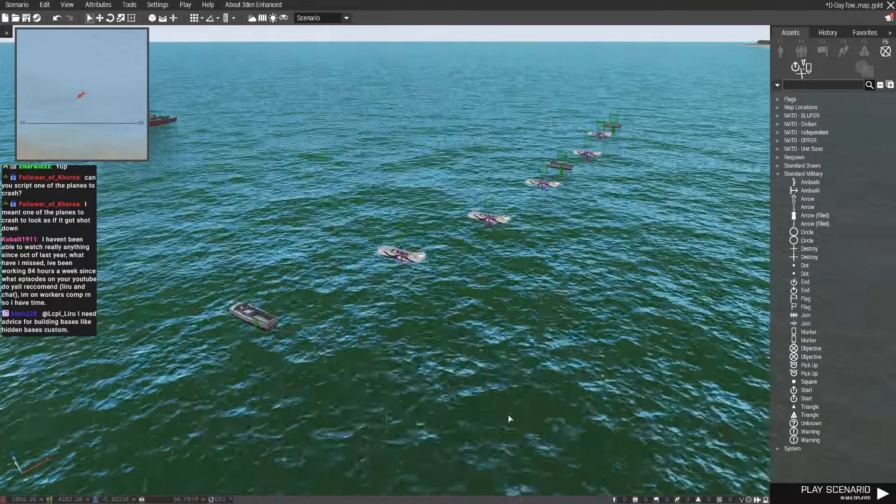
Step: Save the D-Day scenario via Scenario > Save and Ctrl+S after reviewing the offshore landing craft
{"action": "left_click", "coordinate": [16, 5]}
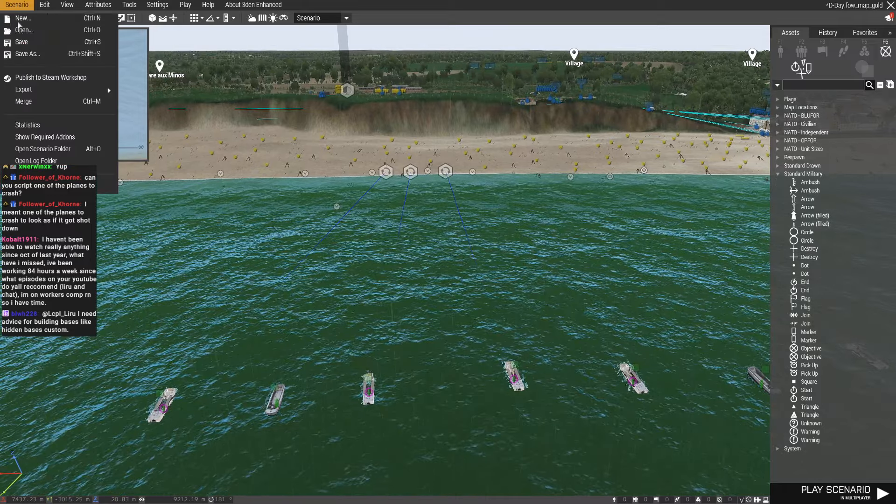
{"action": "left_click", "coordinate": [22, 42]}
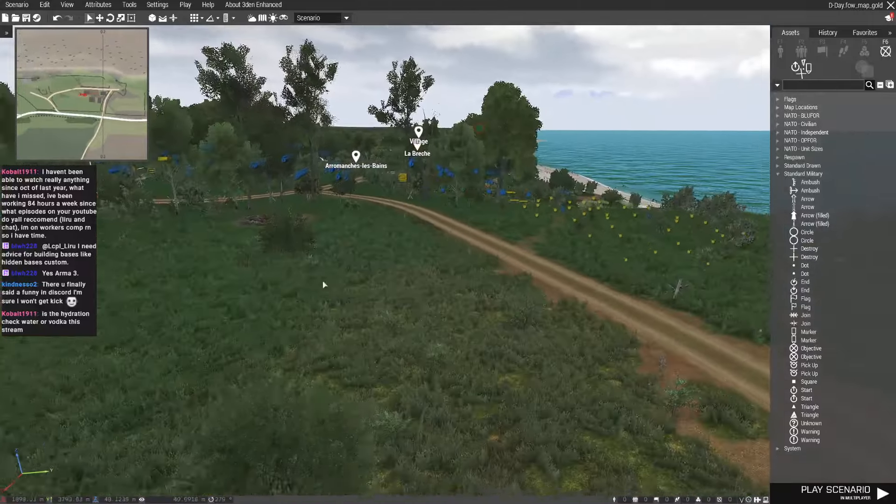
{"action": "key", "text": "ctrl+s"}
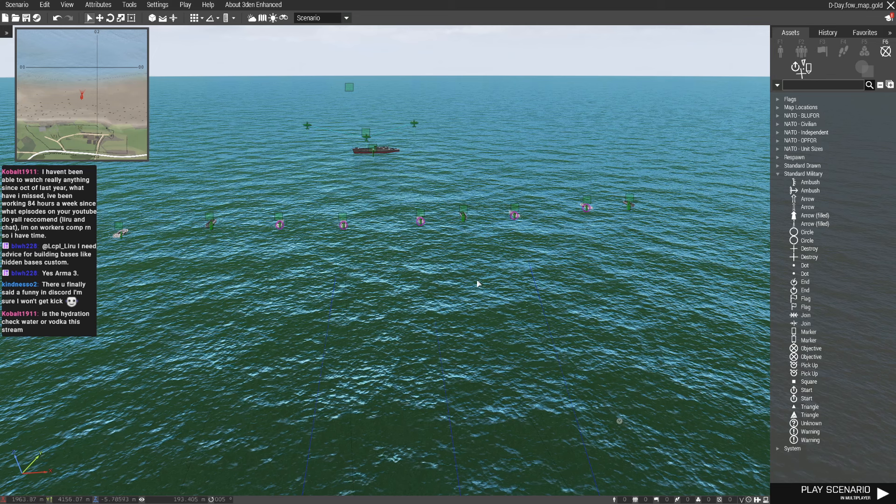
{"action": "left_click", "coordinate": [17, 4]}
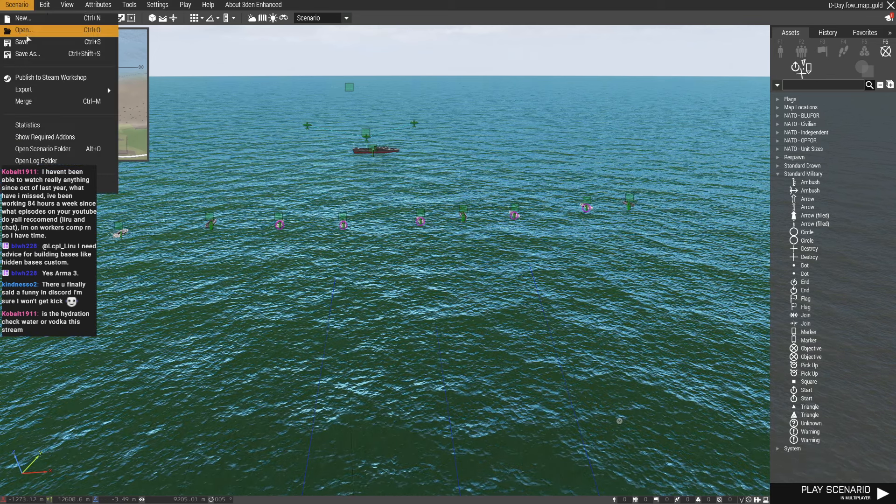
{"action": "left_click", "coordinate": [21, 42]}
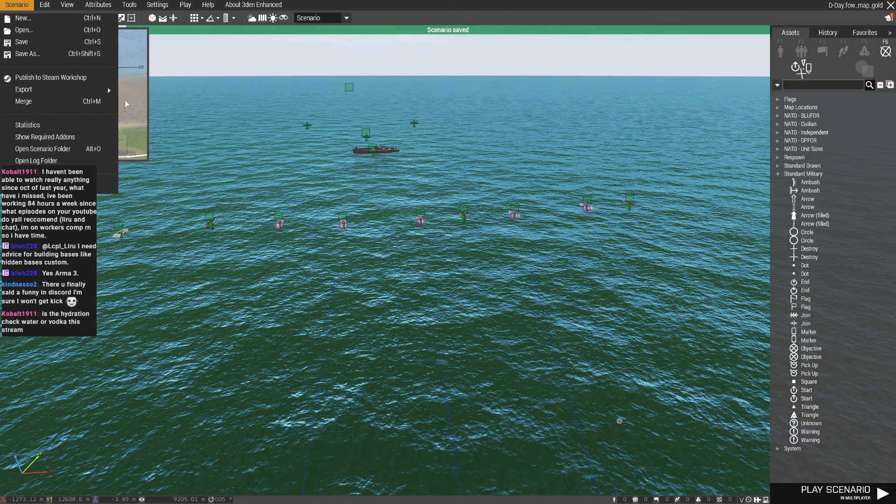